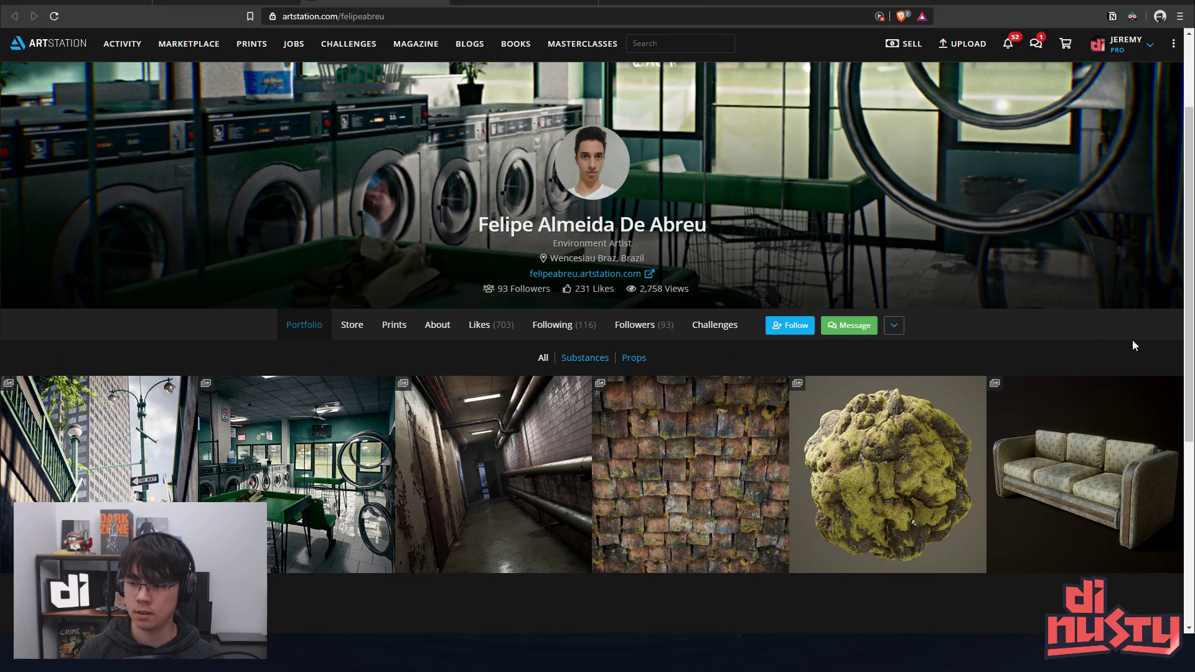
mouse_move(1092, 431)
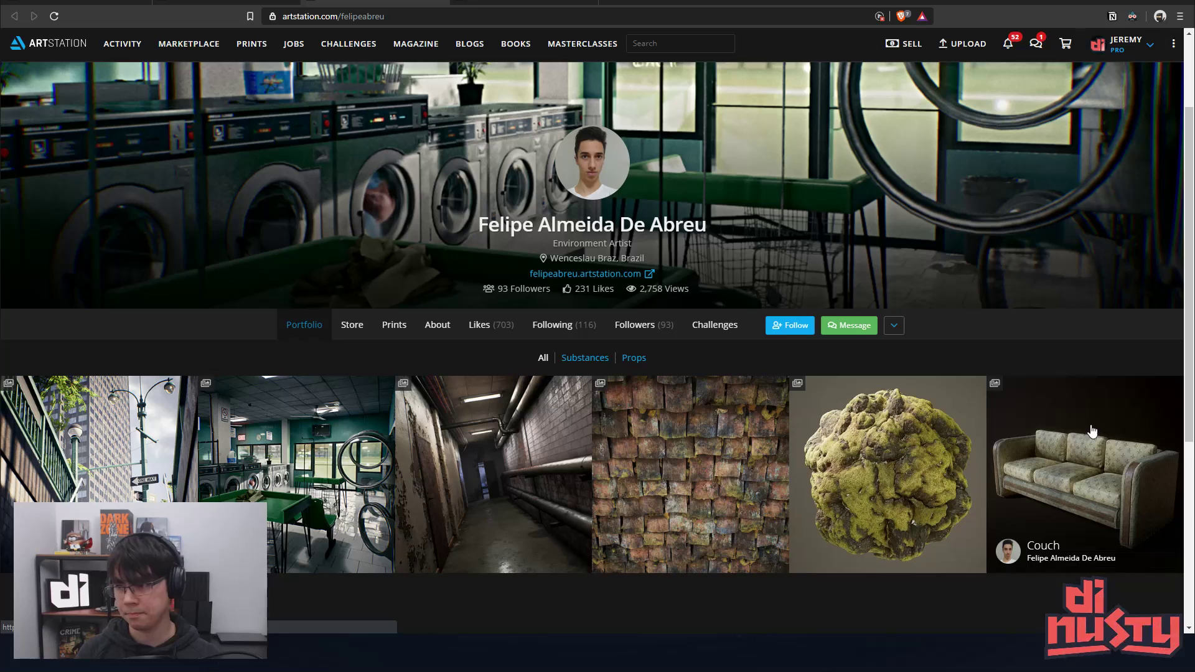
- Open the Couch project from the artist's portfolio grid
left_click(1083, 473)
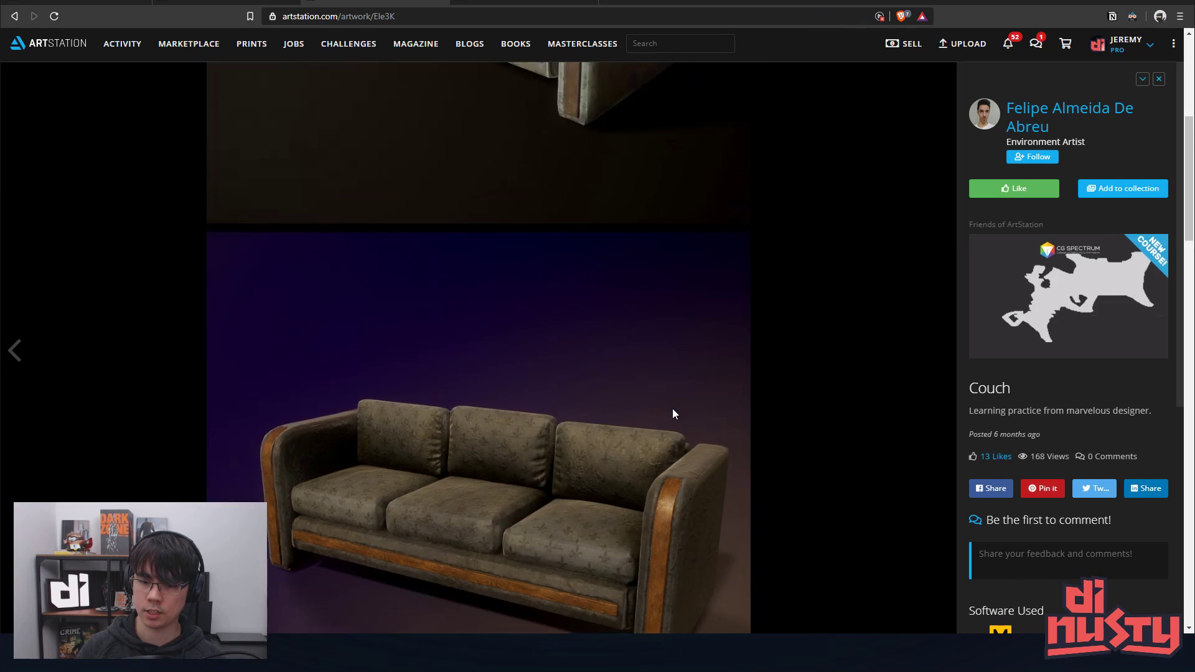
- Browse the Iceland Lava Moss renders, then advance to the Roof Shingles project
left_click(941, 351)
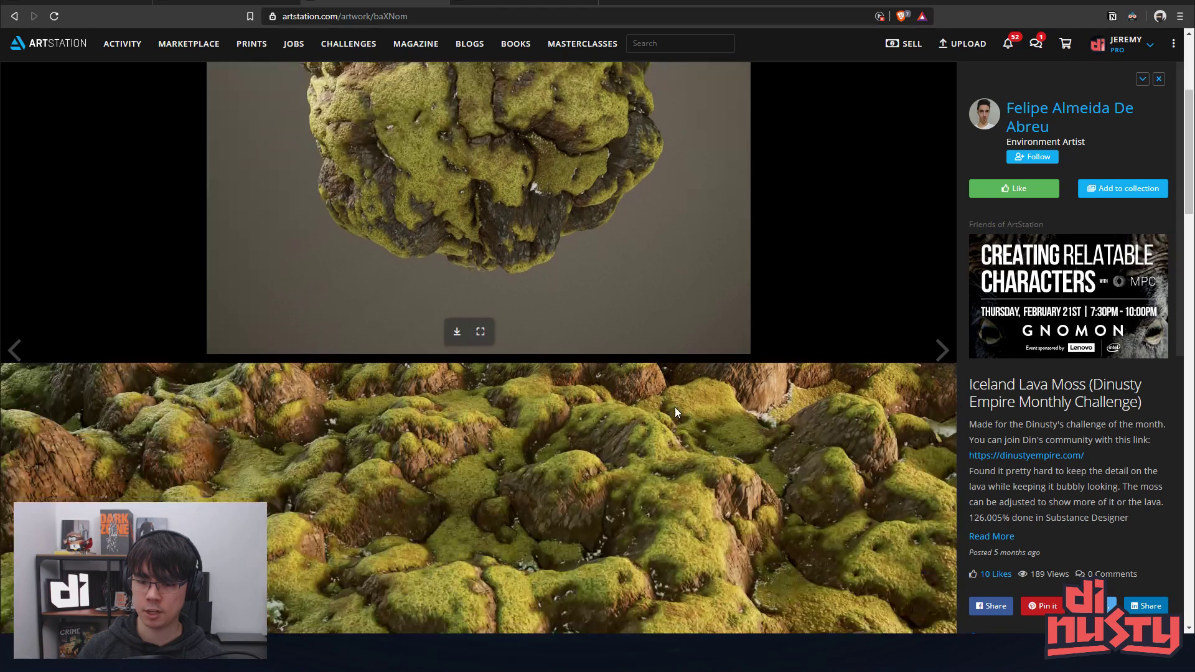
scroll("down", 3)
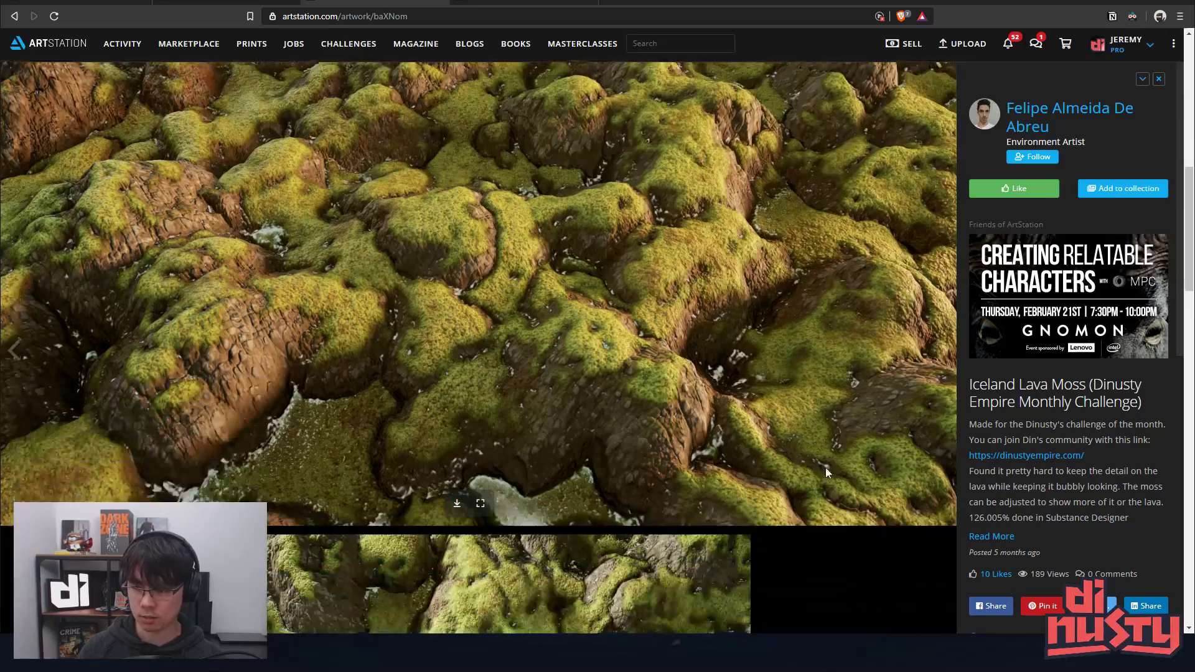
scroll("down", 3)
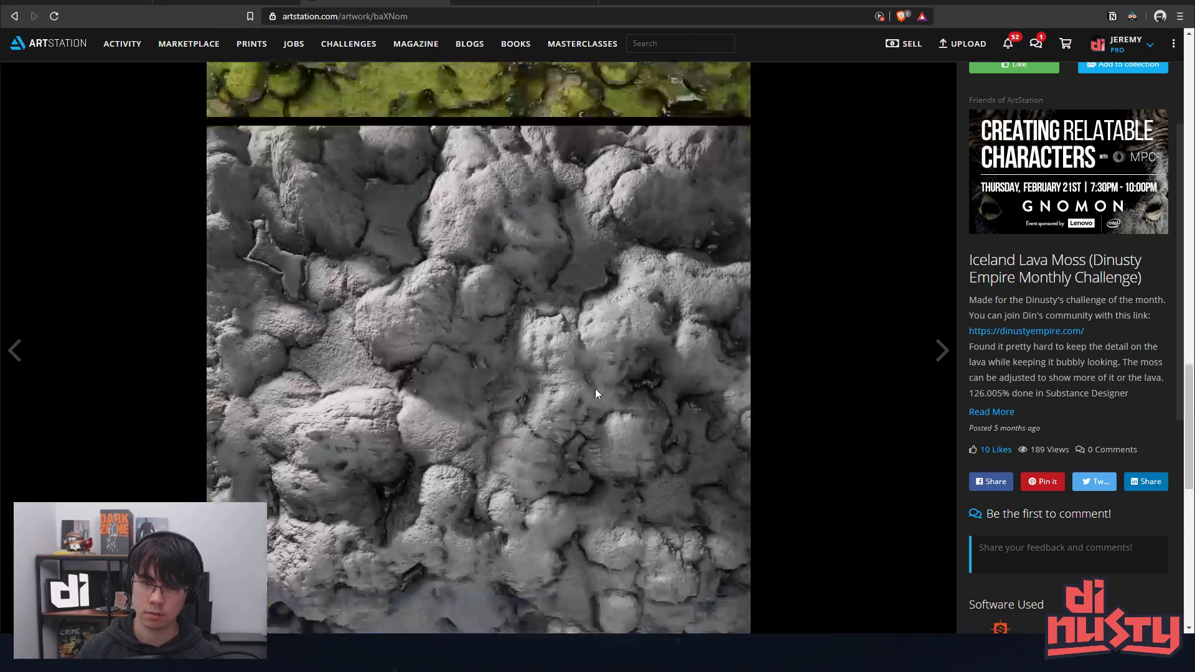
left_click(941, 350)
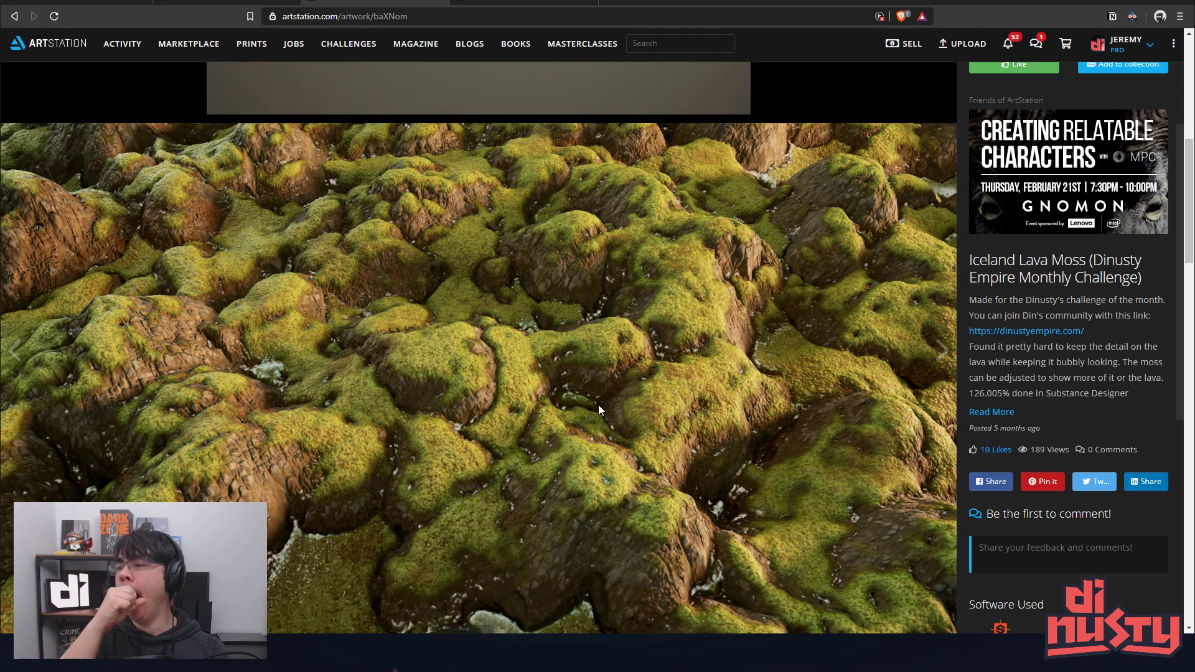
left_click(943, 350)
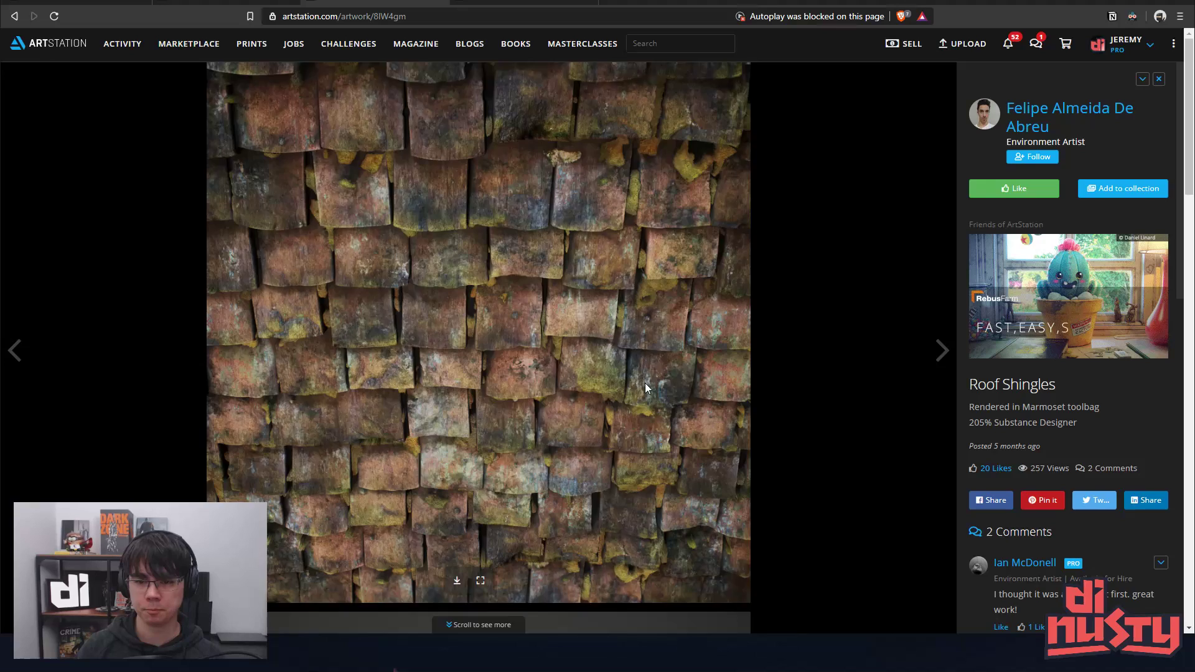
- Scroll through the Roof Shingles renders and texture maps, then advance to the Corridor project
scroll("down", 3)
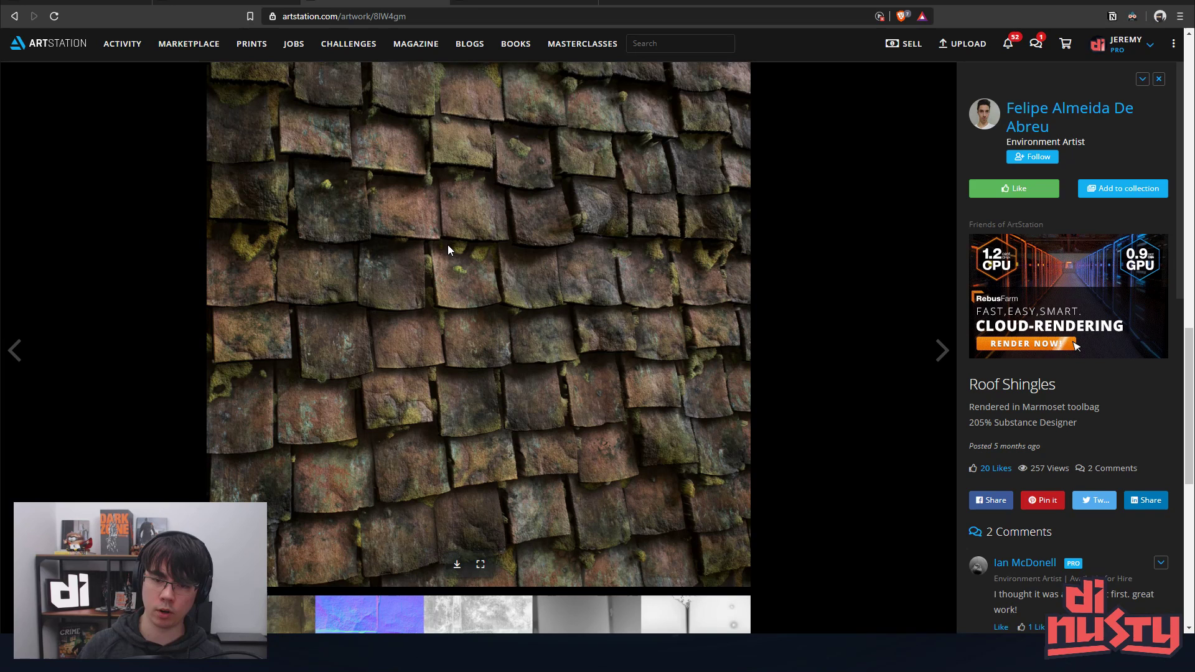
scroll("down", 3)
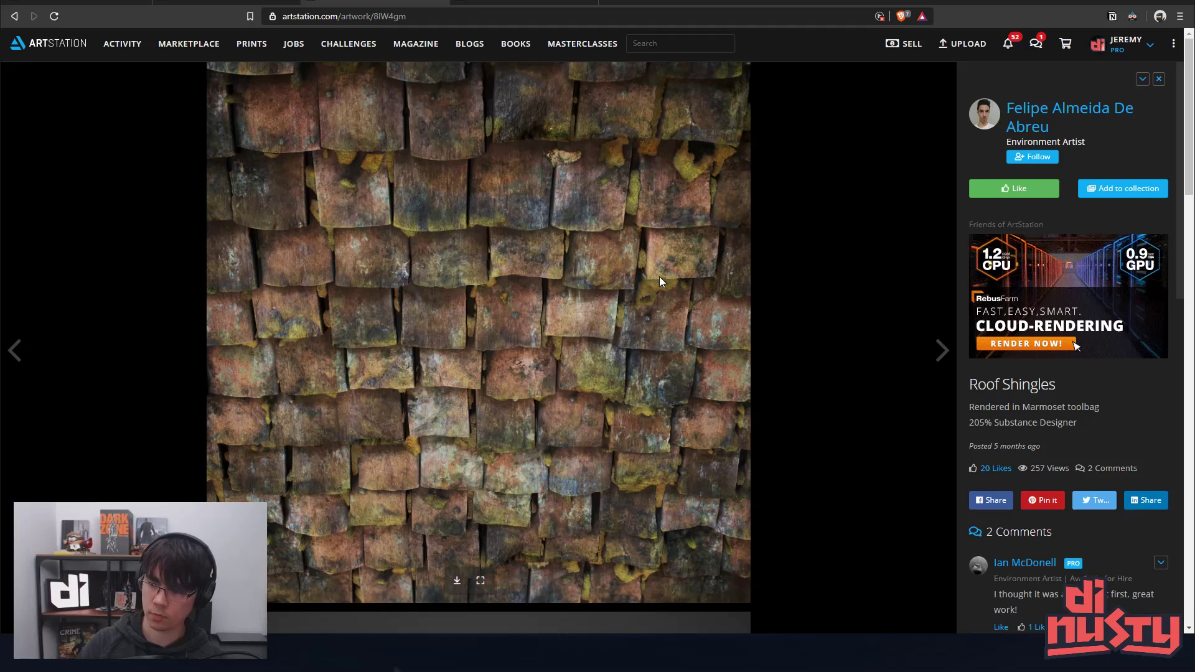
scroll("down", 3)
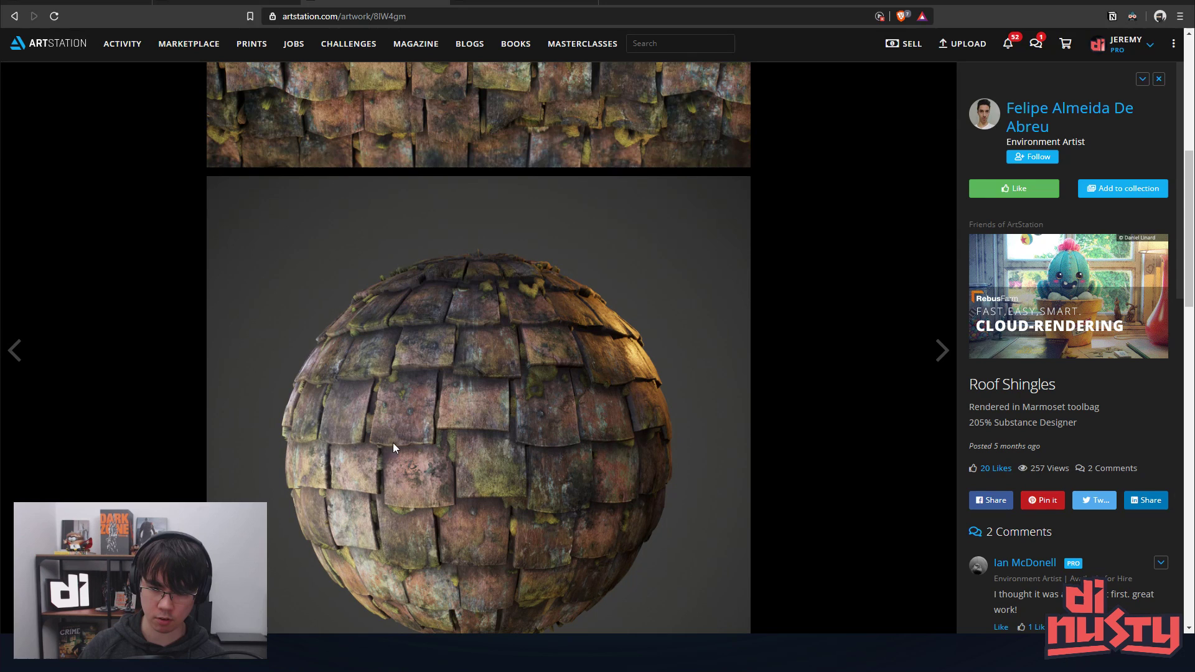
scroll("down", 3)
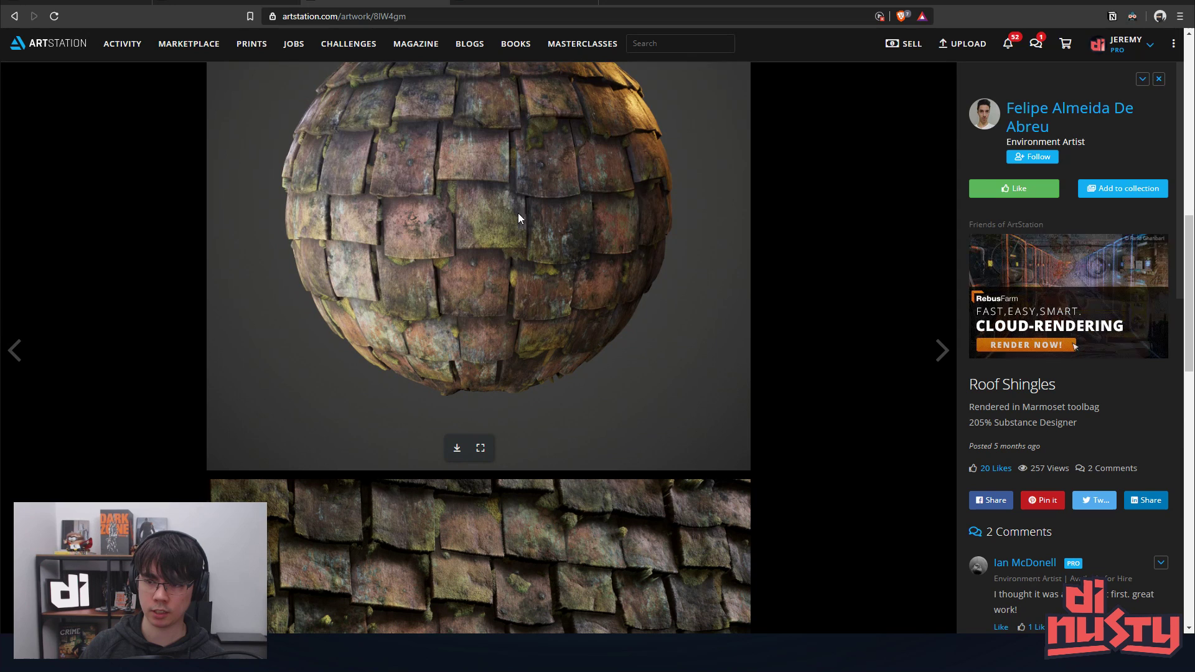
scroll("down", 3)
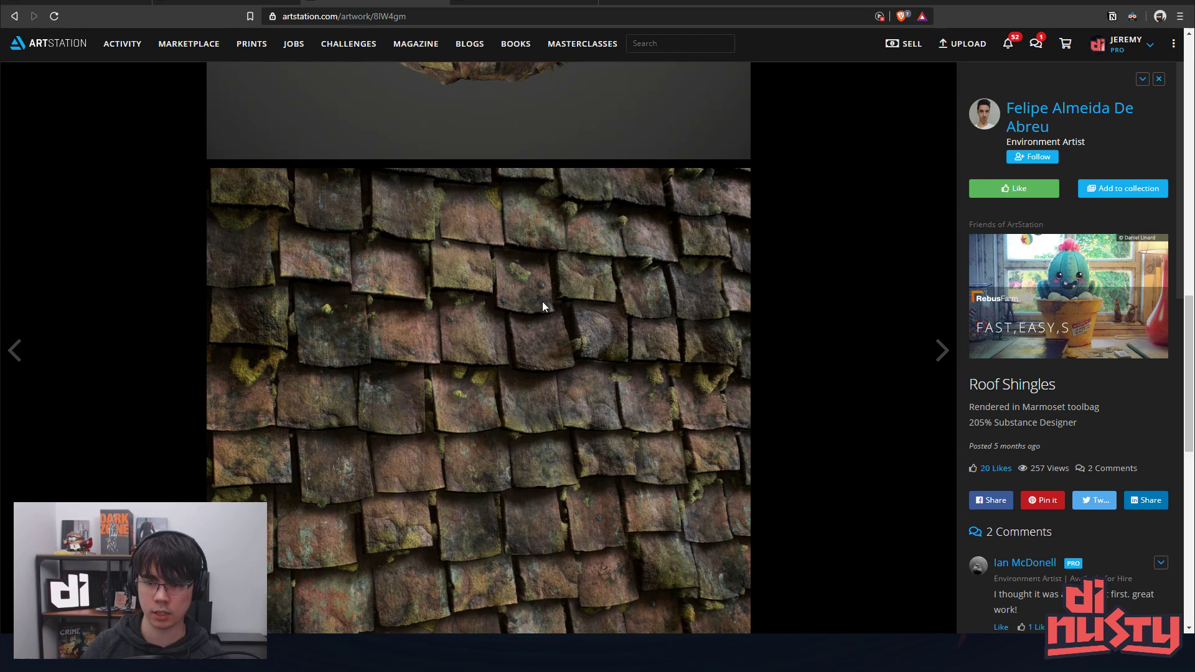
scroll("down", 3)
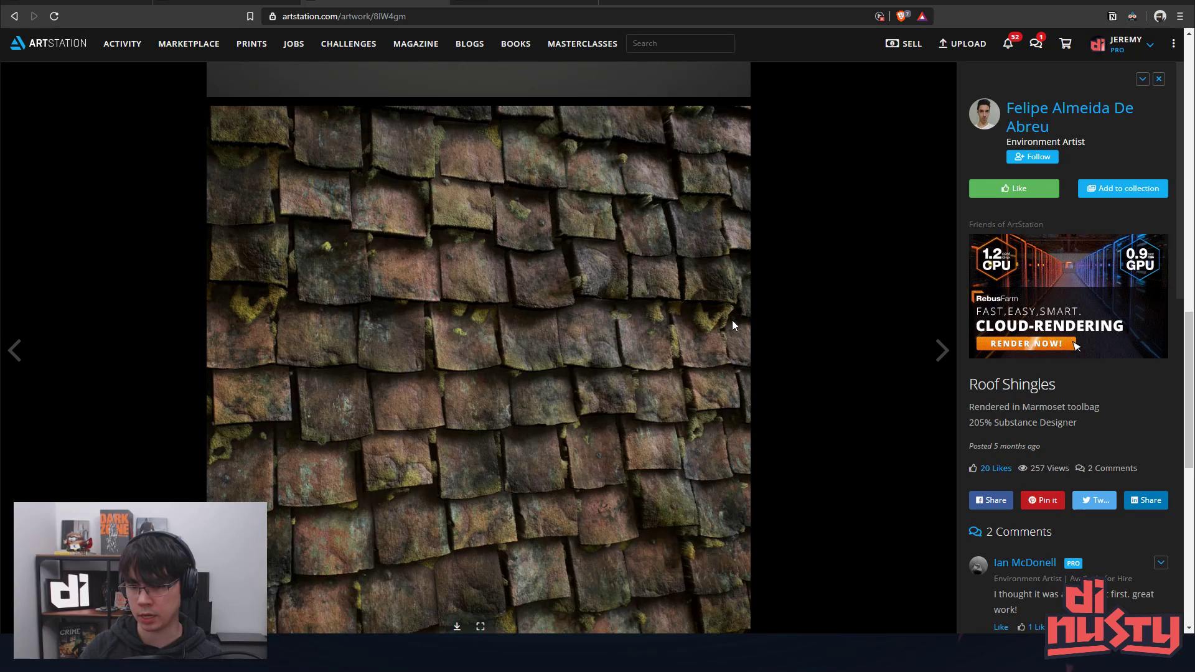
mouse_move(851, 378)
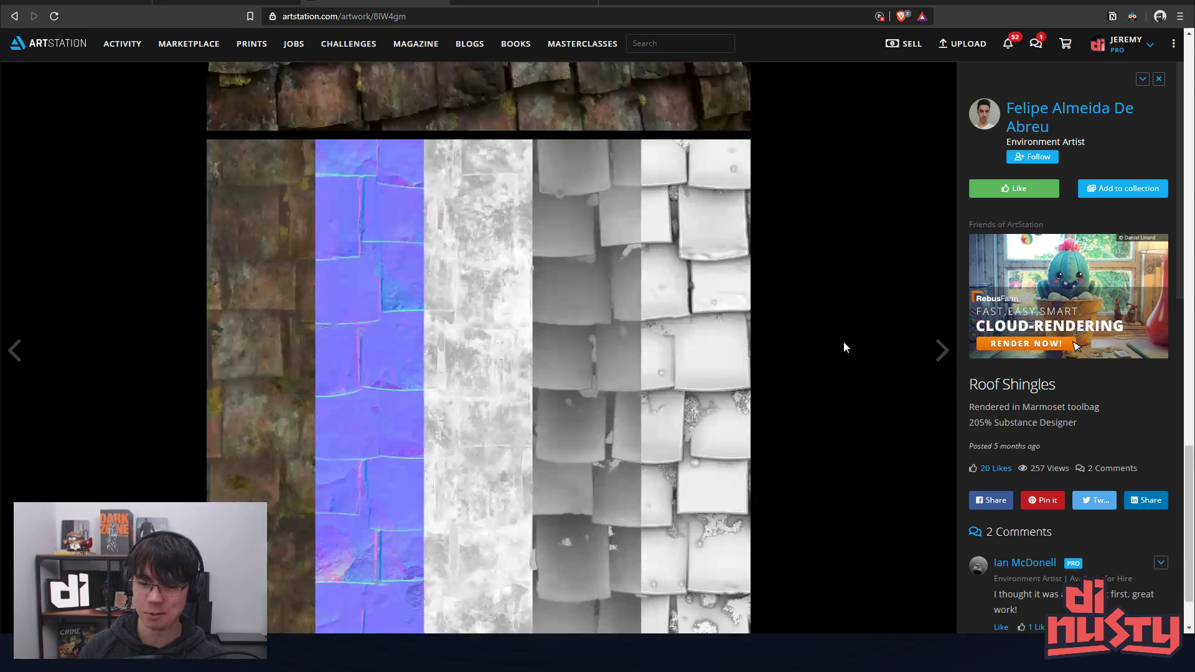
left_click(942, 351)
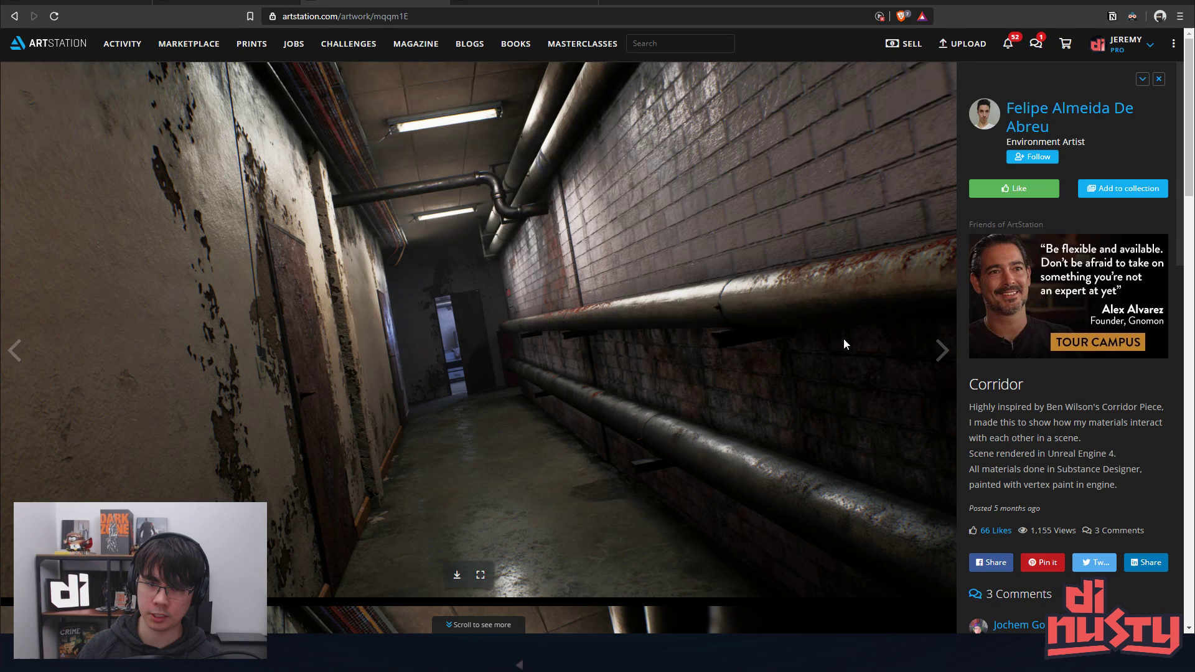
- Scroll through the Corridor renders down to the dark brick-wall shot with long pipes
scroll("down", 3)
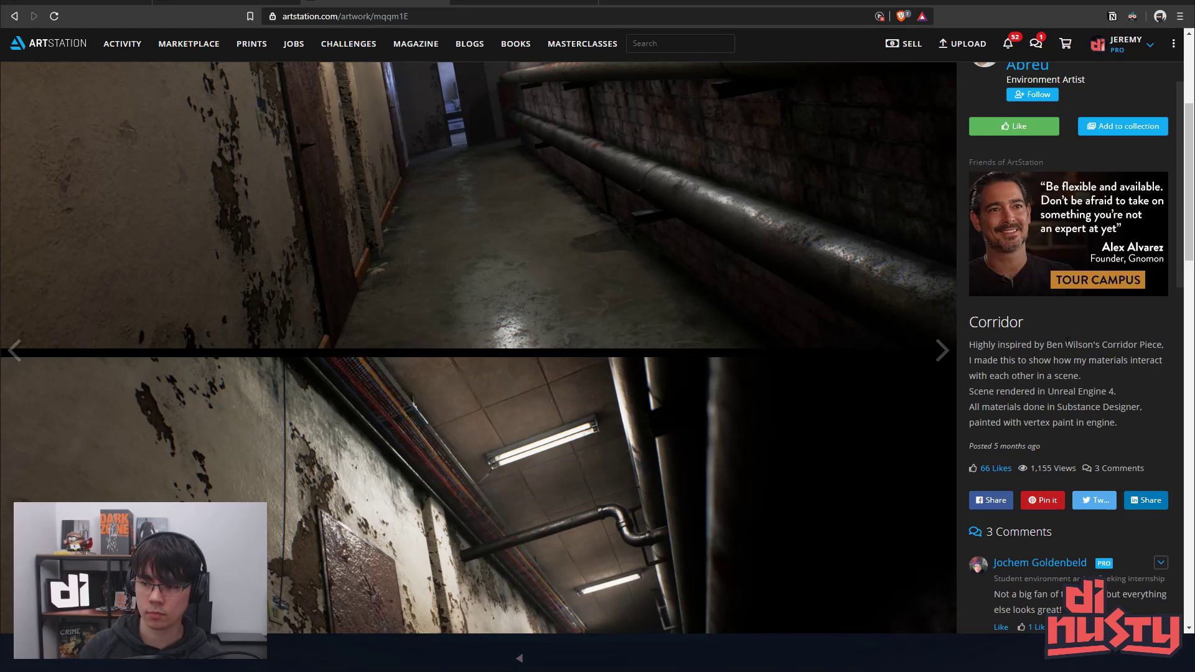
left_click(941, 351)
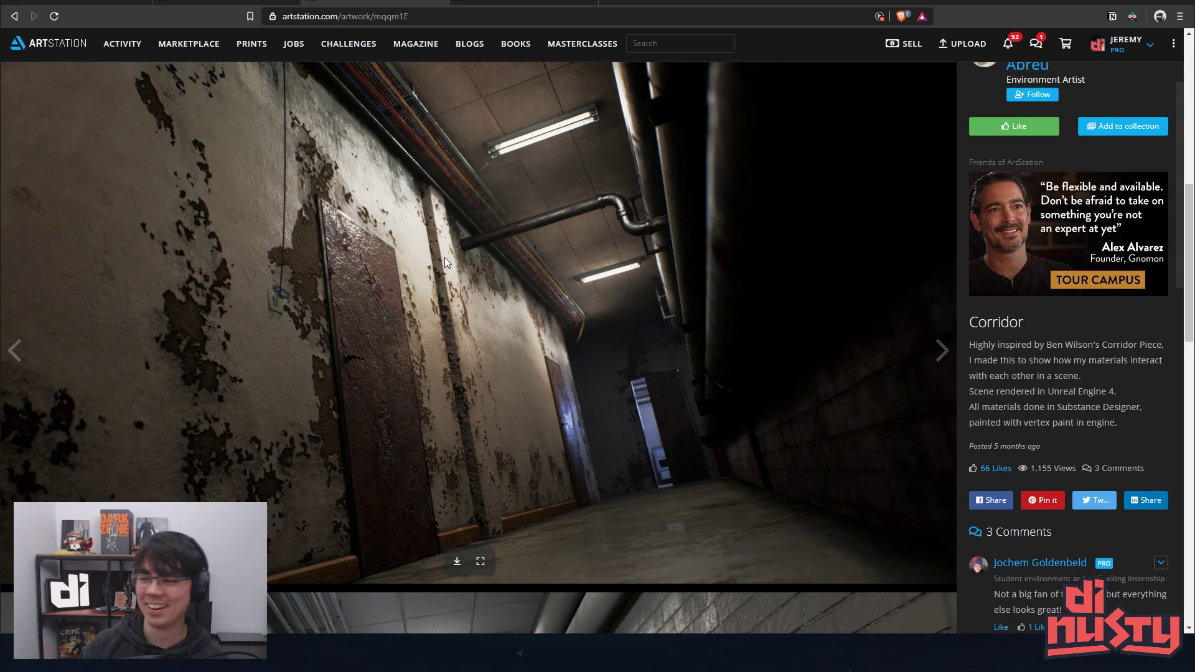
scroll("down", 3)
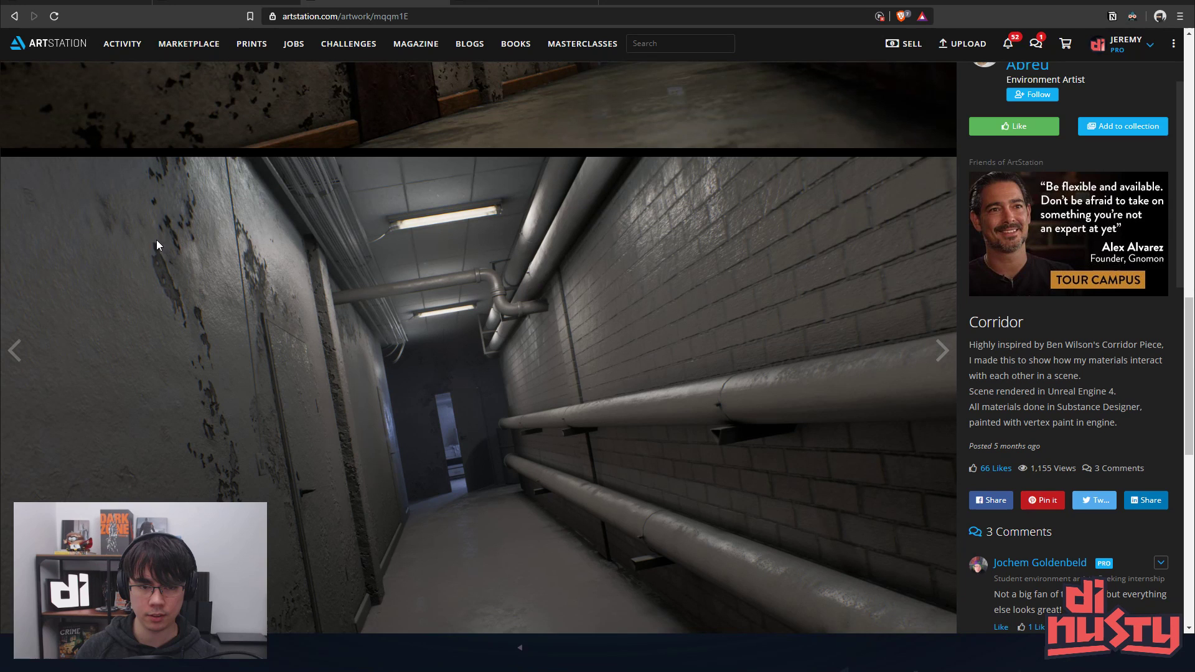
mouse_move(162, 292)
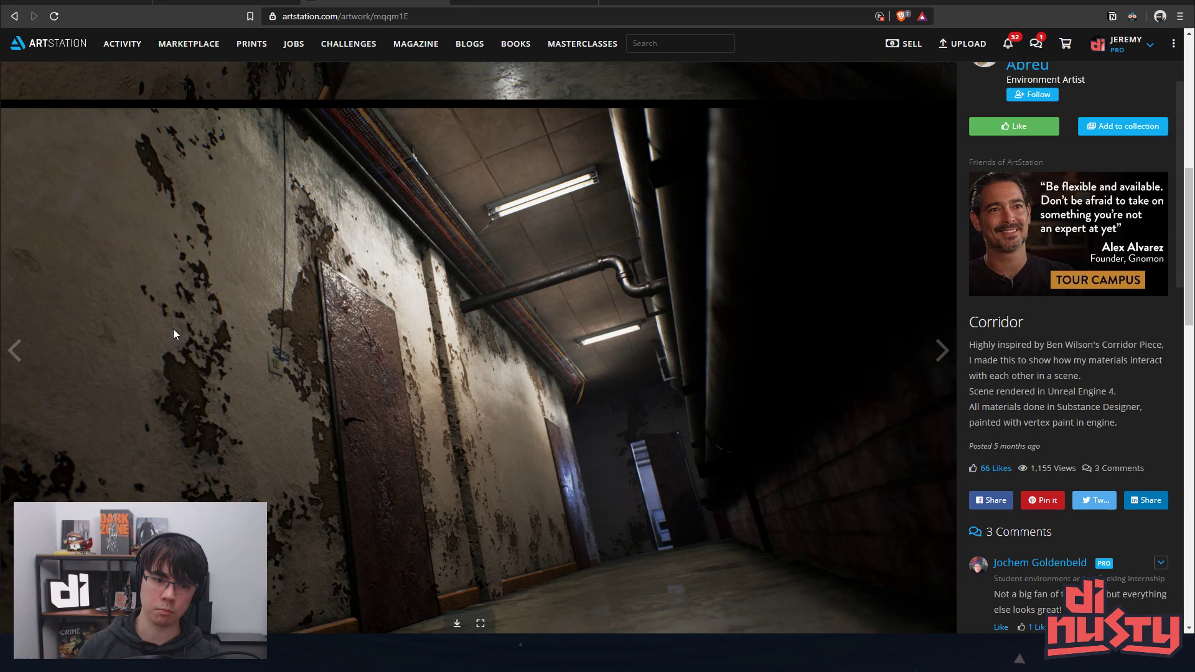
mouse_move(422, 403)
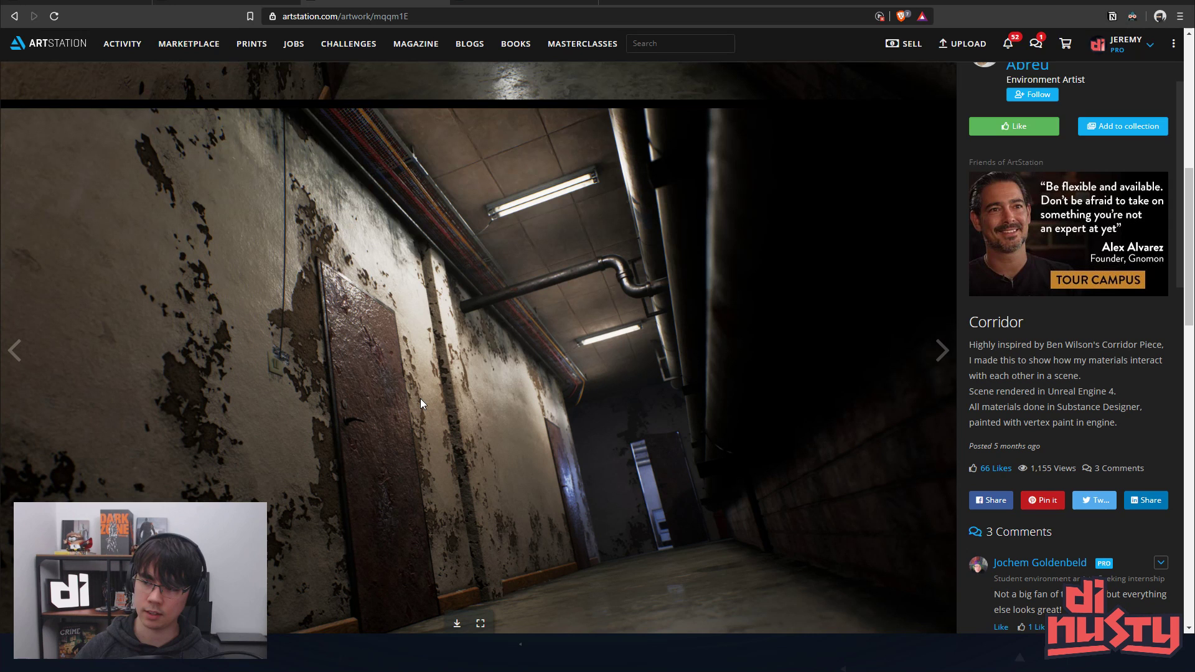
left_click(941, 351)
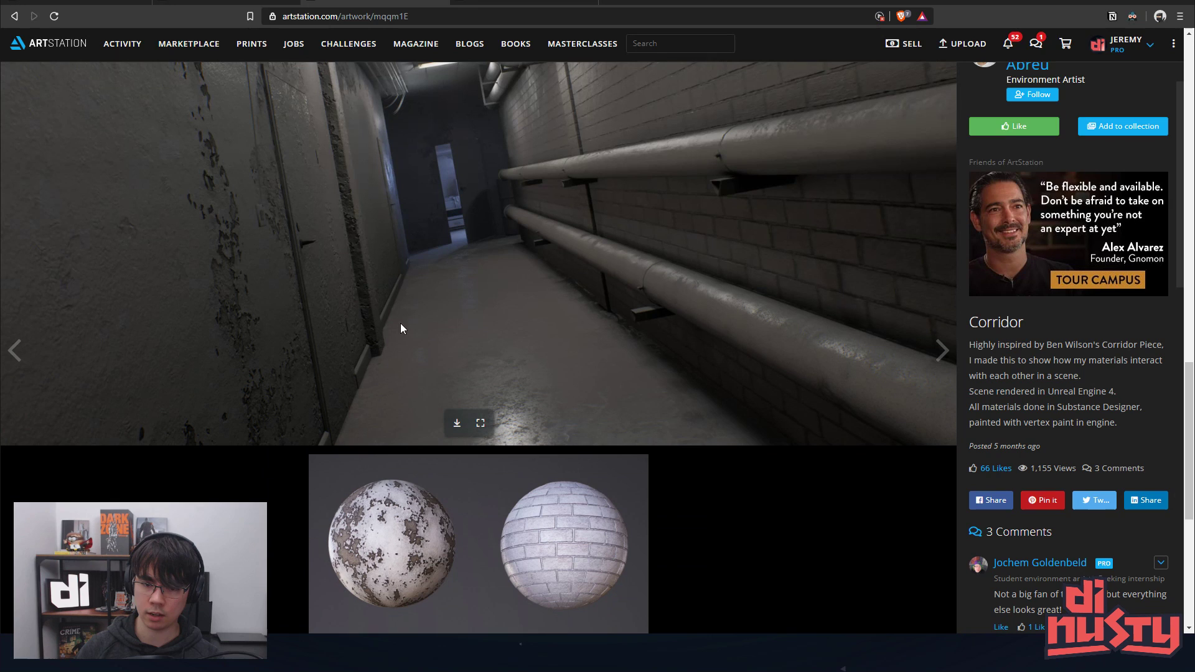
scroll("down", 3)
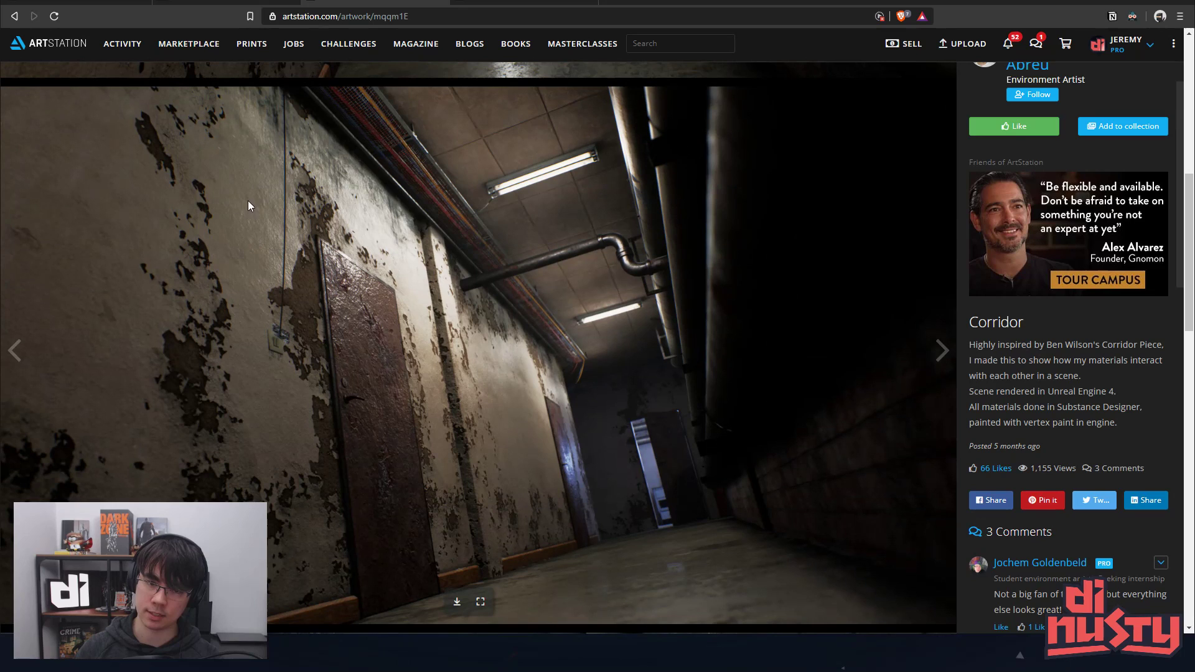
mouse_move(196, 247)
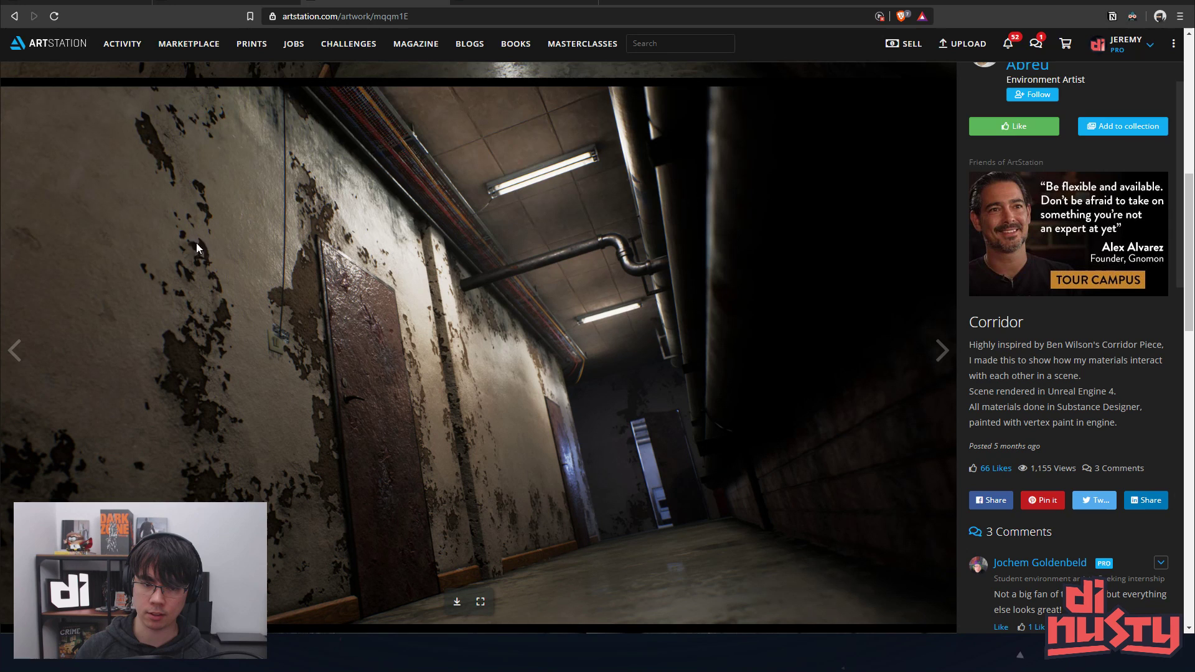
mouse_move(276, 228)
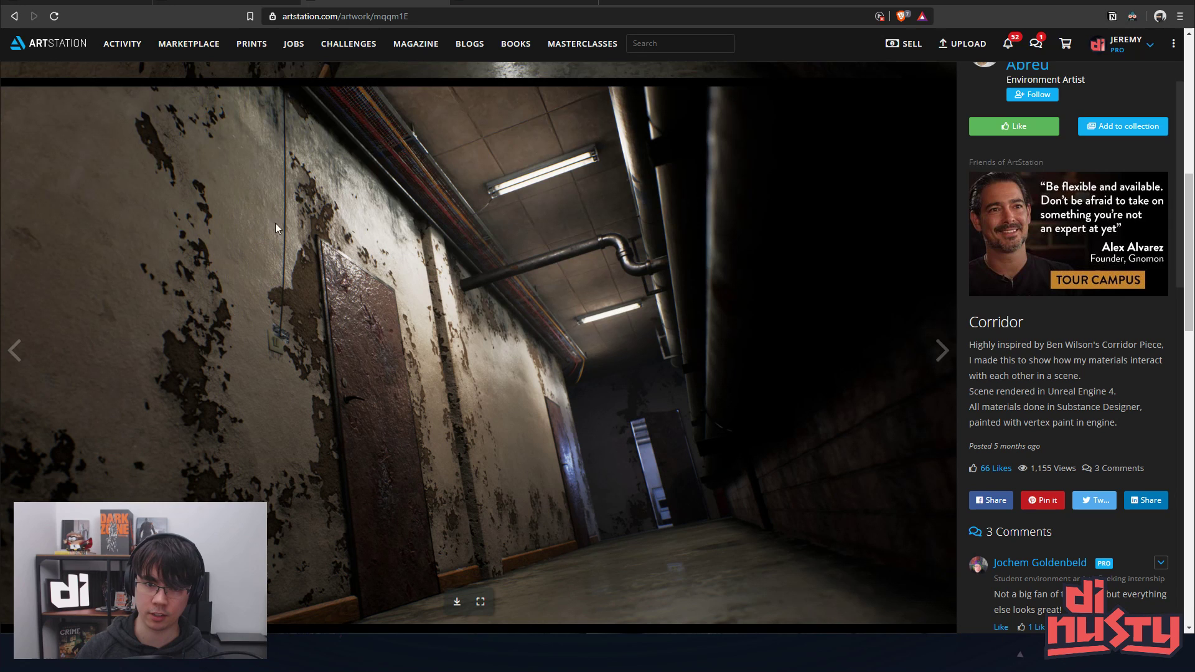
mouse_move(274, 297)
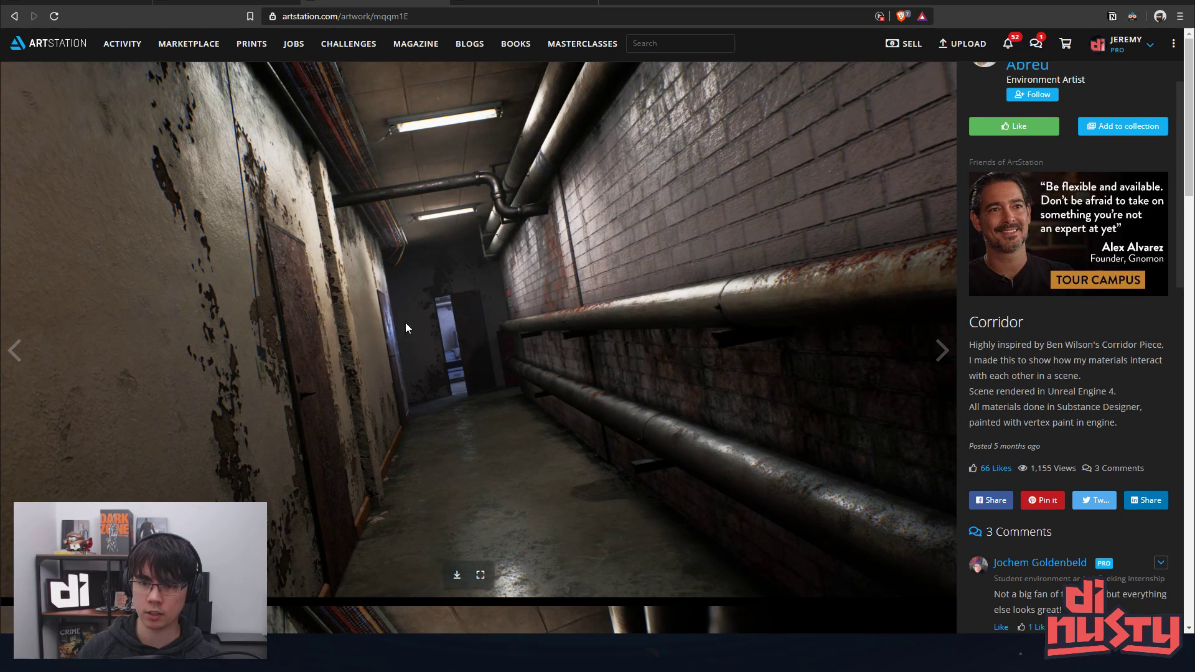
mouse_move(578, 307)
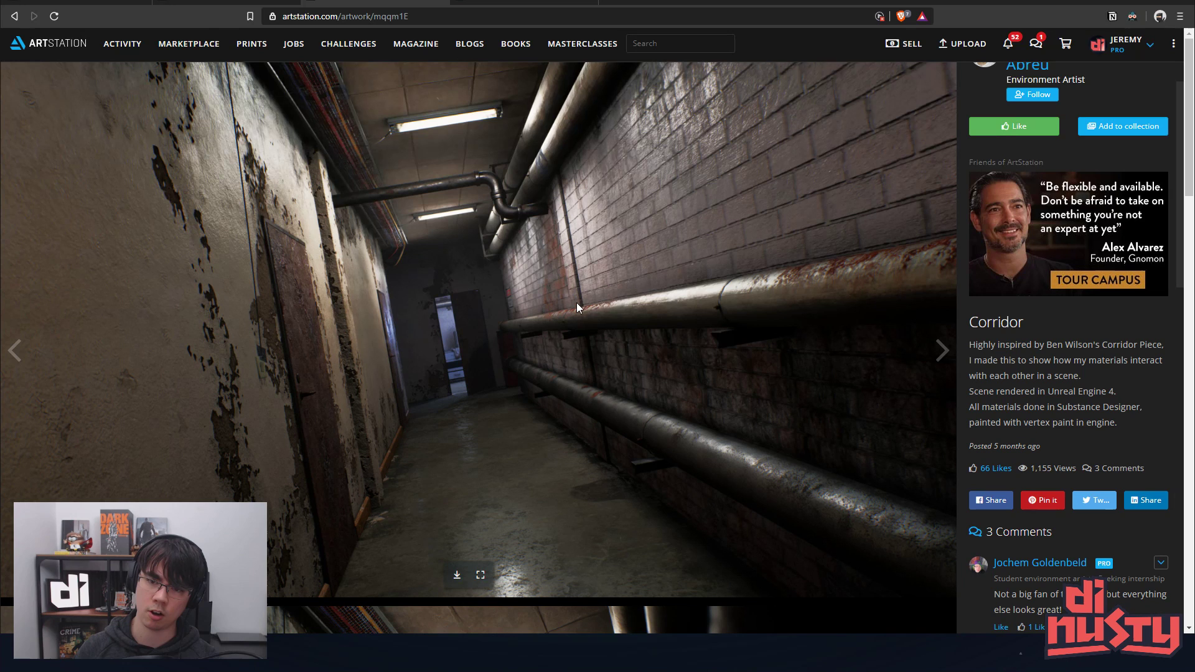
mouse_move(595, 260)
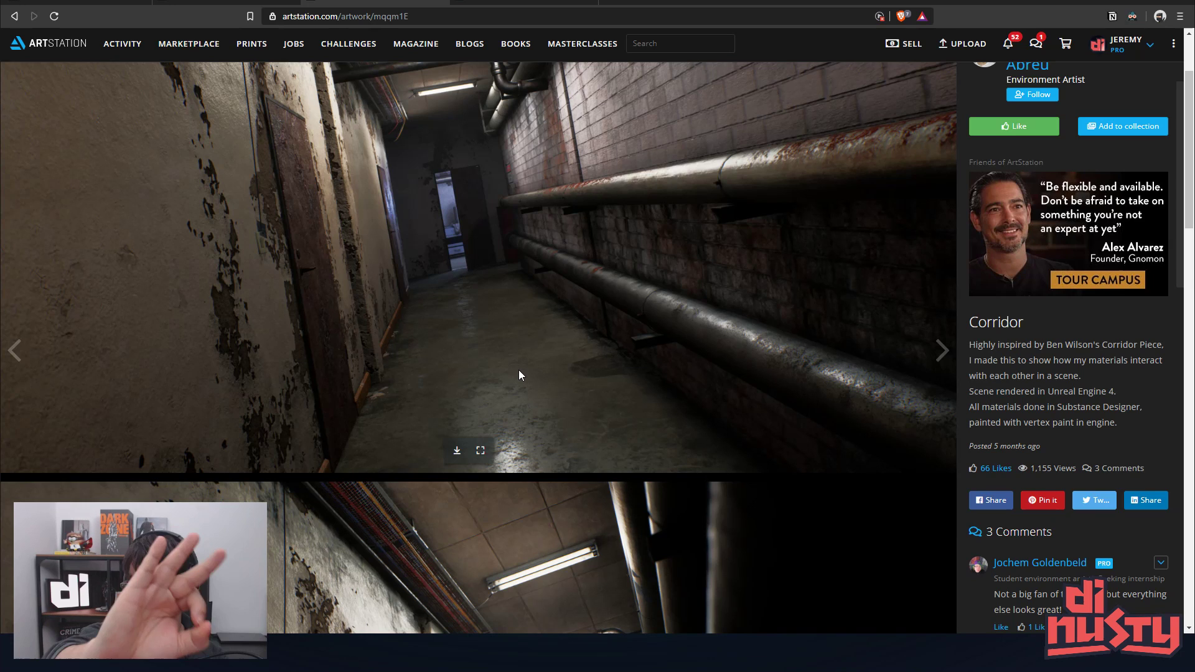
mouse_move(615, 370)
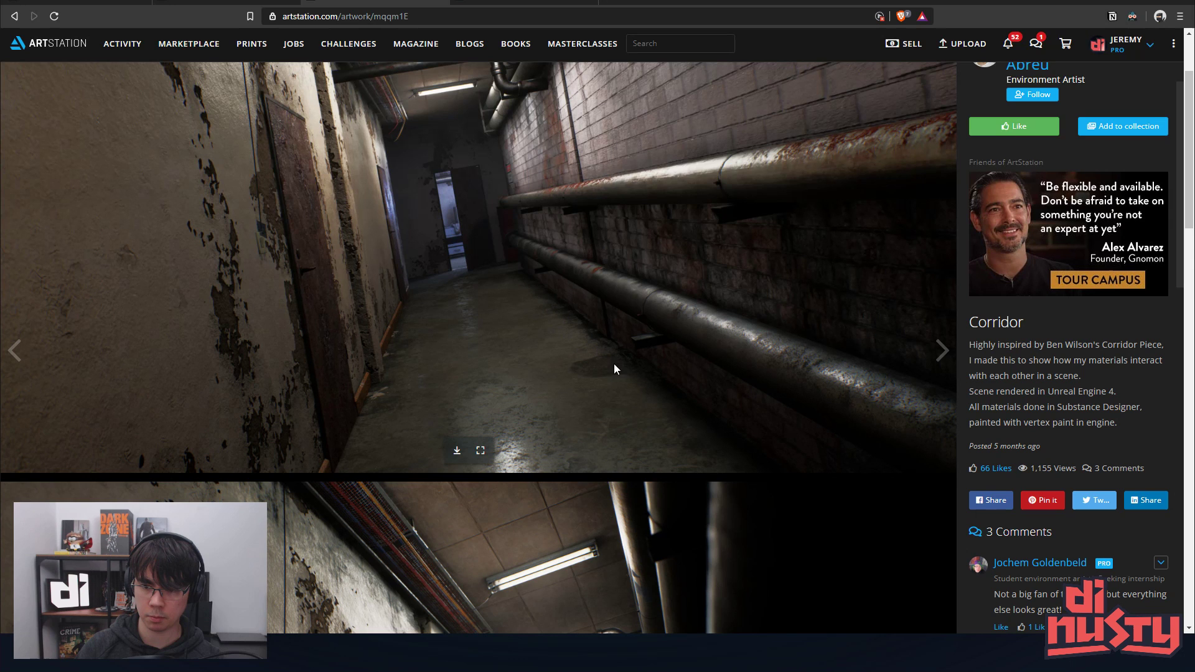
left_click(941, 351)
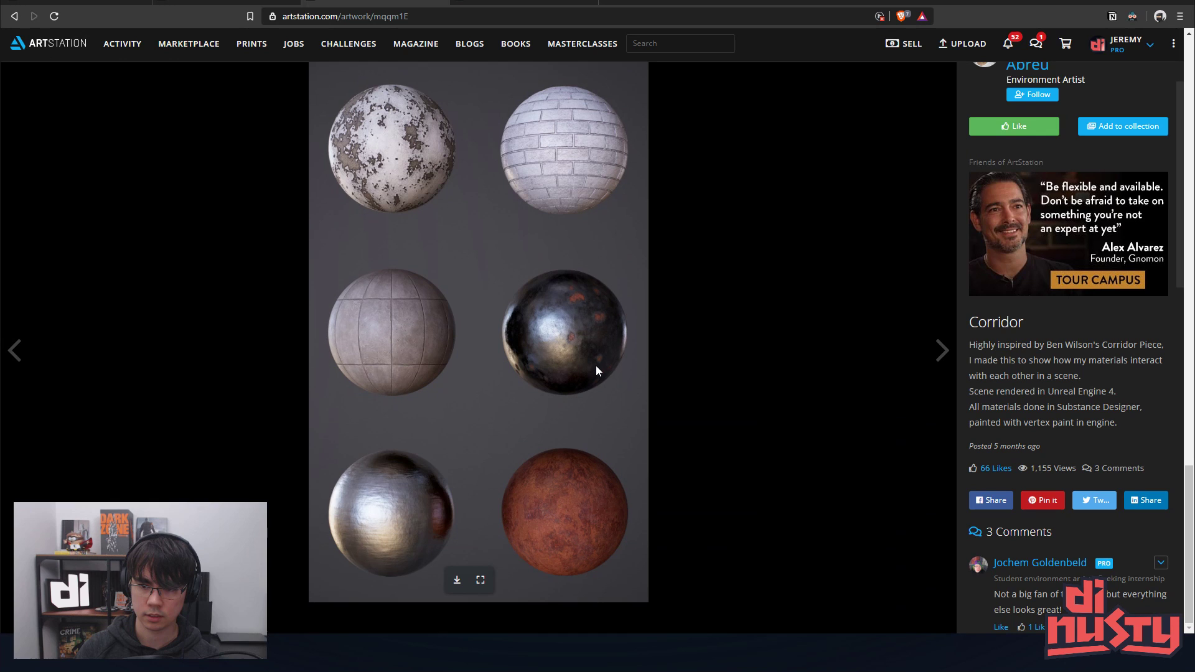
left_click(941, 351)
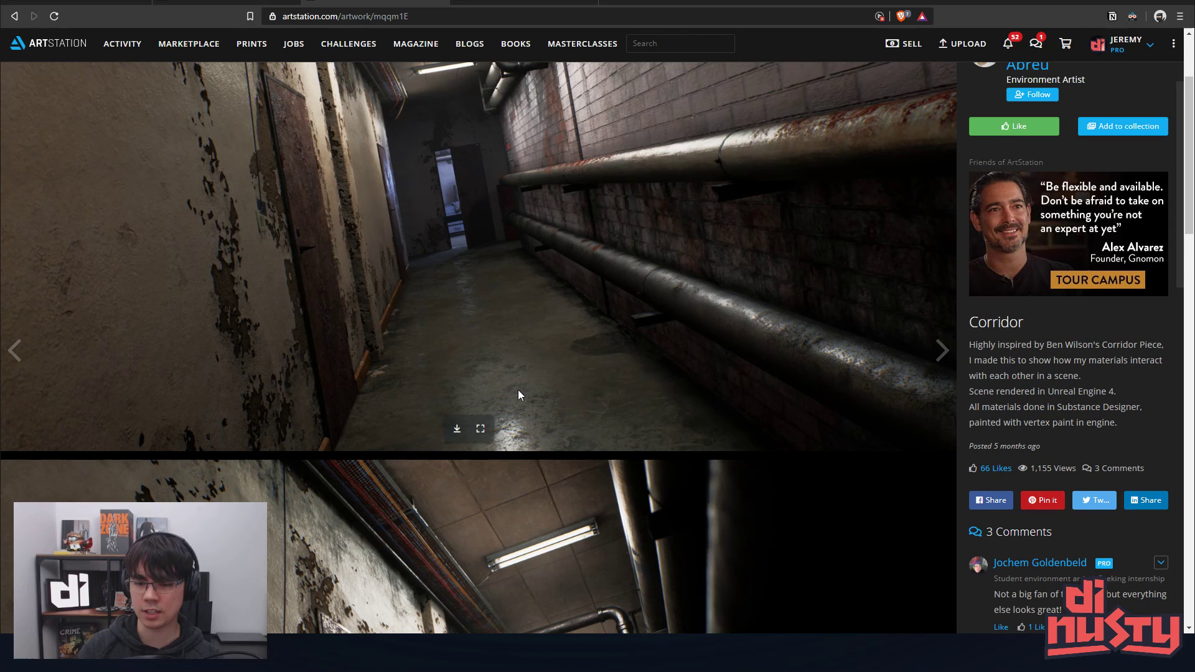
mouse_move(545, 419)
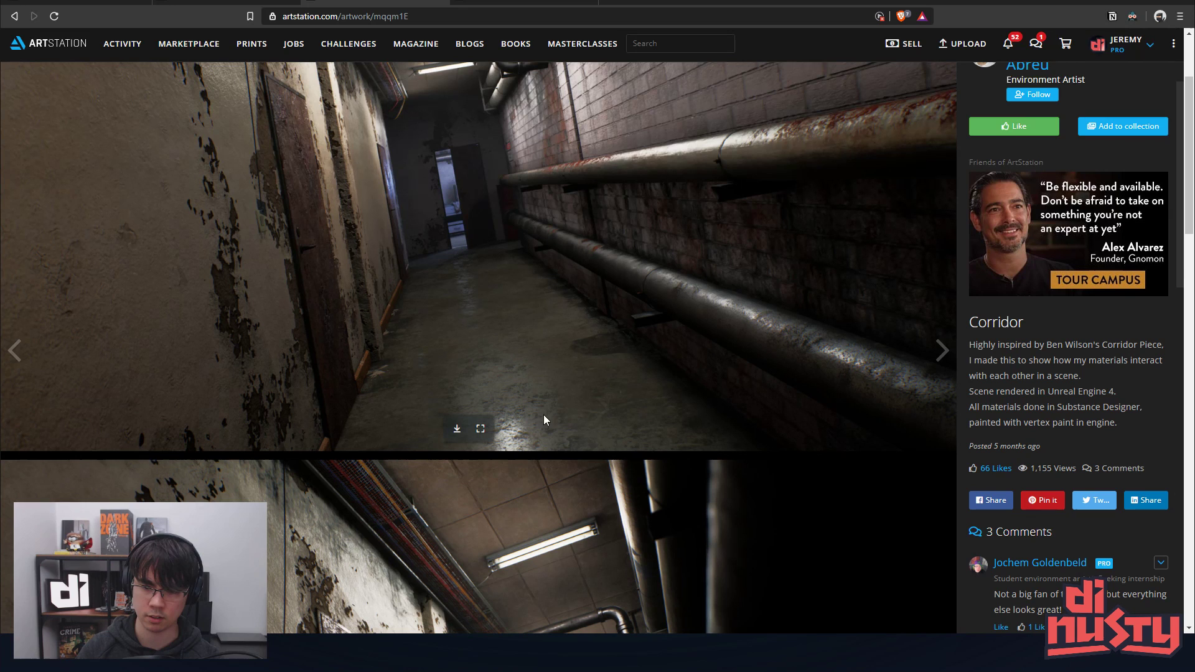
- Scroll the Corridor page until the peeling-plaster-wall render with the rusted door fills the viewer
scroll("up", 3)
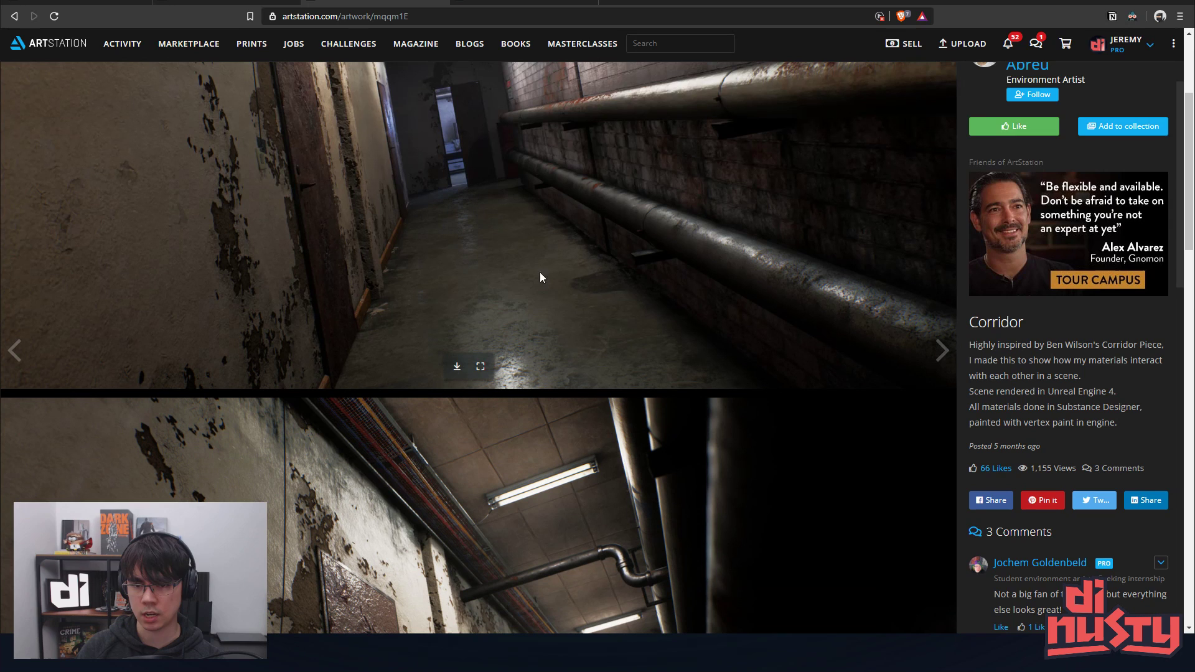
mouse_move(469, 210)
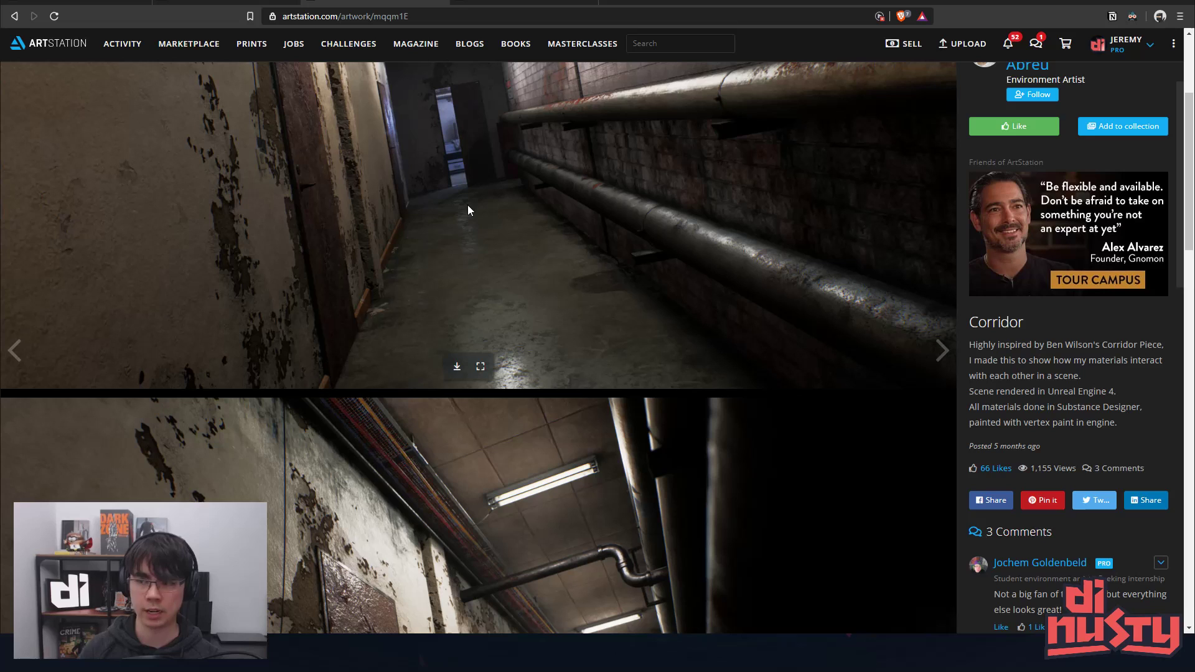
scroll("down", 3)
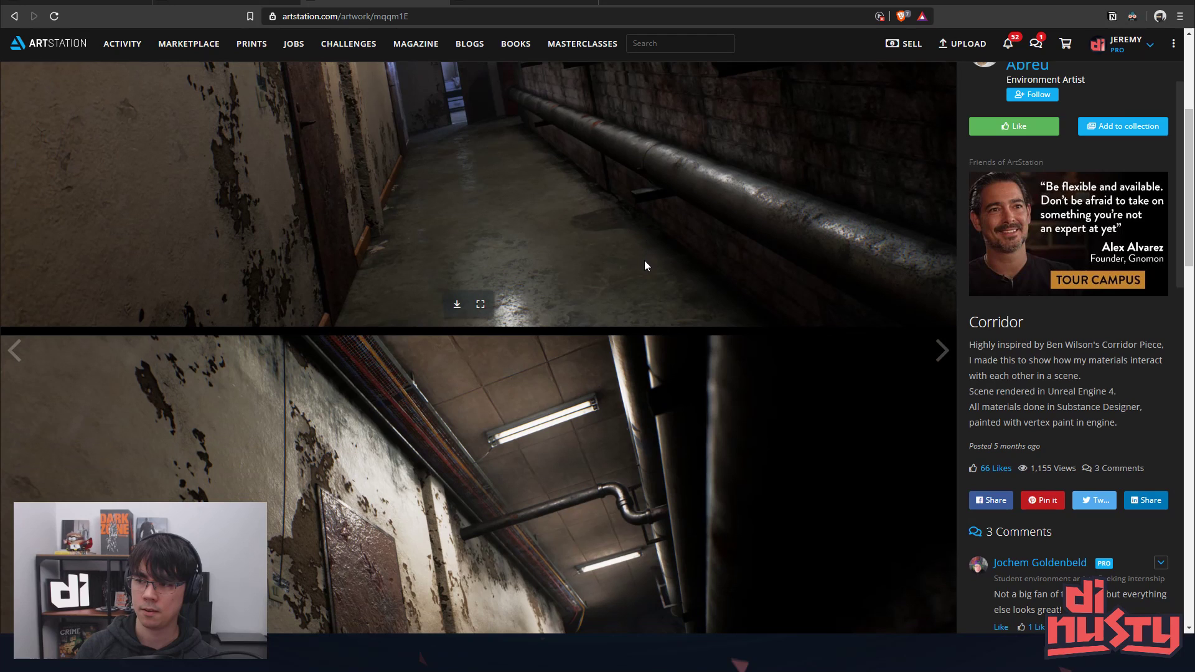
mouse_move(509, 264)
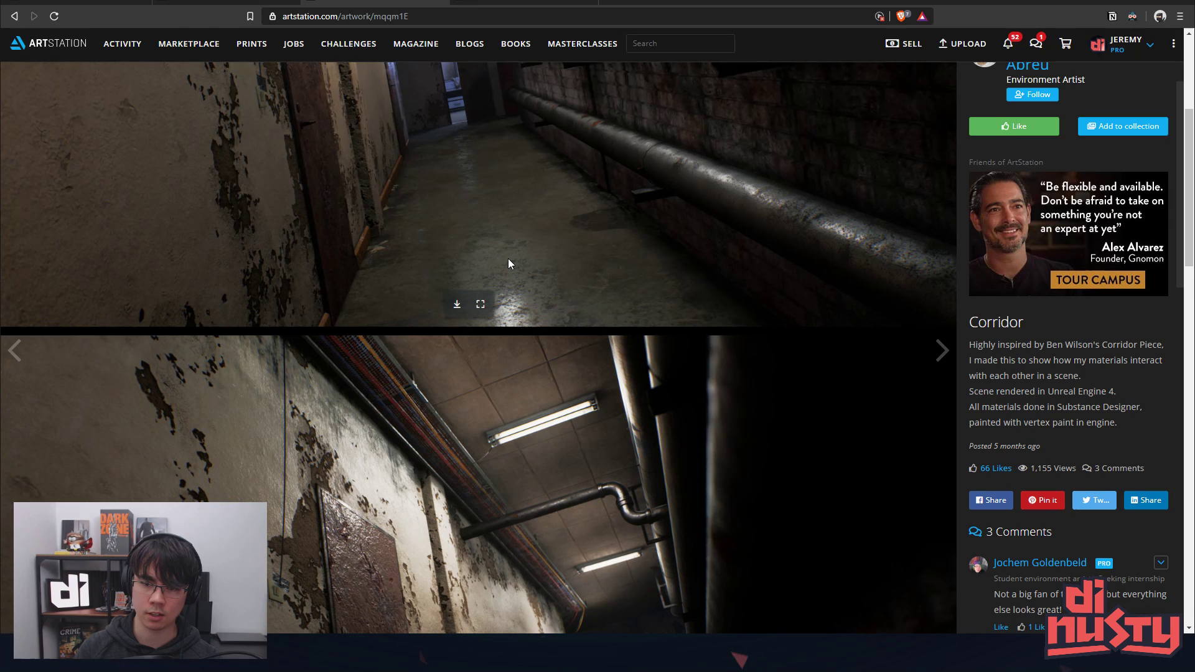
mouse_move(595, 273)
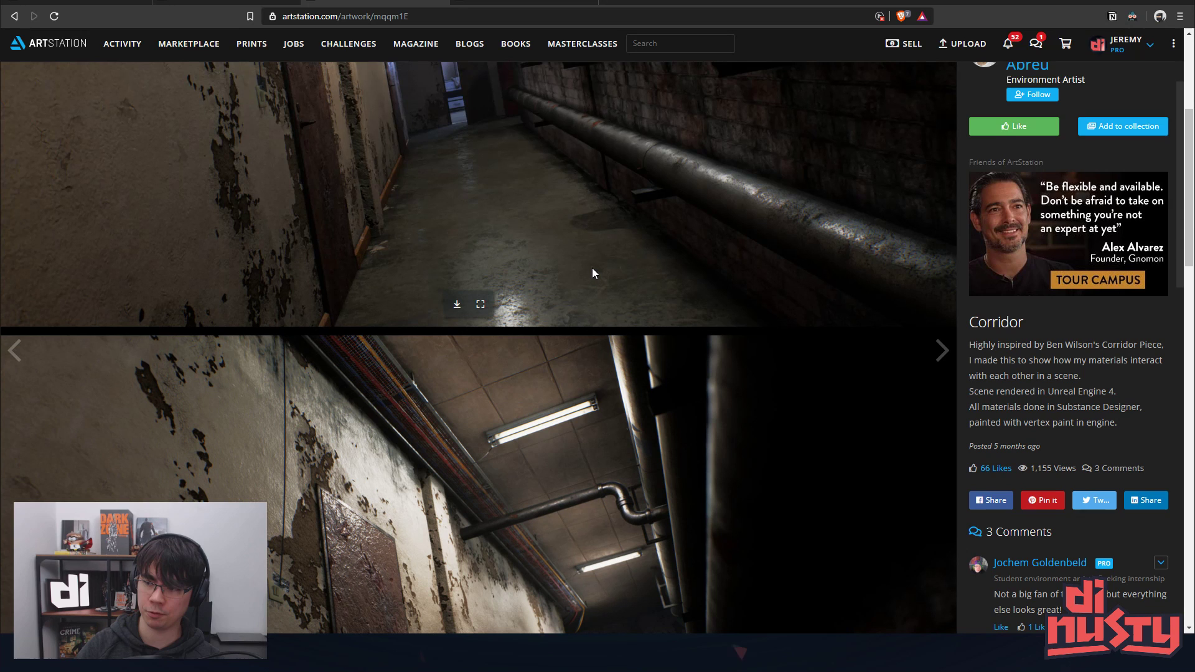
scroll("down", 3)
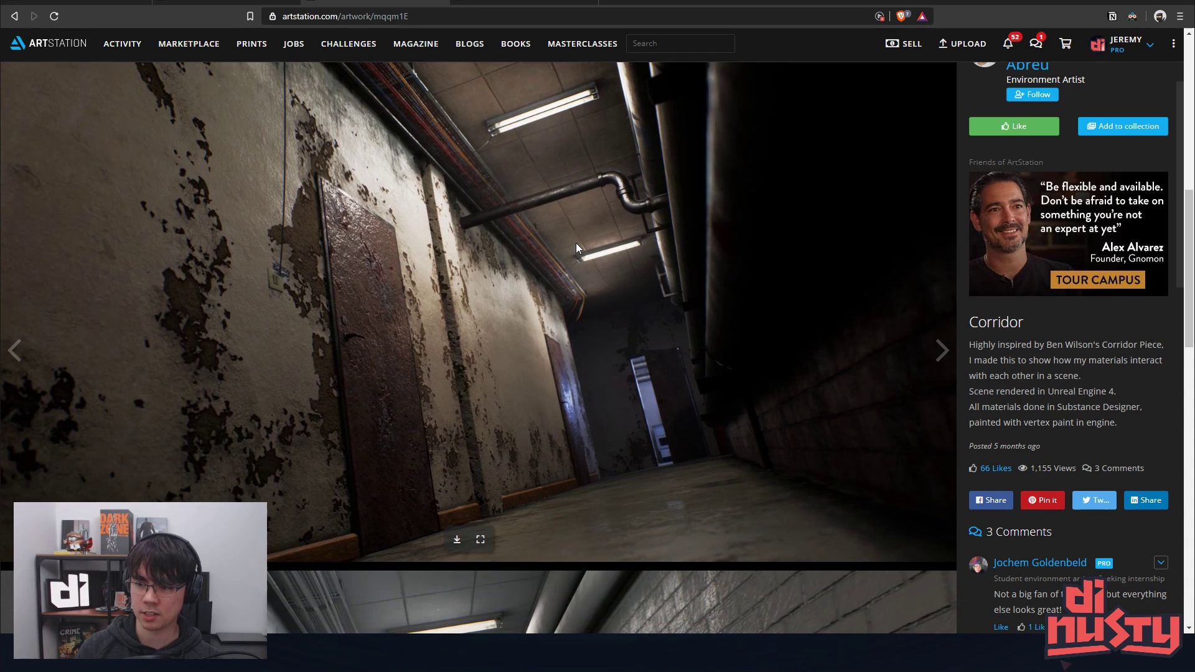
- Scroll past the peeling-wall image to the brighter clean-brick corridor render
scroll("down", 3)
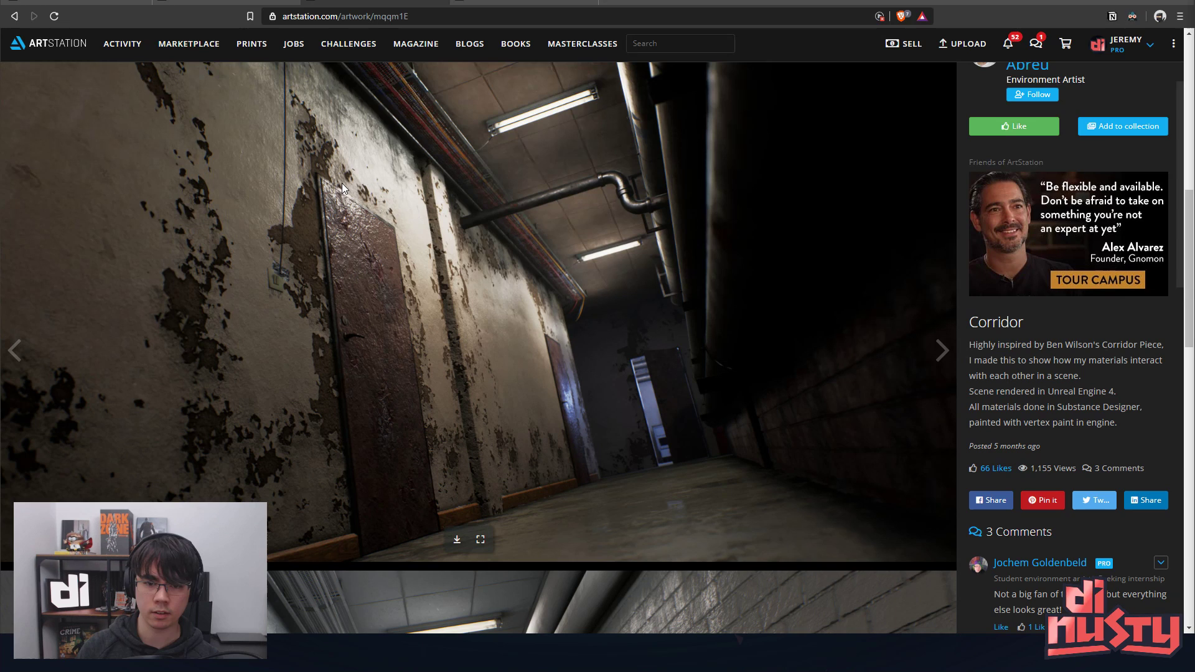
mouse_move(343, 351)
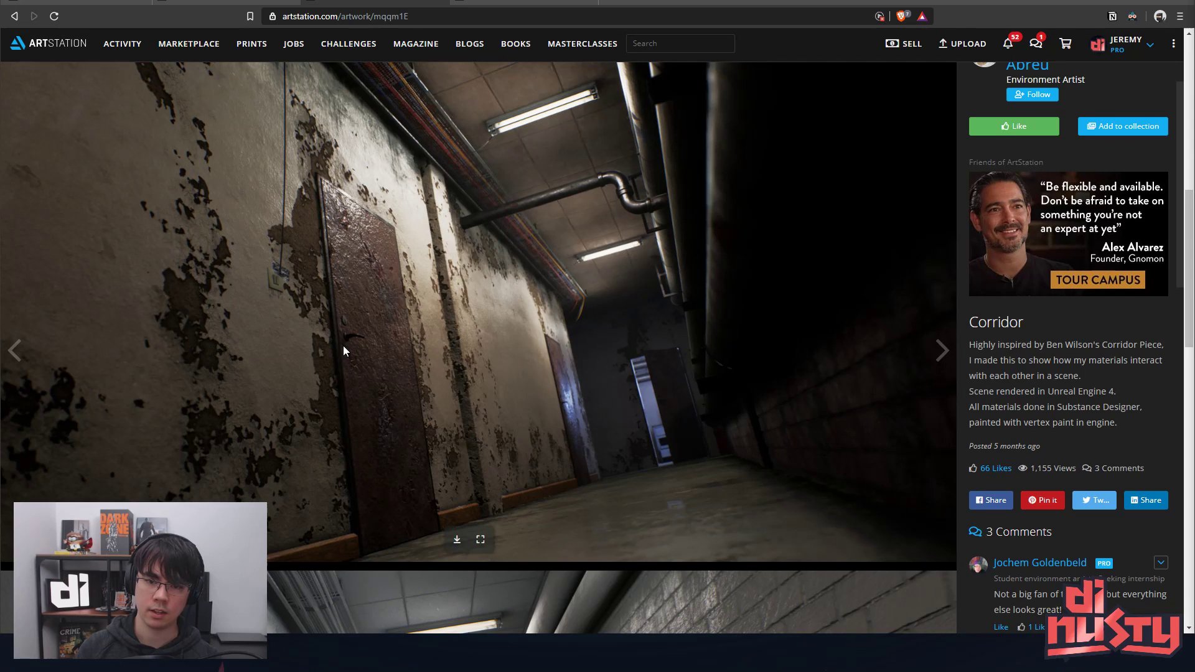
mouse_move(457, 344)
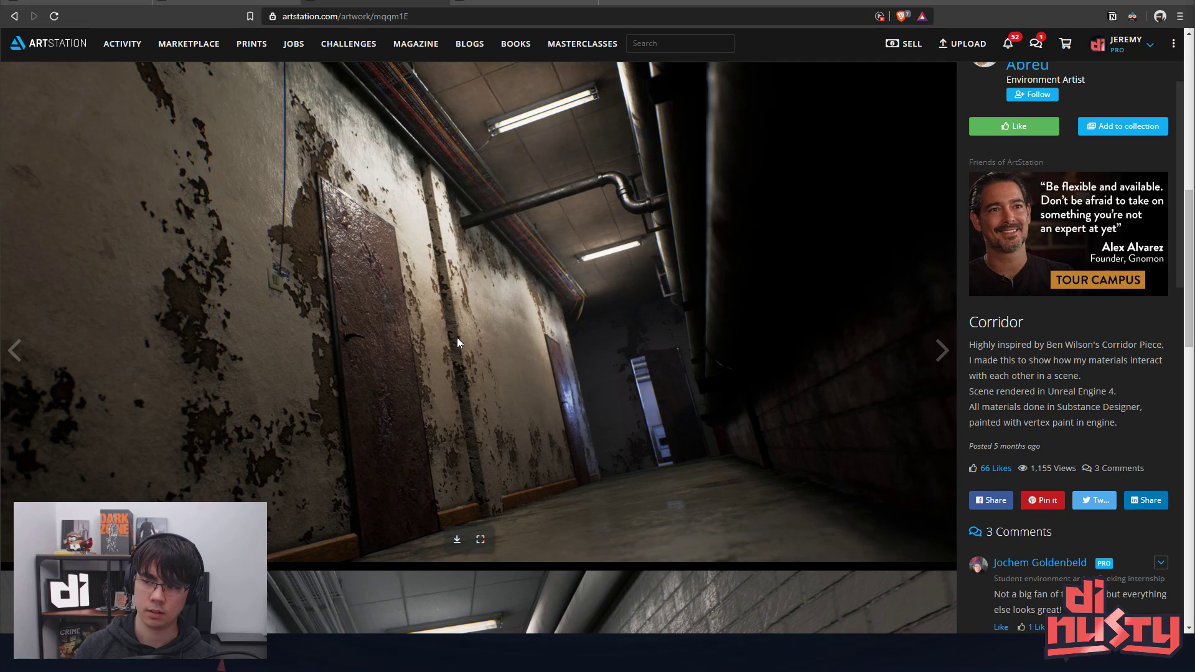
mouse_move(412, 376)
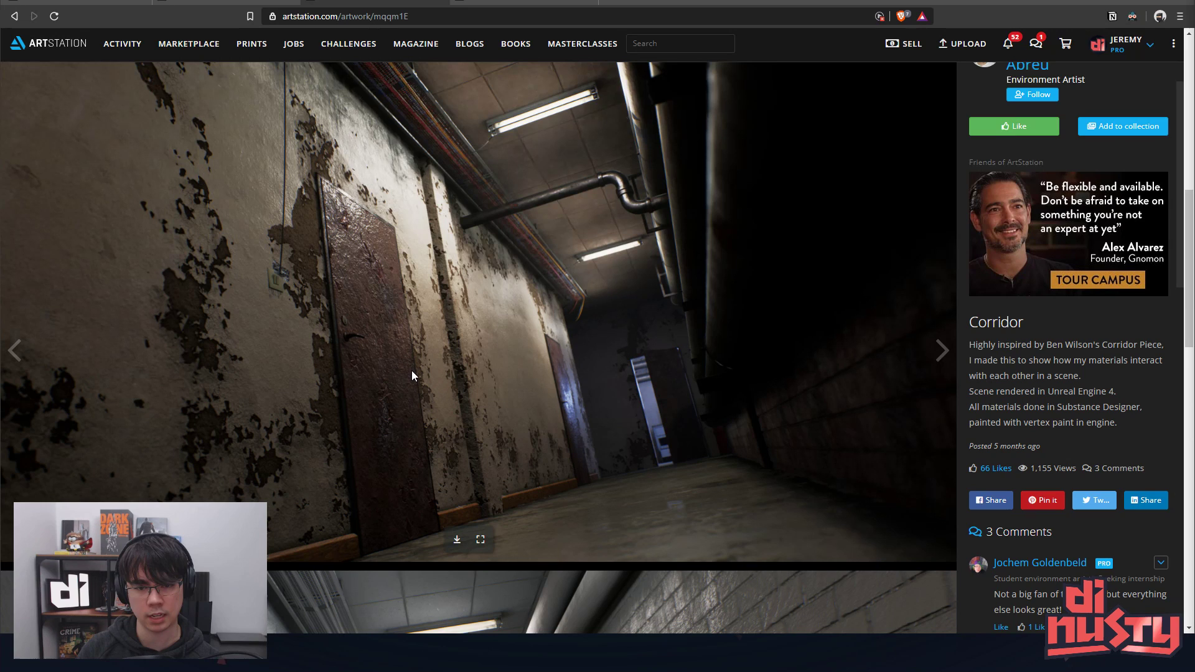
mouse_move(338, 397)
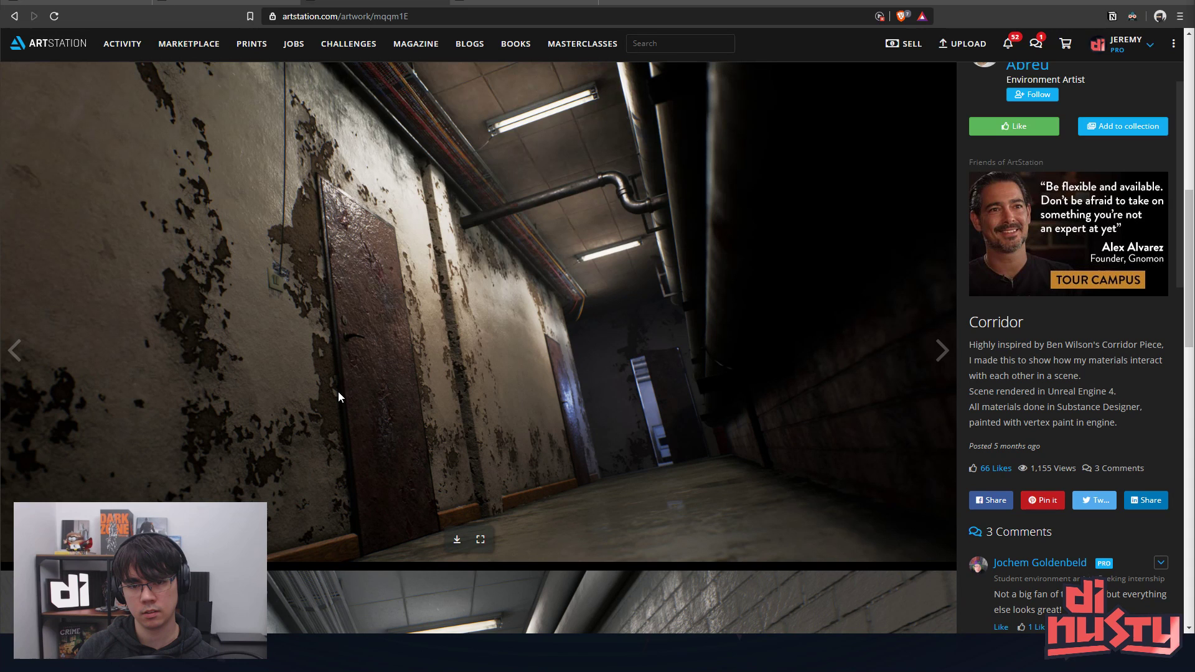
scroll("down", 3)
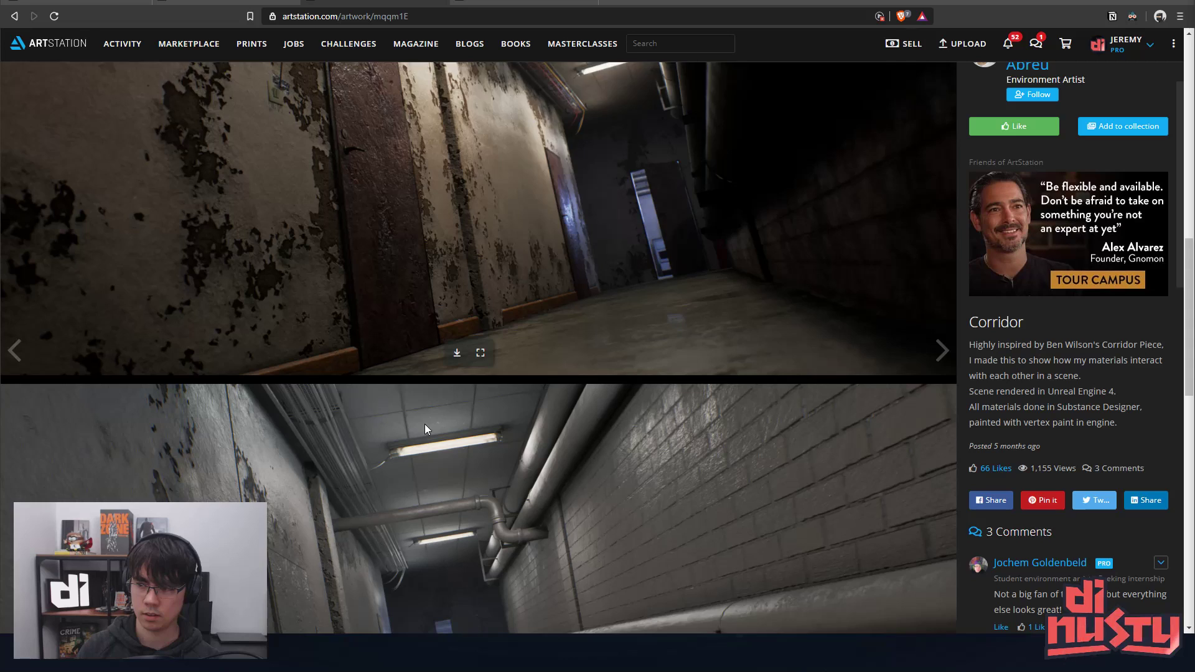
scroll("down", 3)
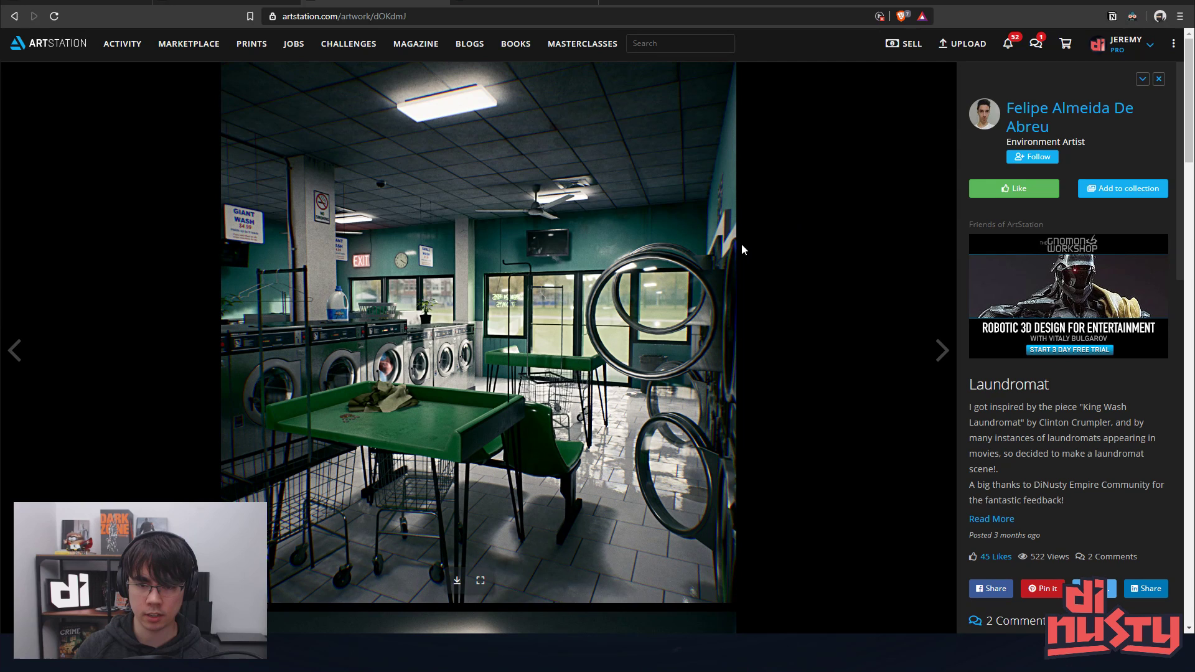
mouse_move(168, 260)
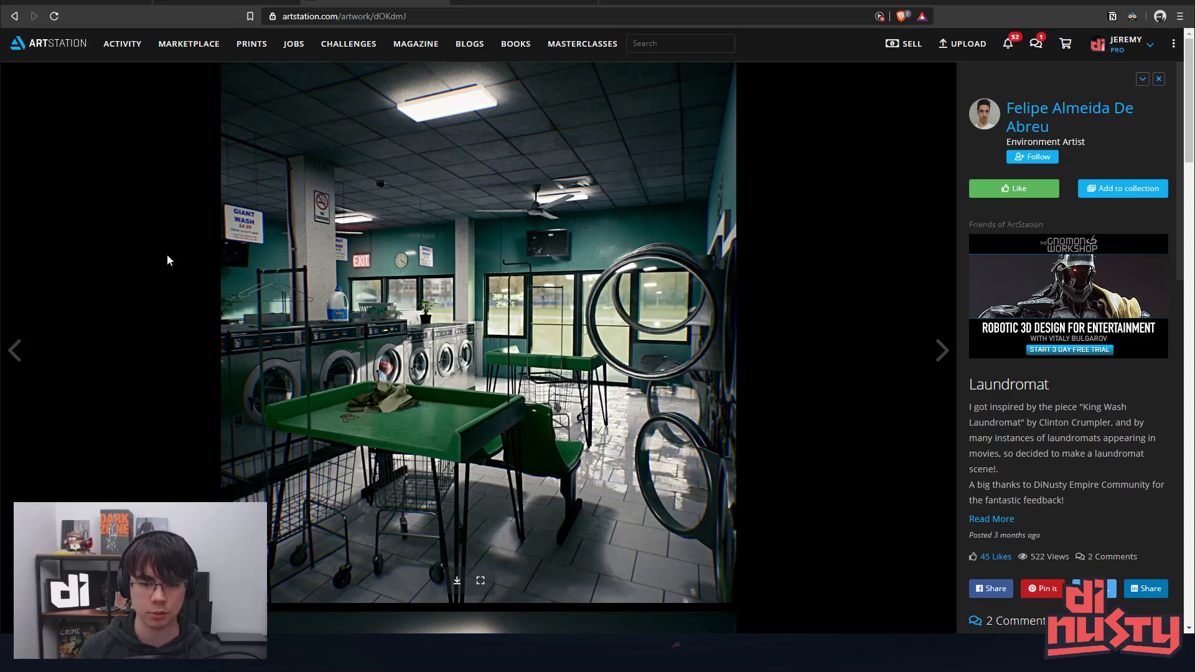
mouse_move(610, 219)
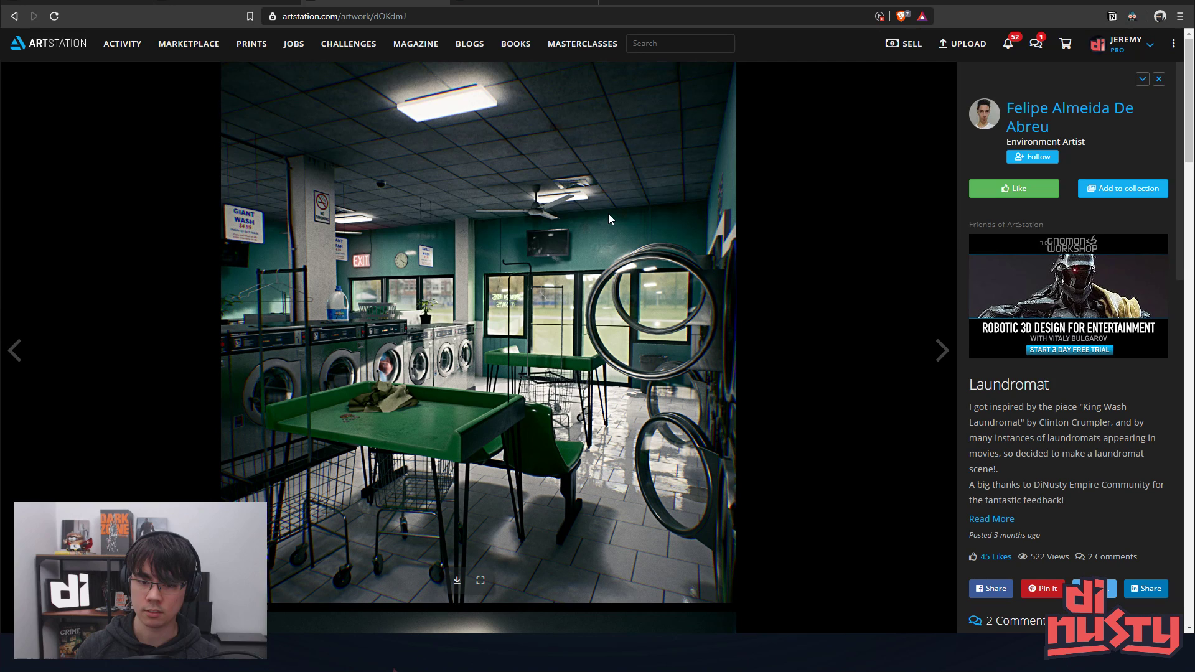
mouse_move(406, 374)
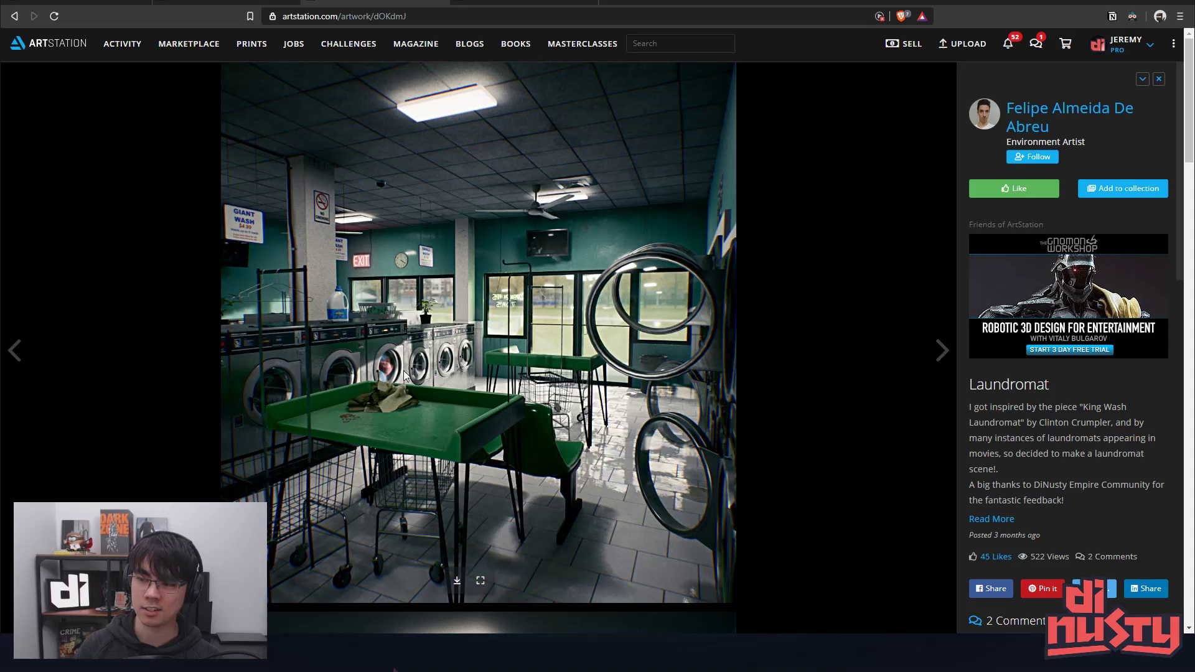
mouse_move(389, 389)
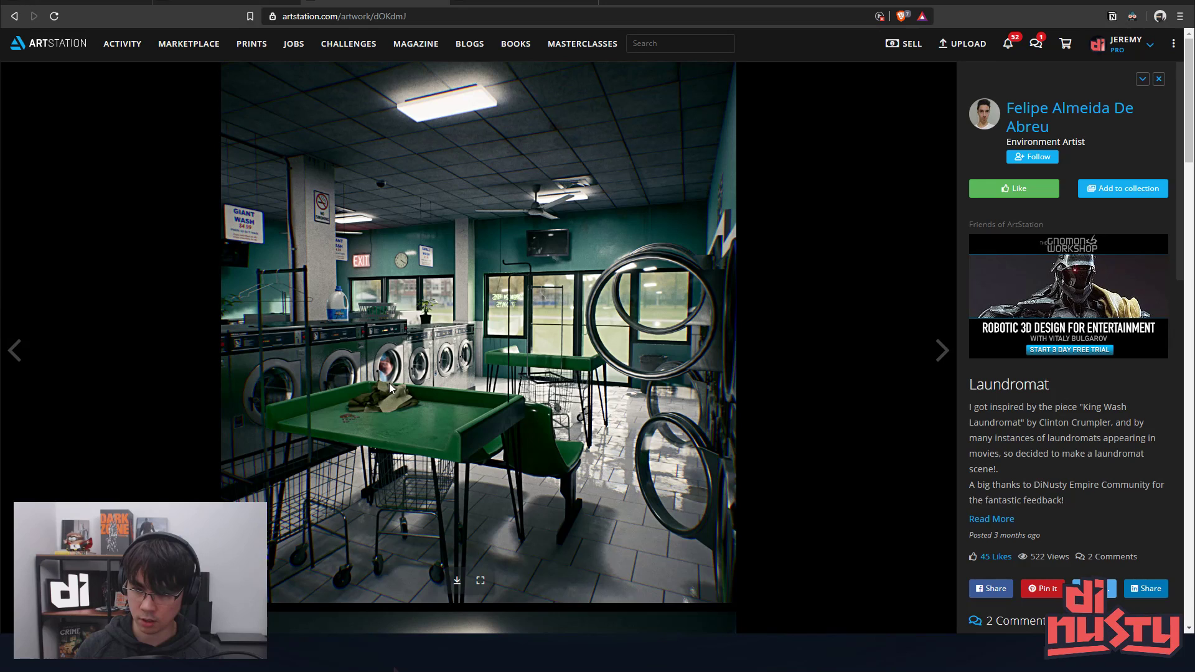
mouse_move(276, 245)
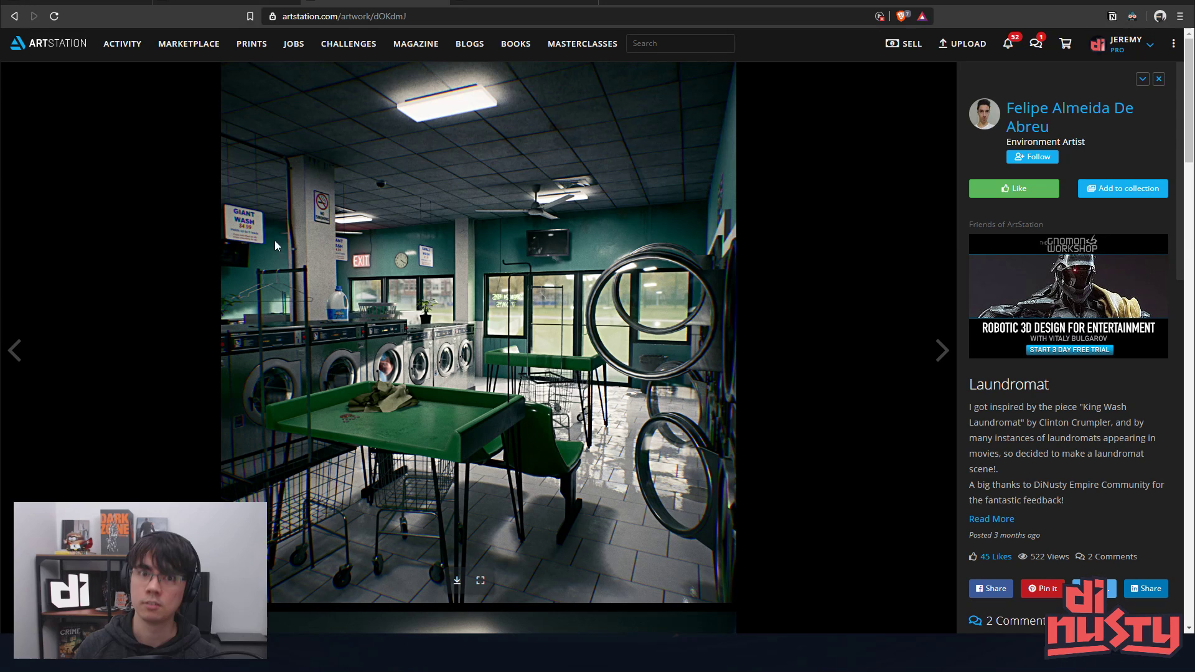
mouse_move(490, 270)
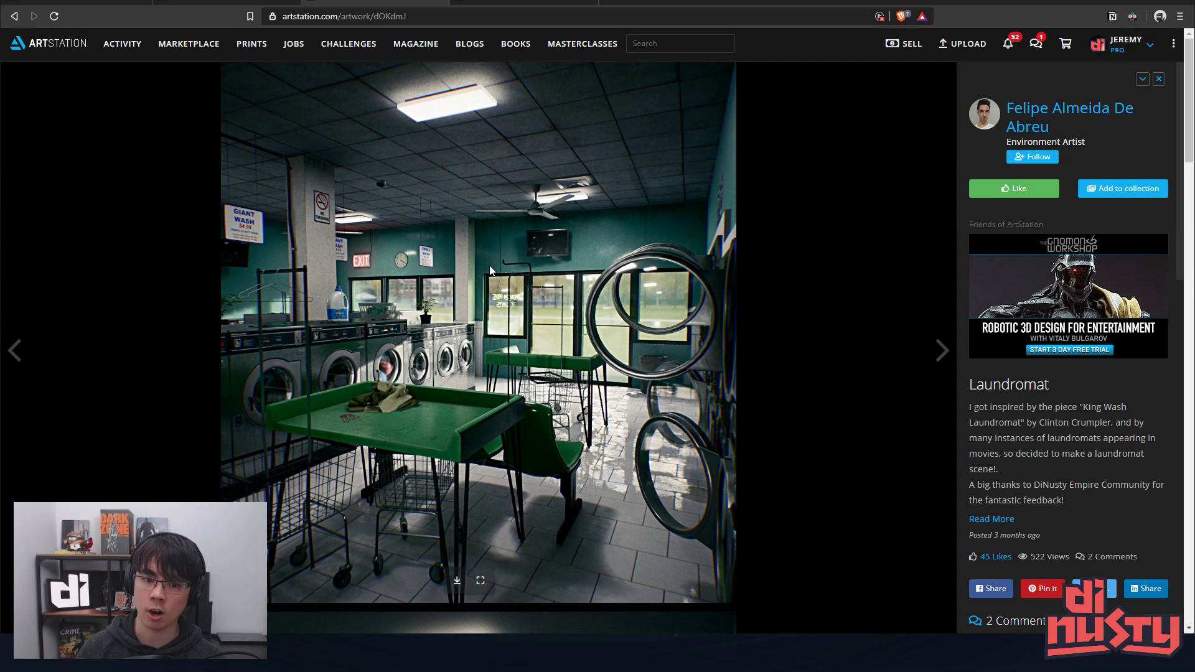
mouse_move(515, 219)
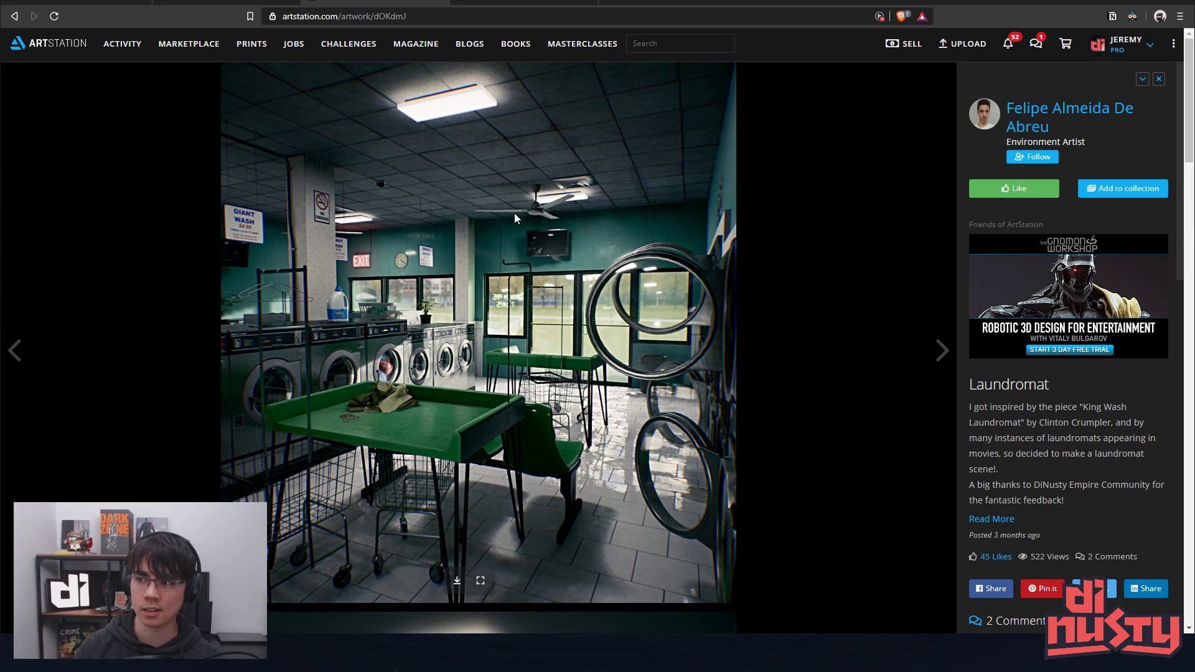
scroll("down", 3)
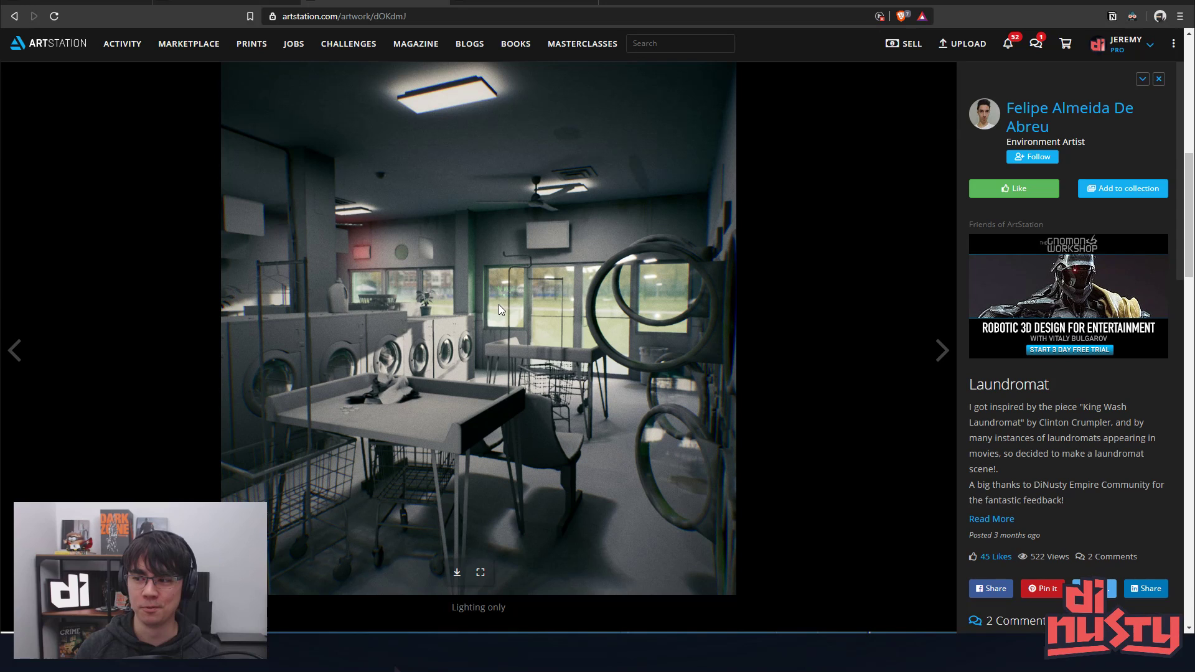
mouse_move(514, 280)
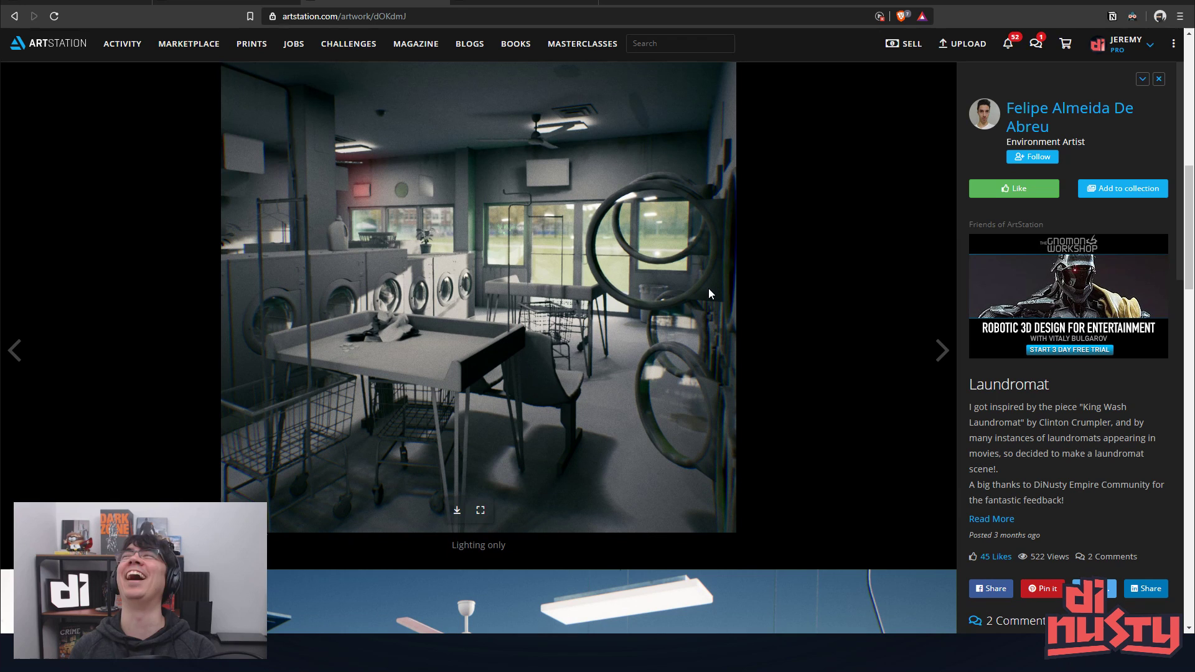
mouse_move(353, 350)
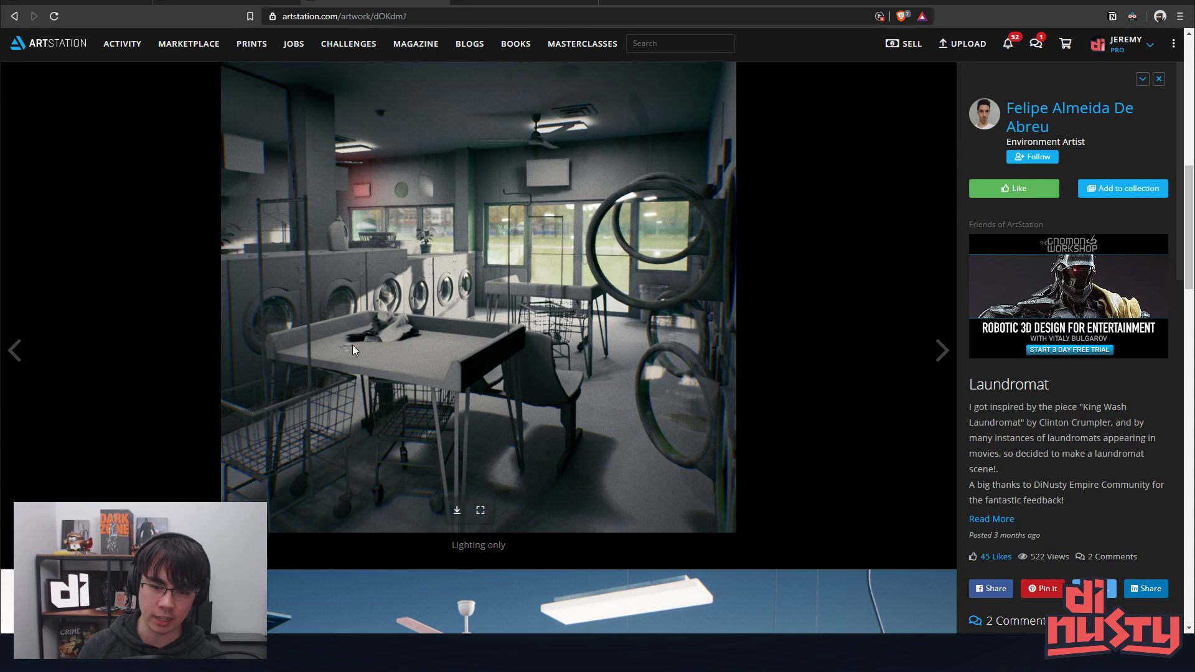
mouse_move(412, 302)
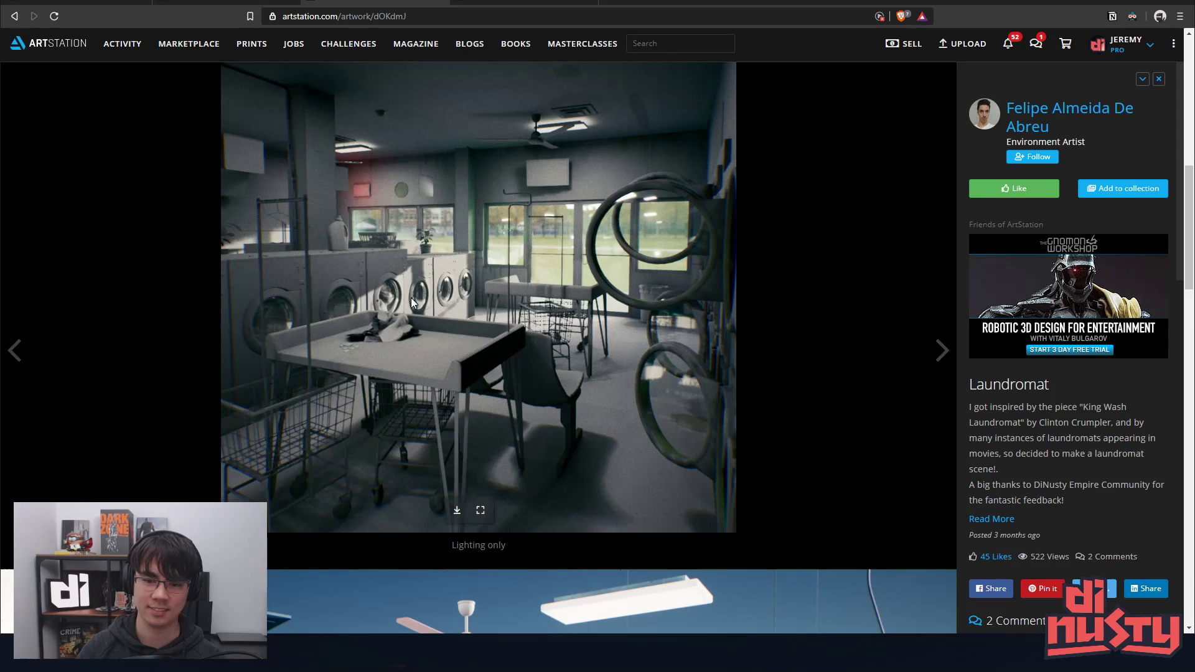
- Scroll the Laundromat page toward the 'Lighting only' version of the scene
scroll("down", 3)
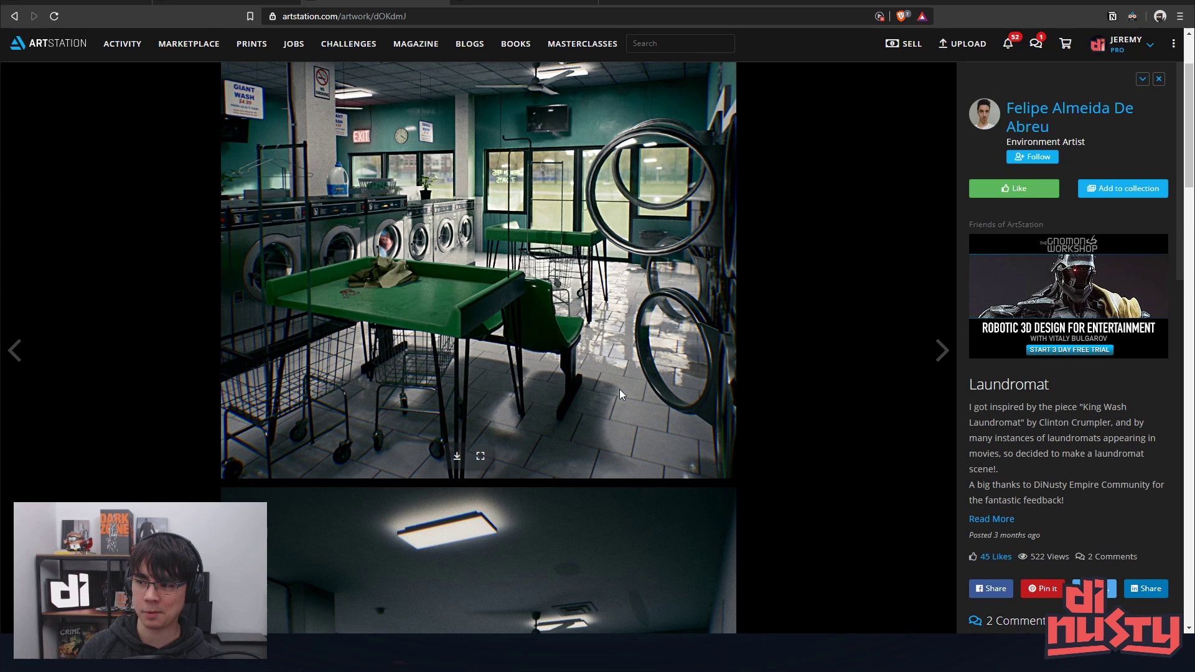
mouse_move(610, 404)
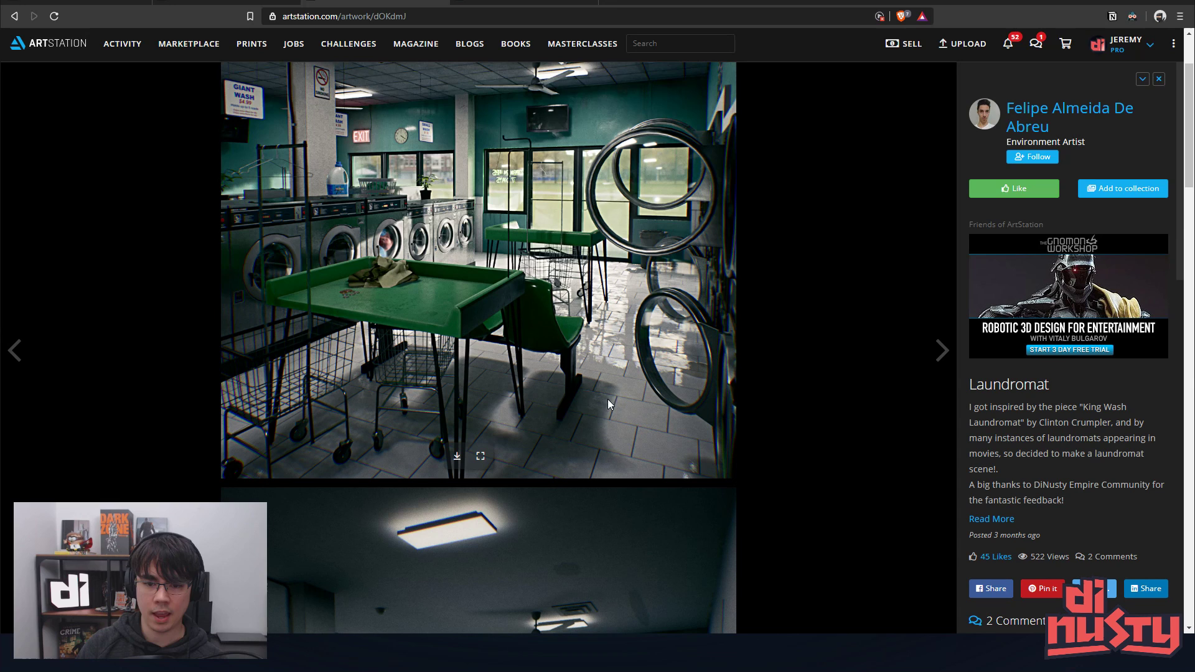
mouse_move(360, 288)
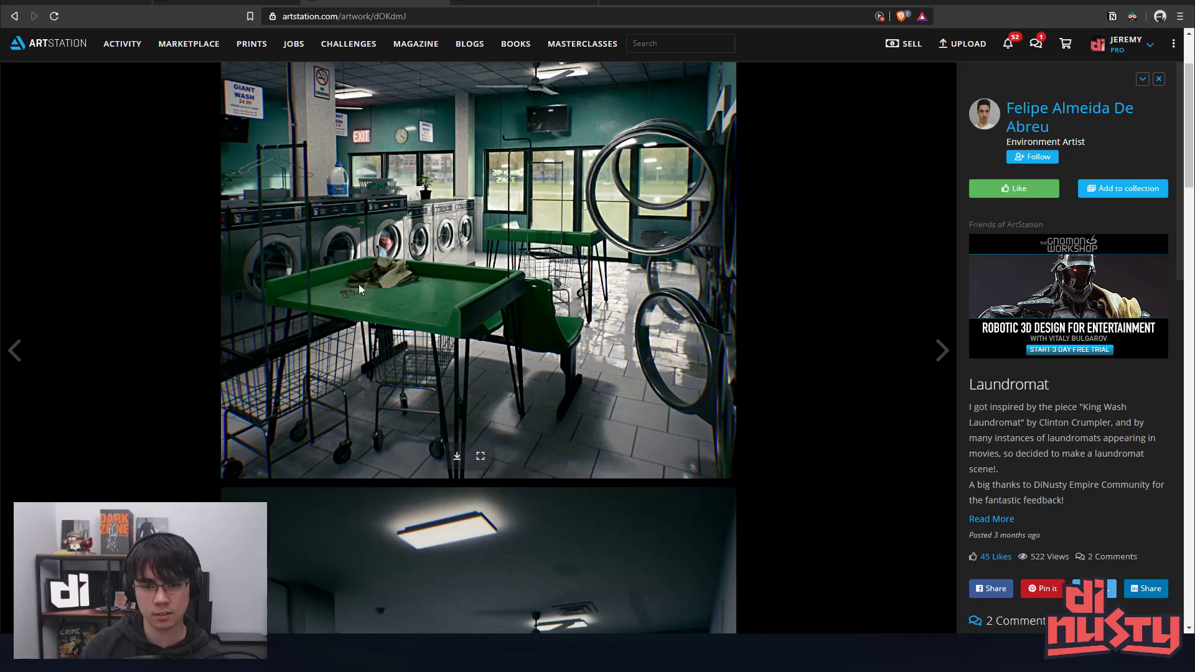
mouse_move(352, 378)
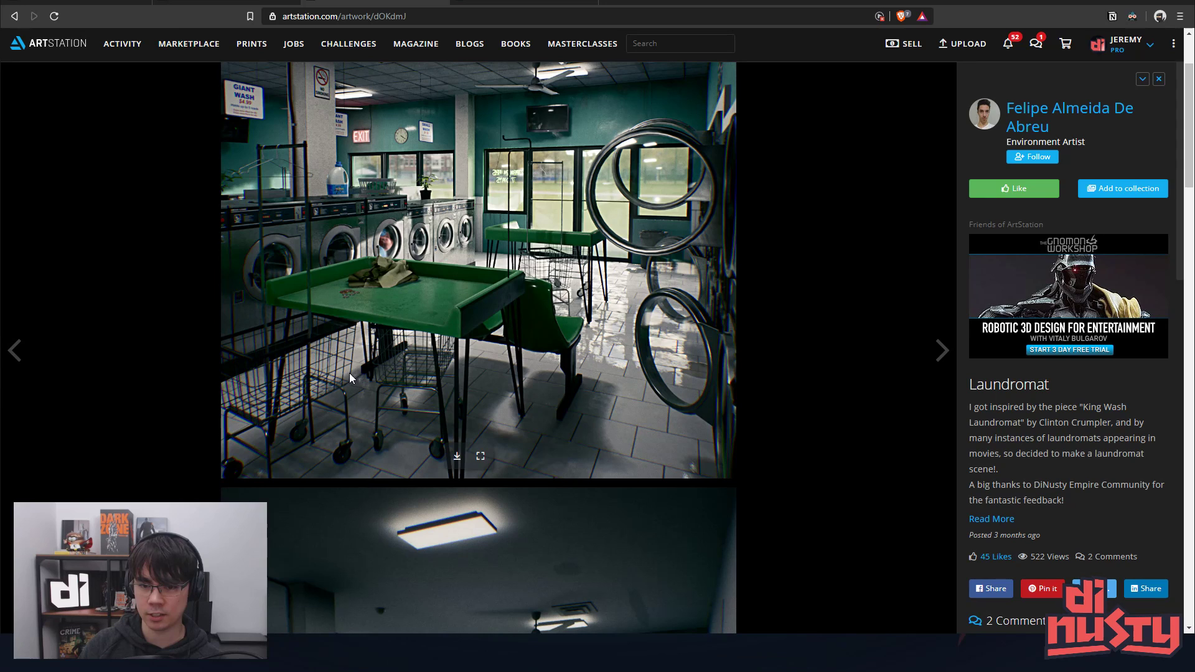
mouse_move(403, 364)
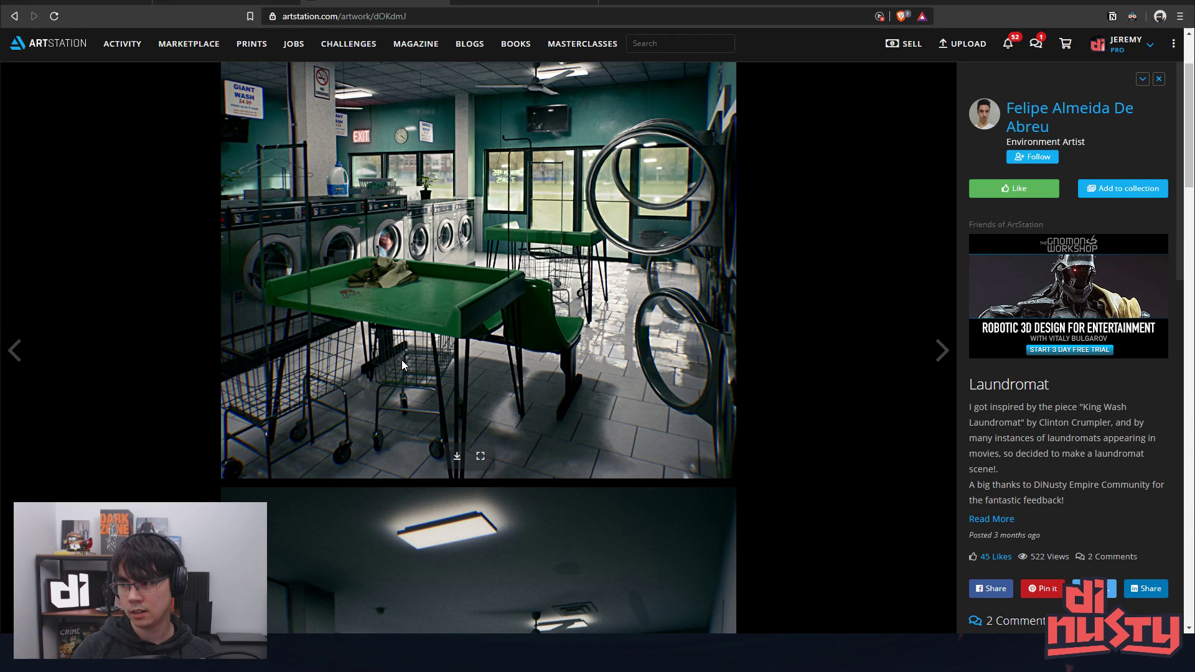
- Scroll the Laundromat page to compare the colour render, lighting-only image and untextured blockout
scroll("down", 3)
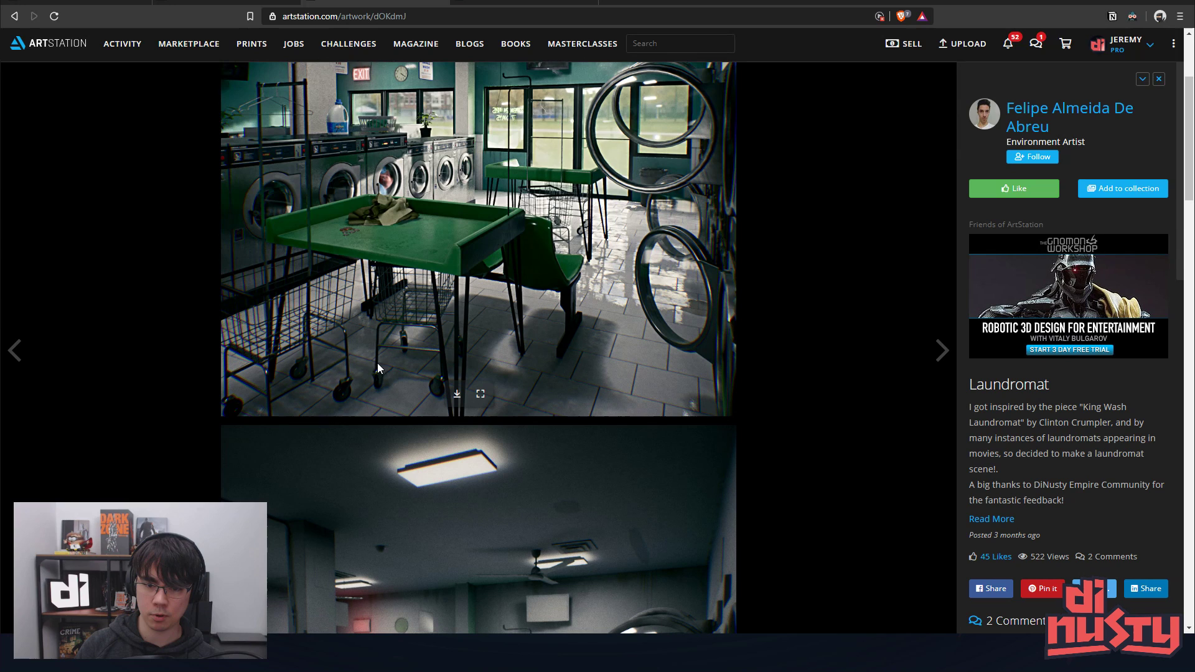
mouse_move(615, 385)
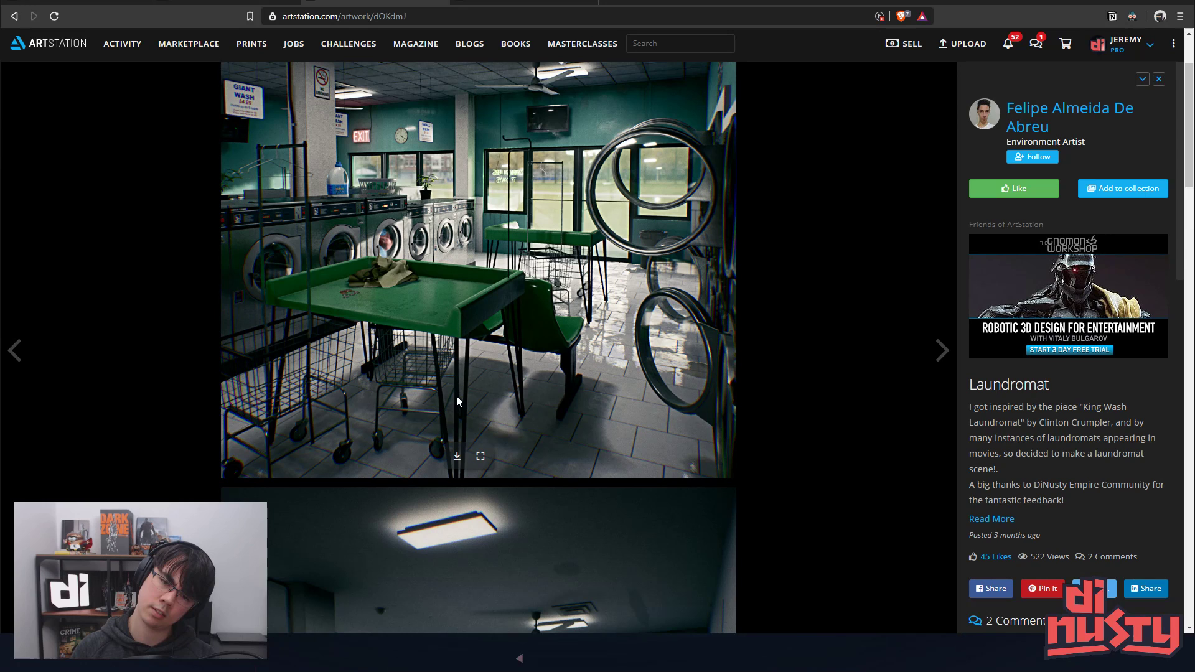
mouse_move(396, 402)
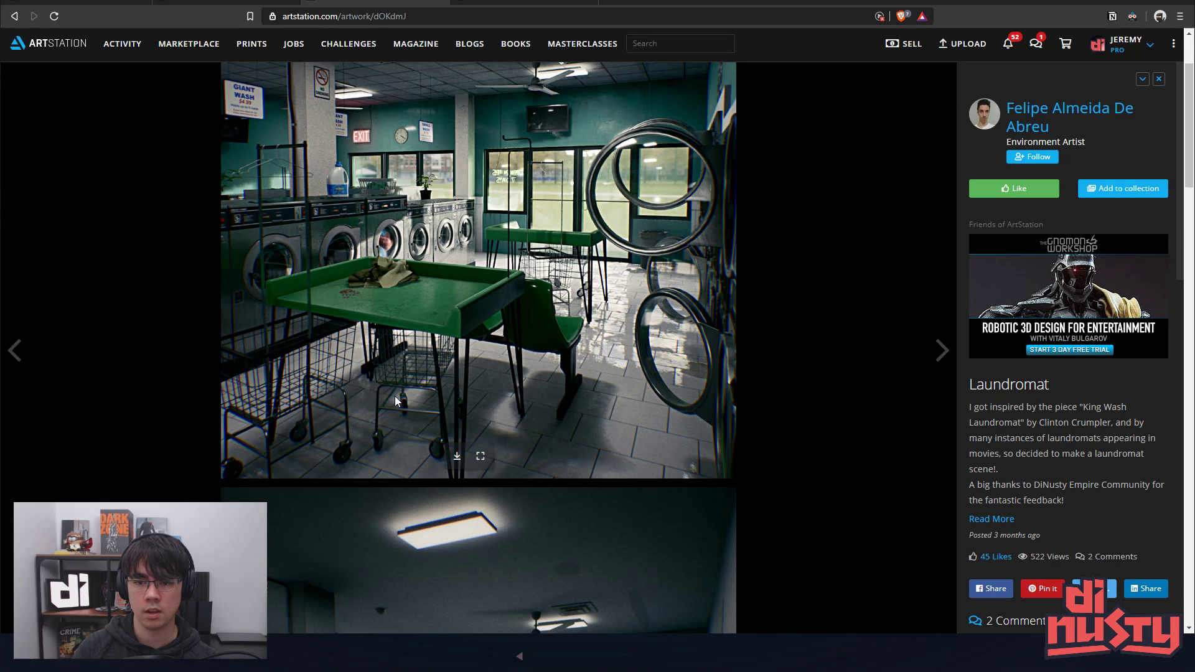
mouse_move(534, 254)
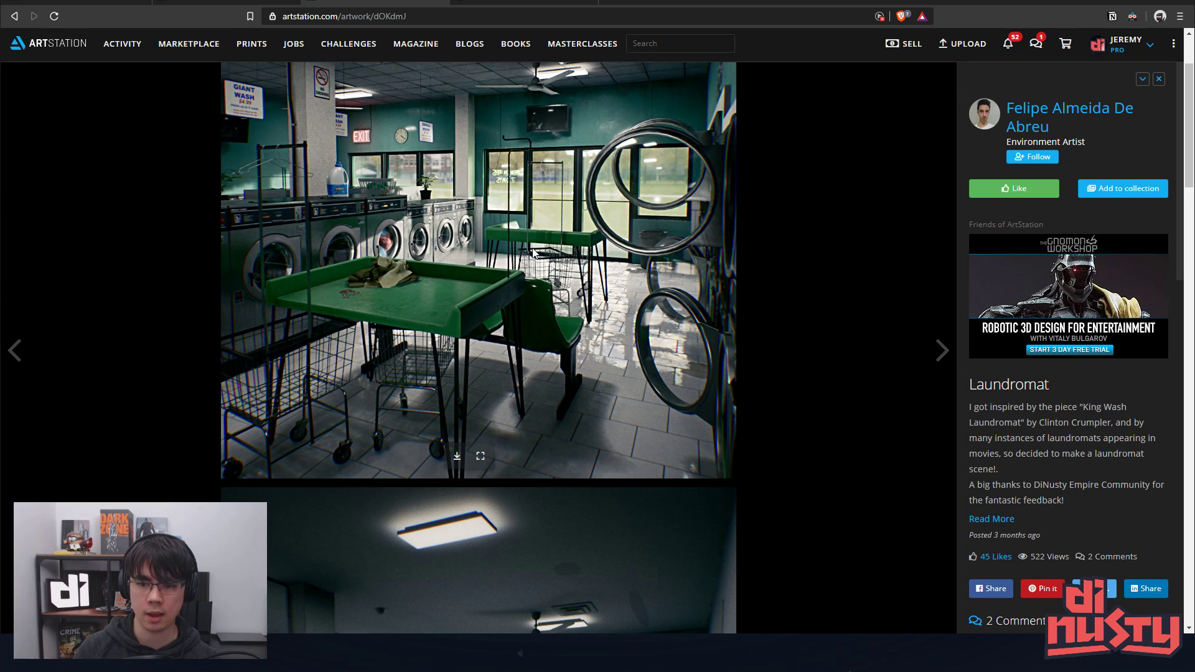
mouse_move(665, 368)
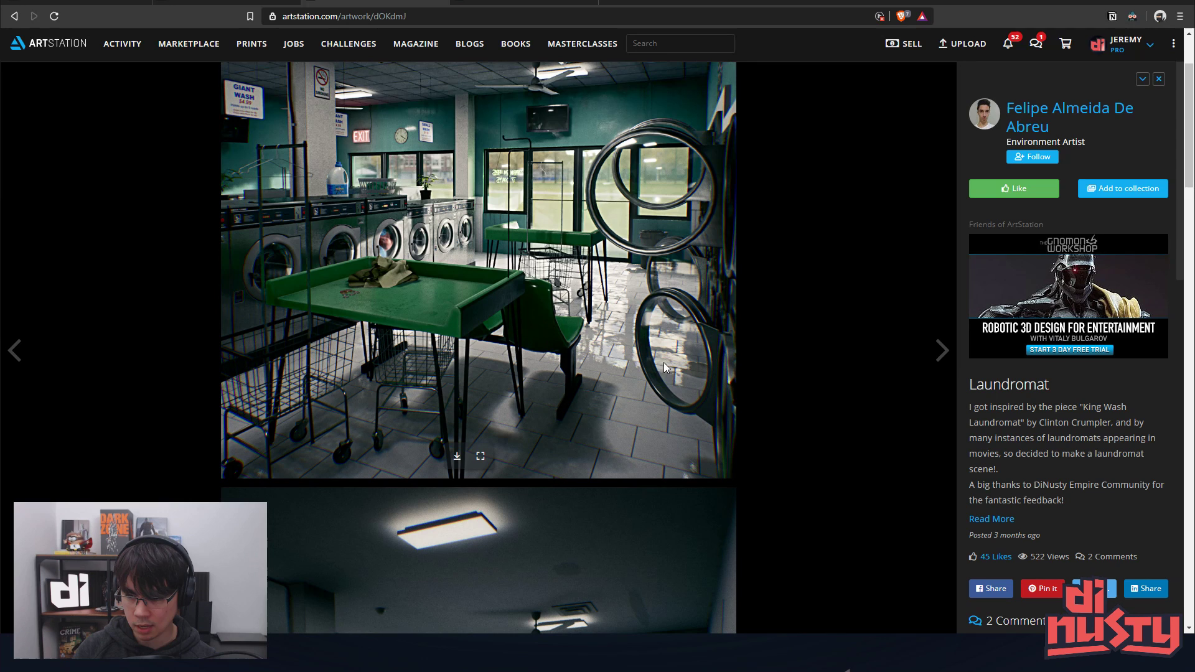
mouse_move(663, 367)
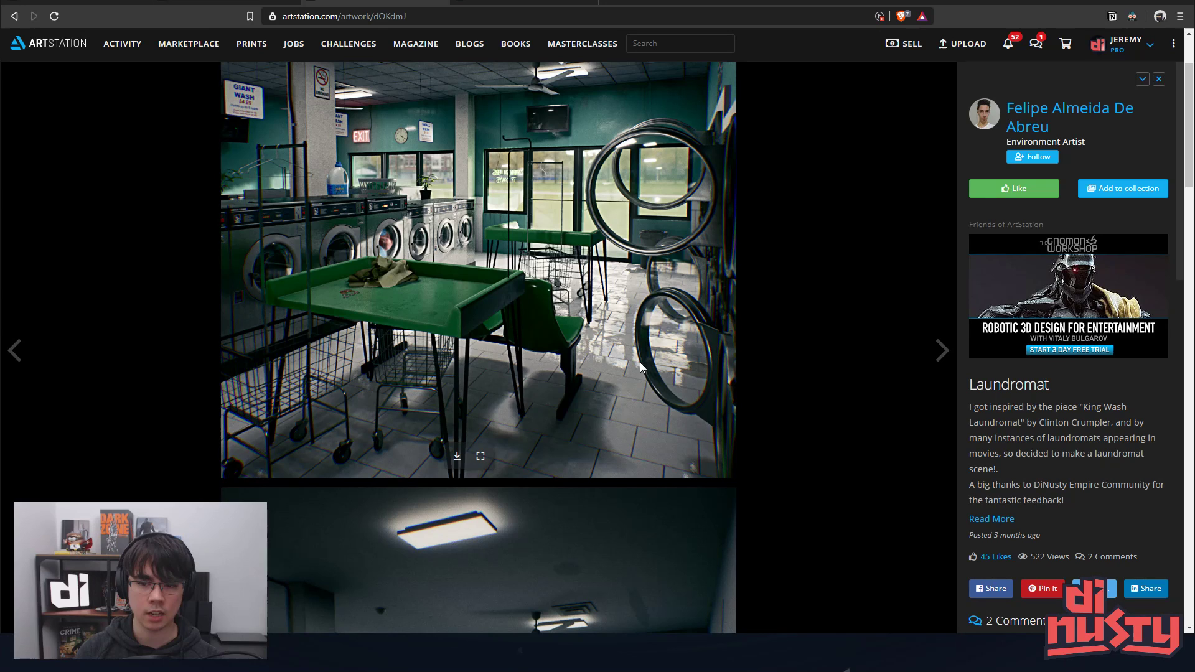
mouse_move(470, 339)
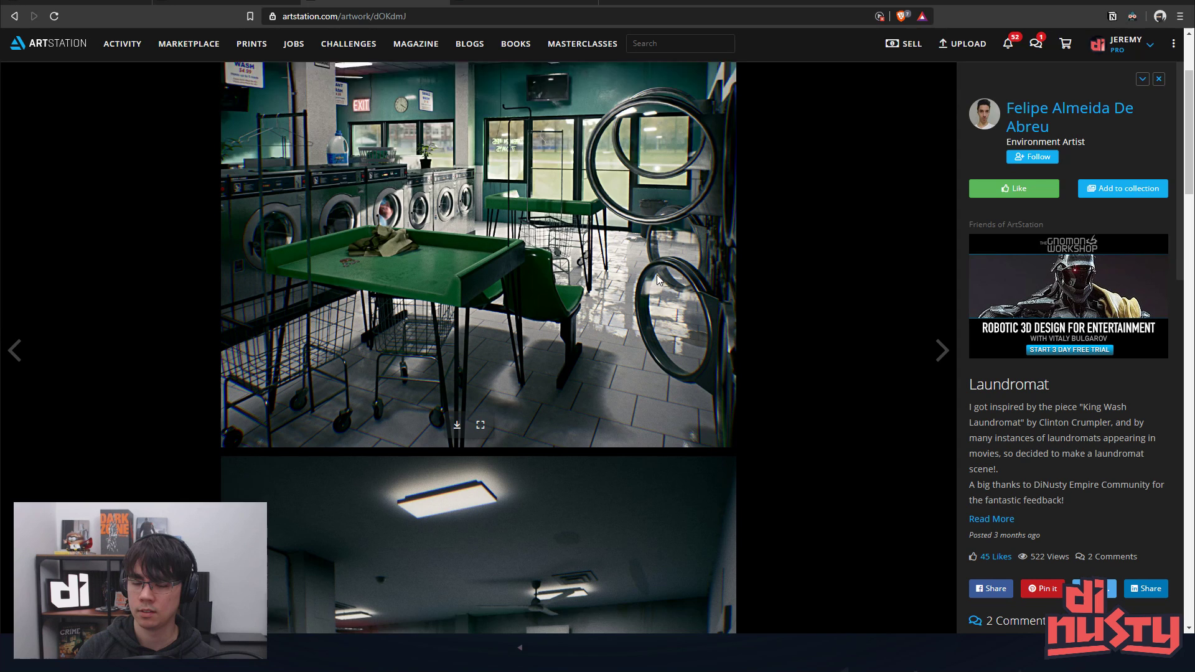
scroll("down", 3)
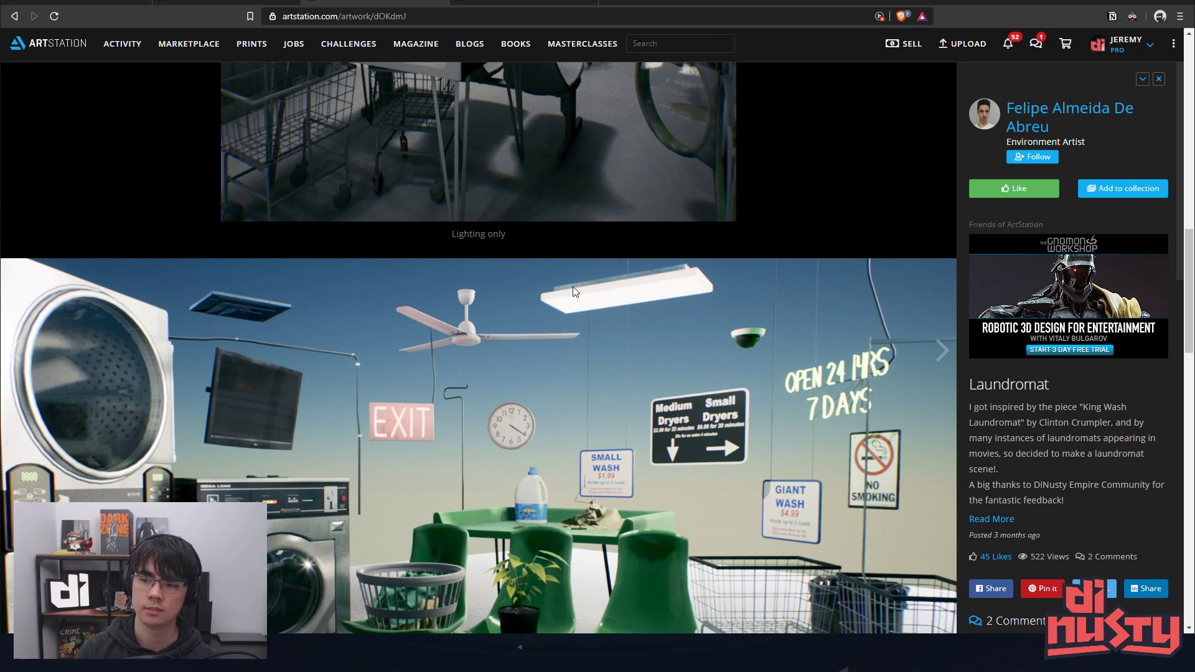
scroll("down", 3)
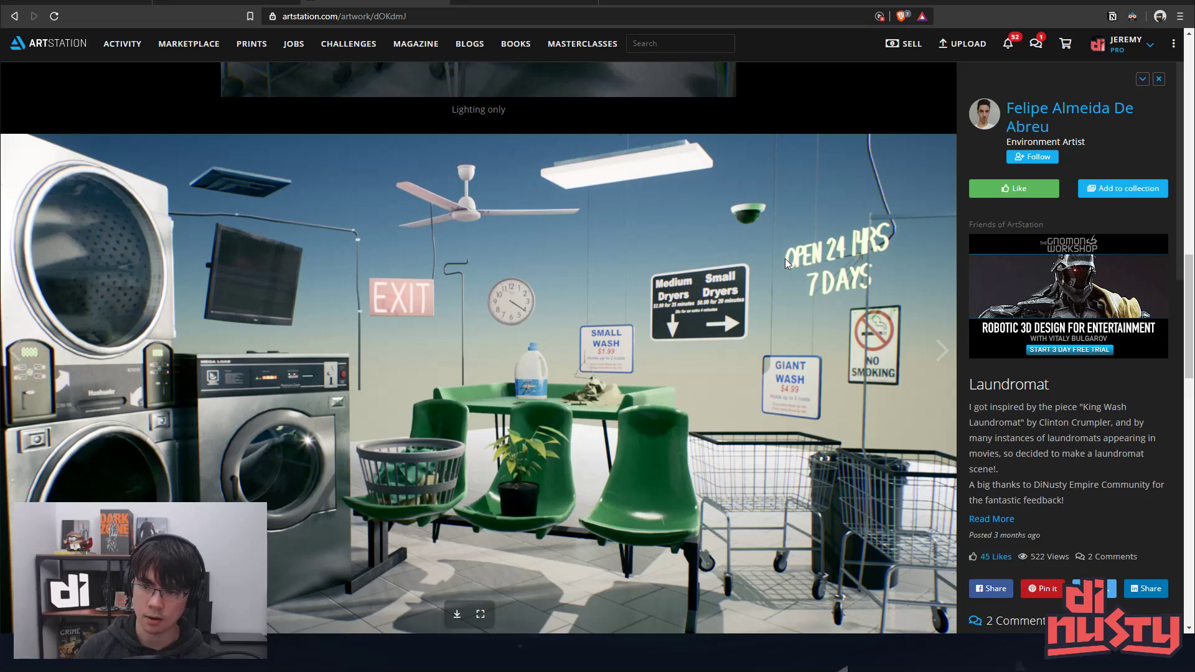
mouse_move(885, 272)
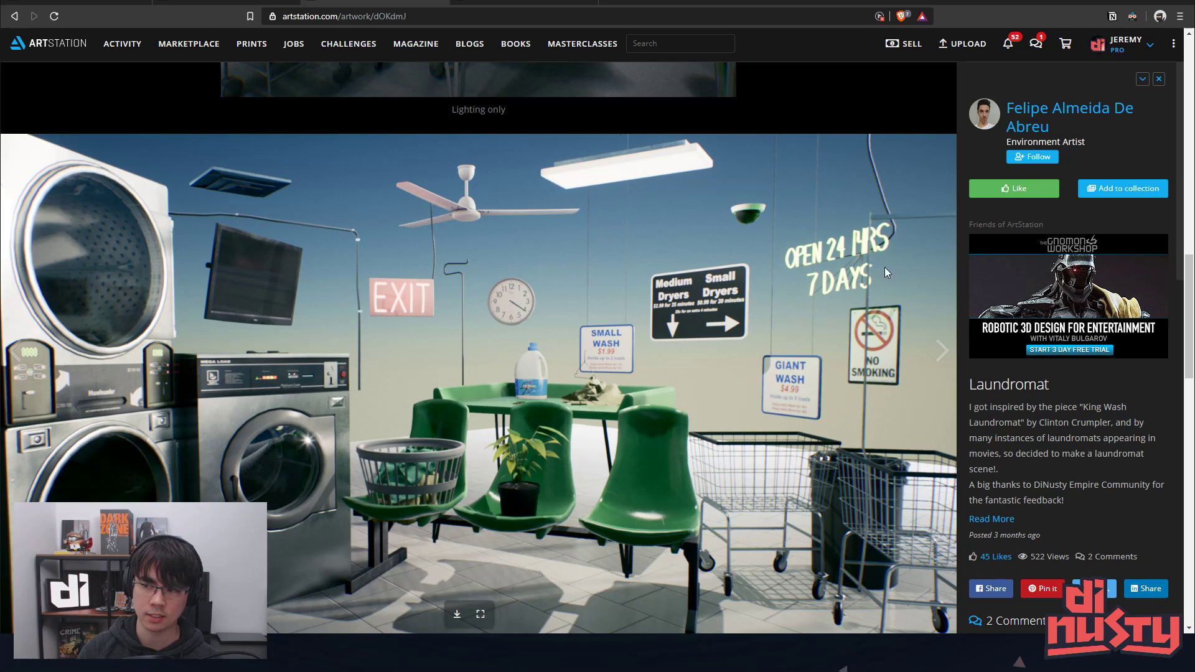
mouse_move(840, 259)
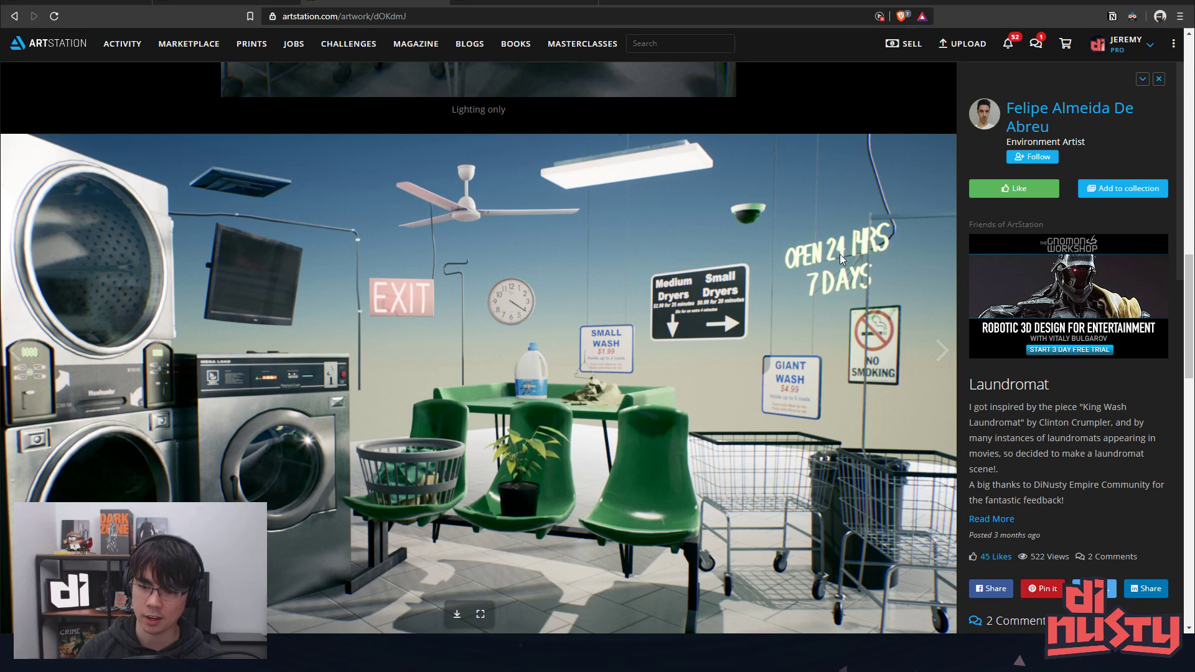
mouse_move(854, 257)
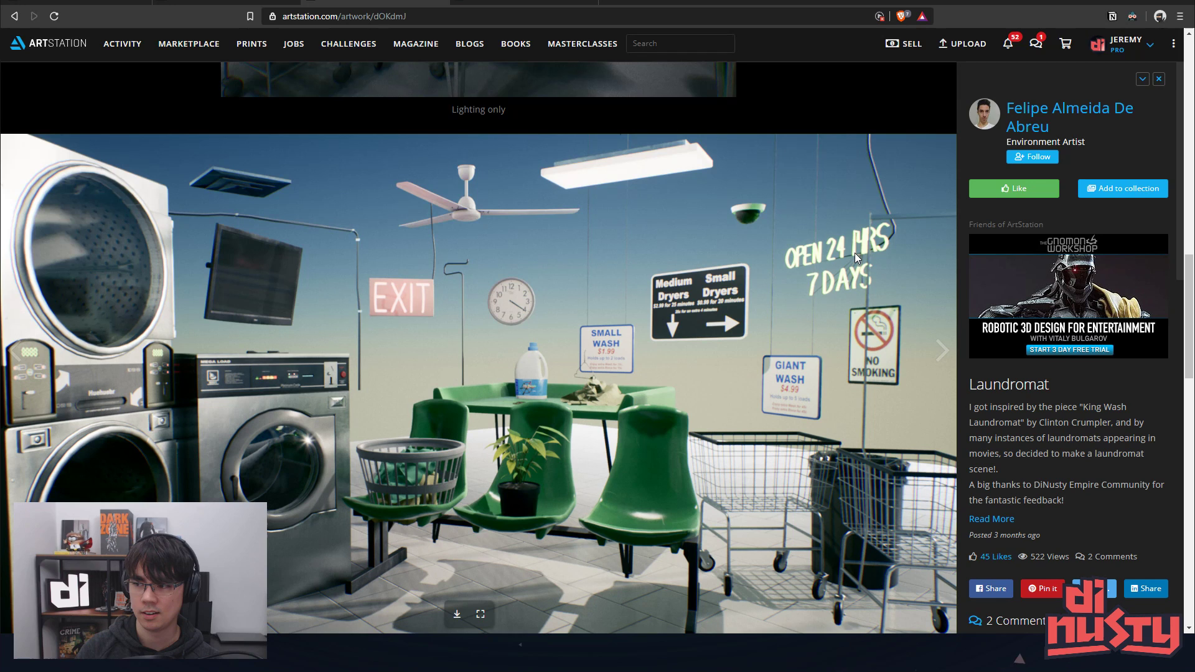
mouse_move(768, 331)
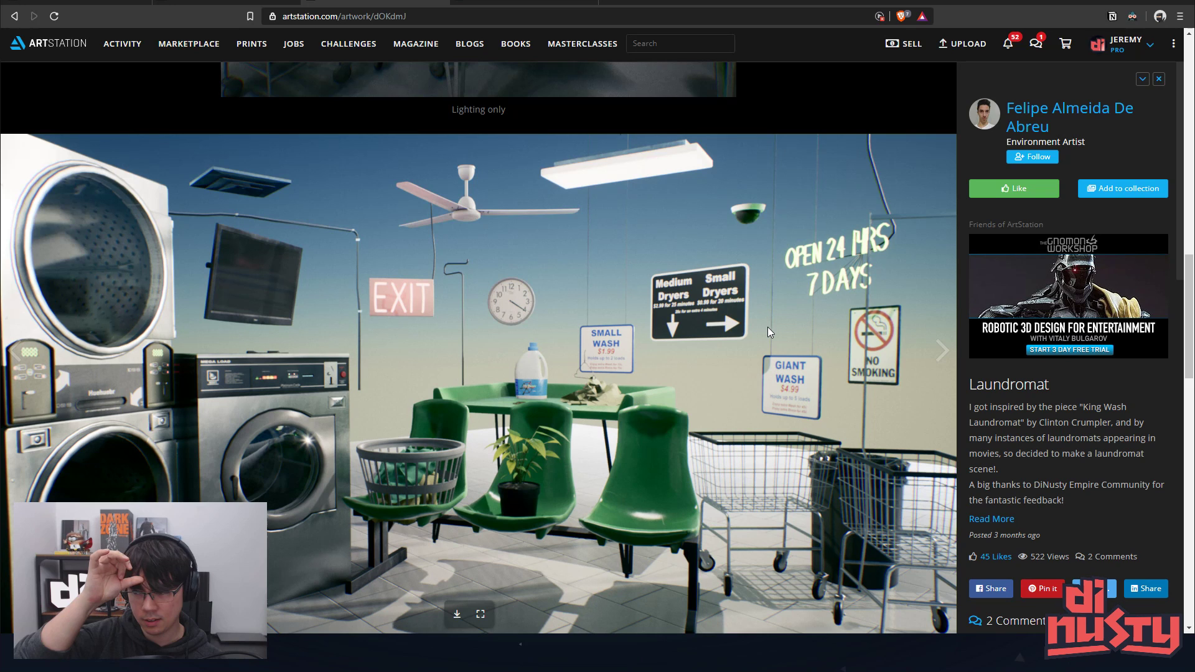
scroll("down", 3)
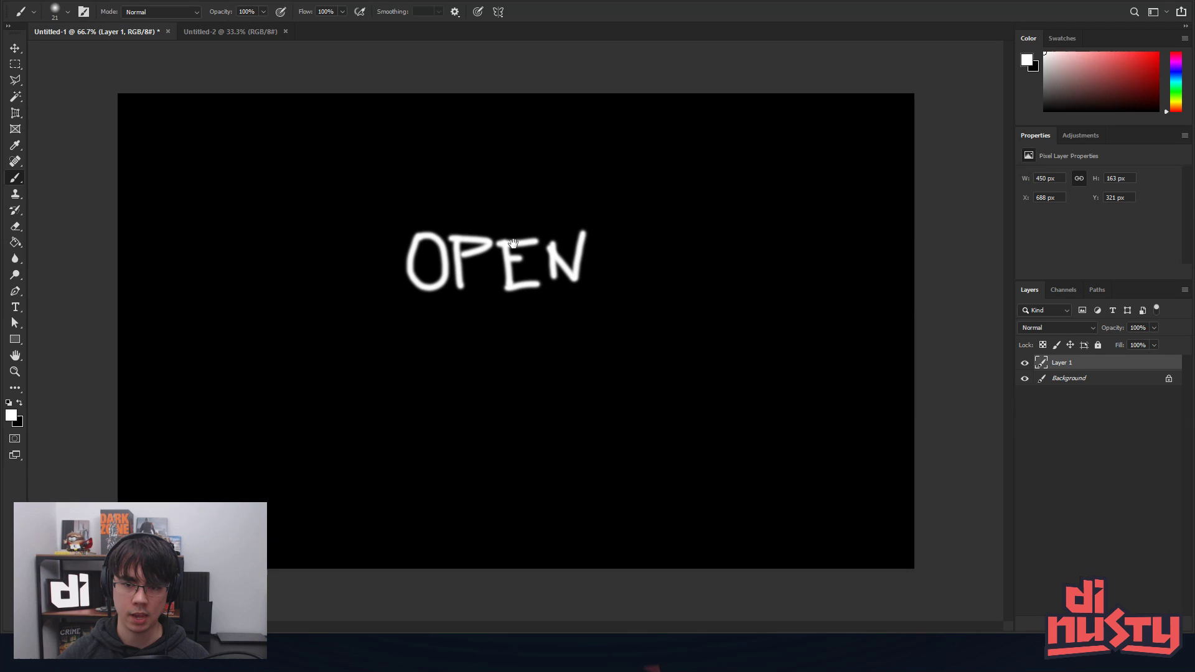
- Paint a white hanging rod for the OPEN sign with the Brush on Layer 1
left_click_drag(404, 104, 404, 230)
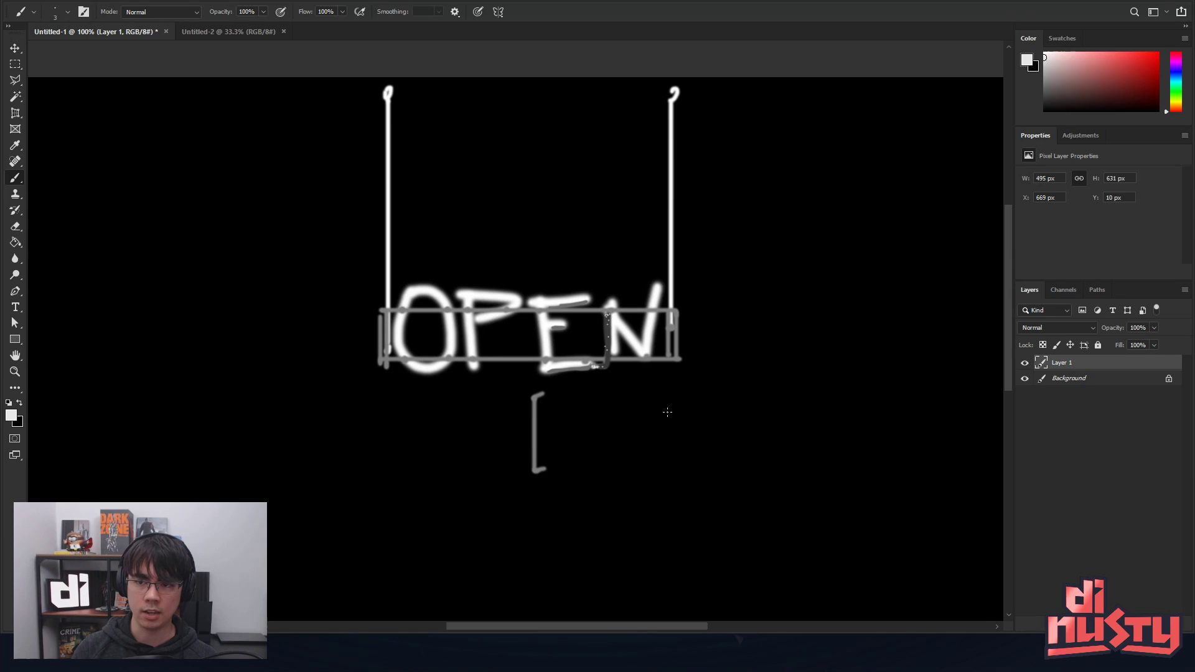
mouse_move(654, 334)
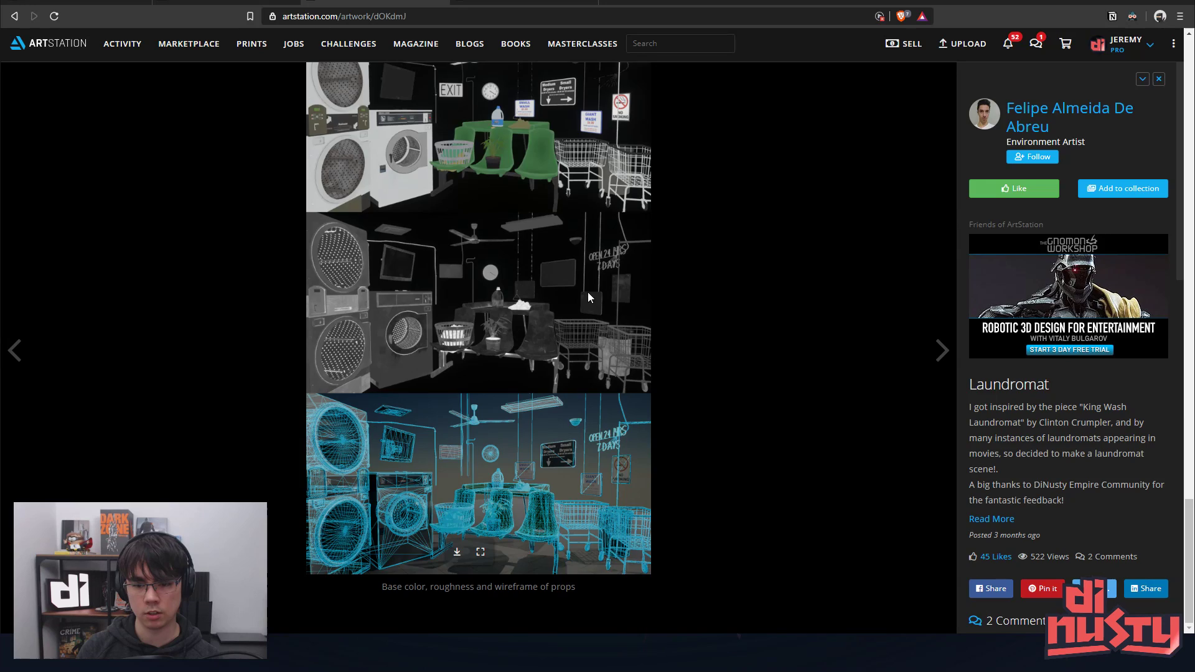
- Advance from the Laundromat project to the artist's One Way project
left_click(943, 351)
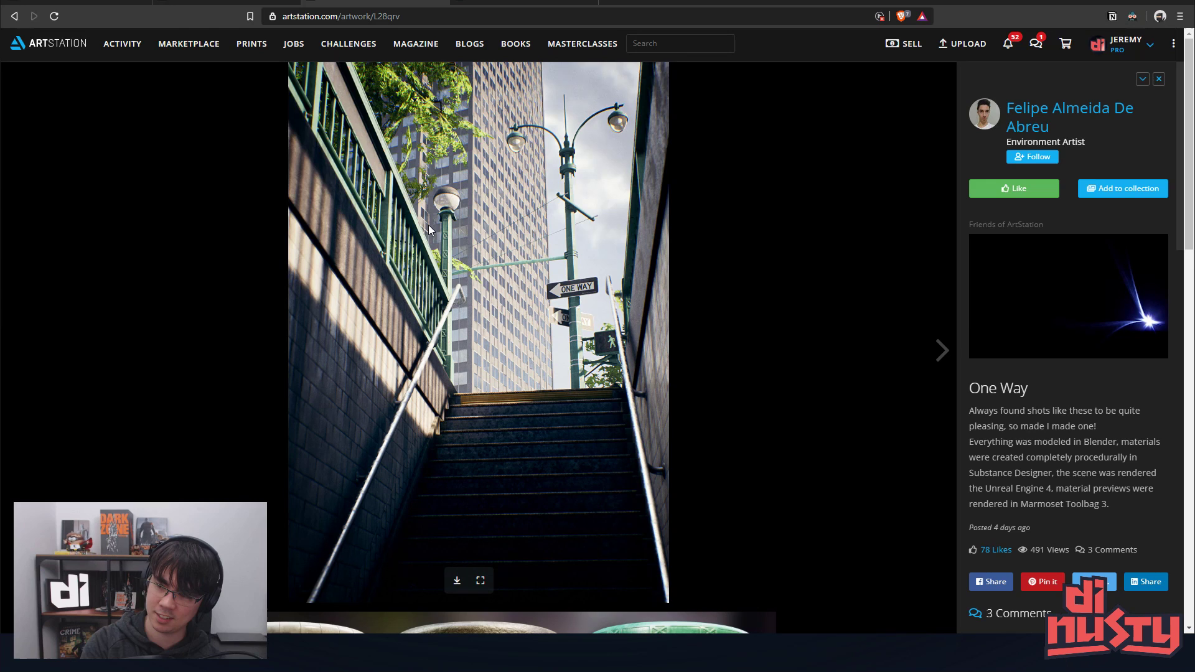
mouse_move(421, 214)
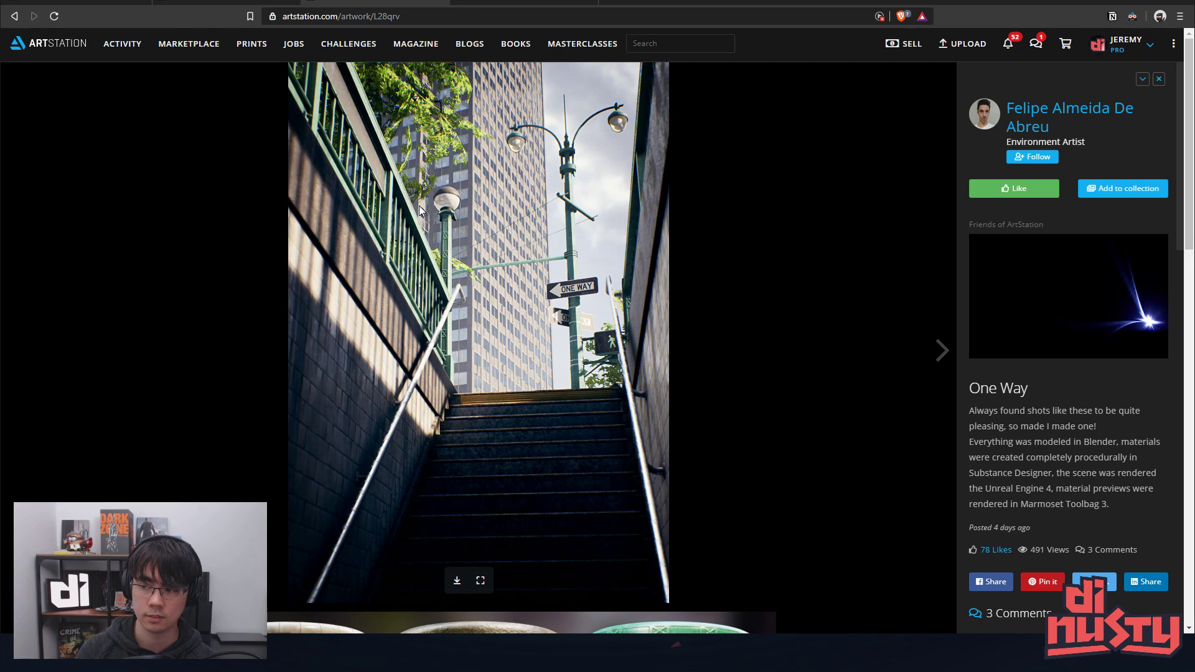
mouse_move(457, 136)
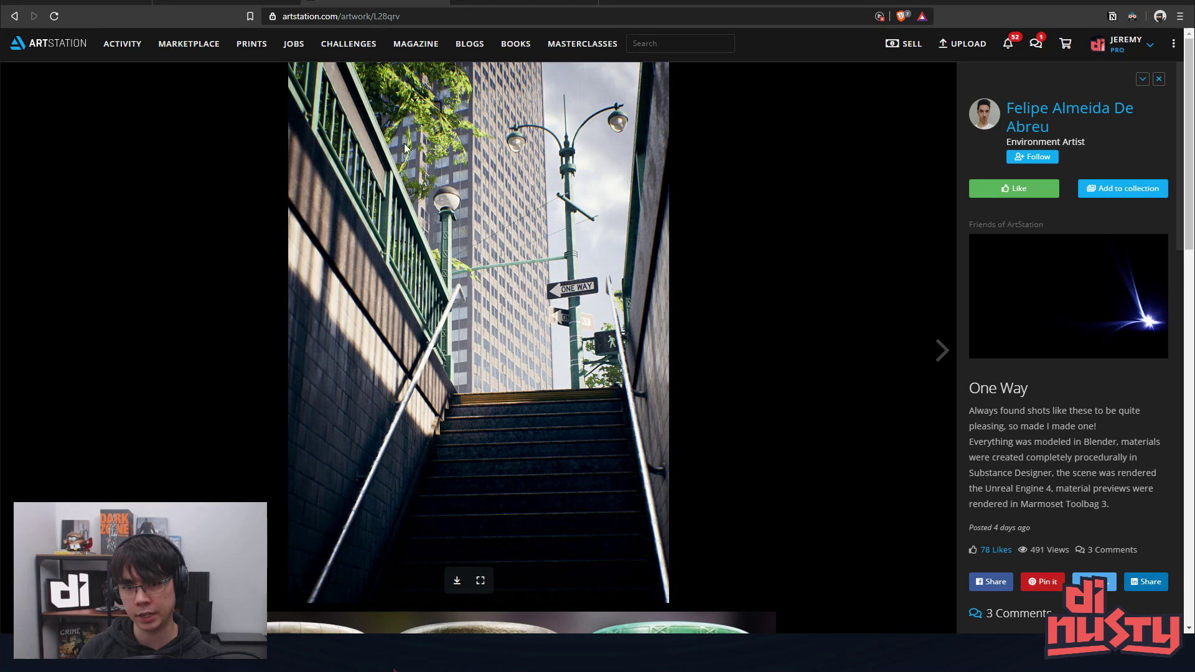
mouse_move(445, 195)
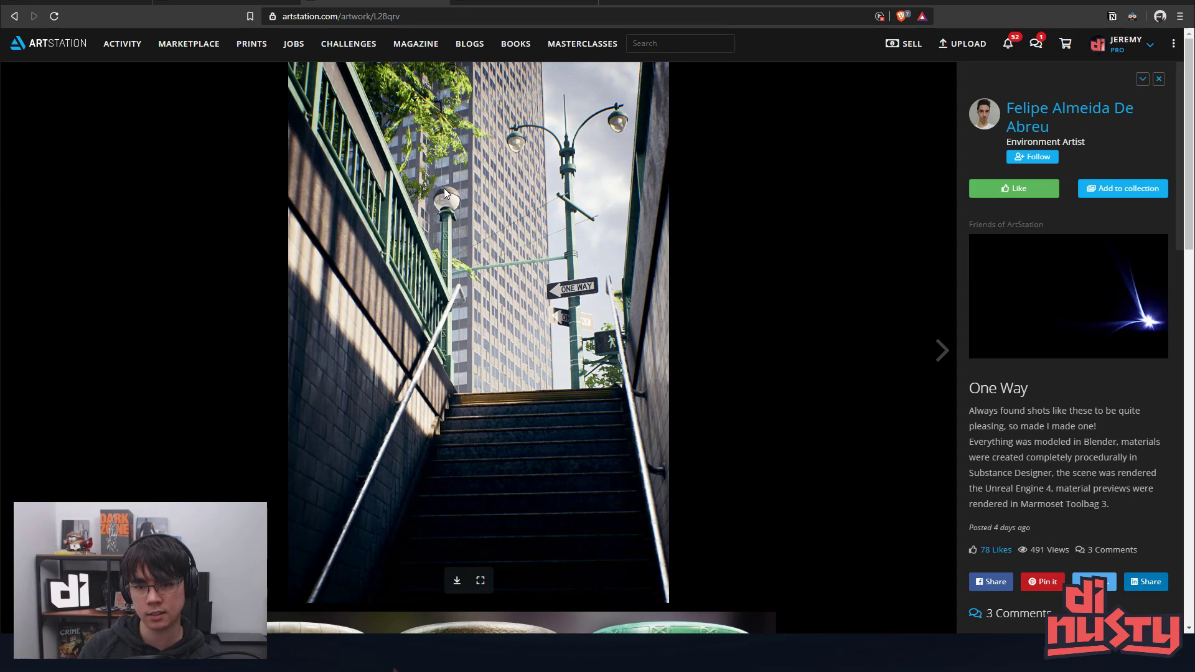
mouse_move(633, 154)
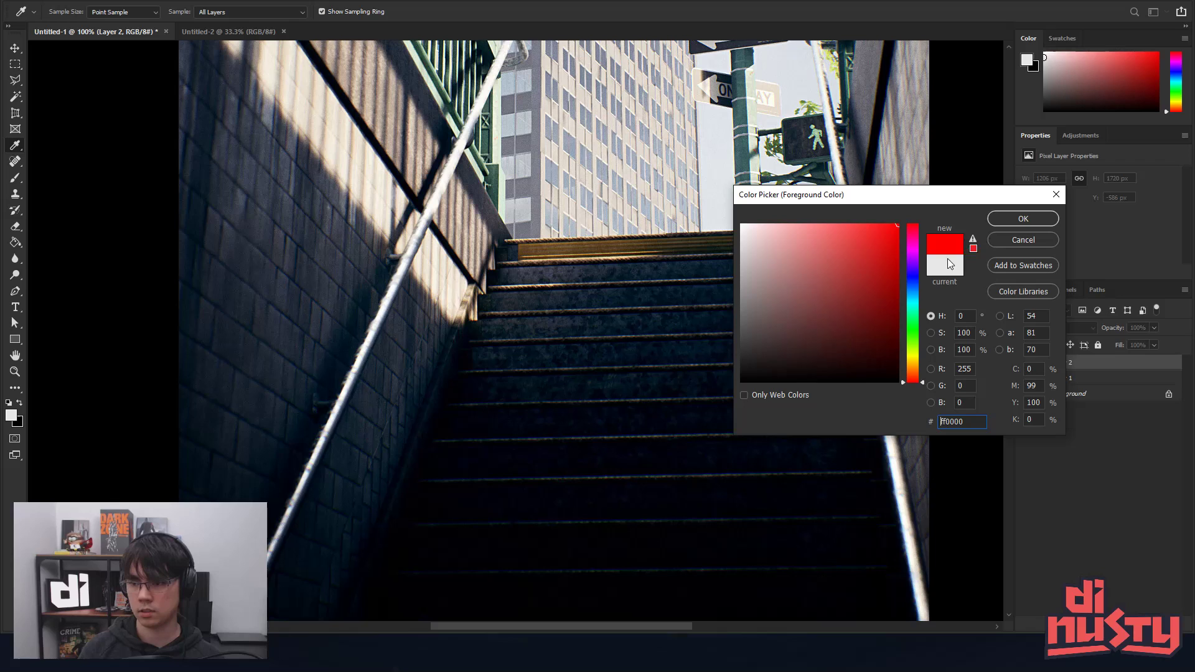
- Pick a tan building tone from the stairwell render as the foreground colour
left_click(1022, 219)
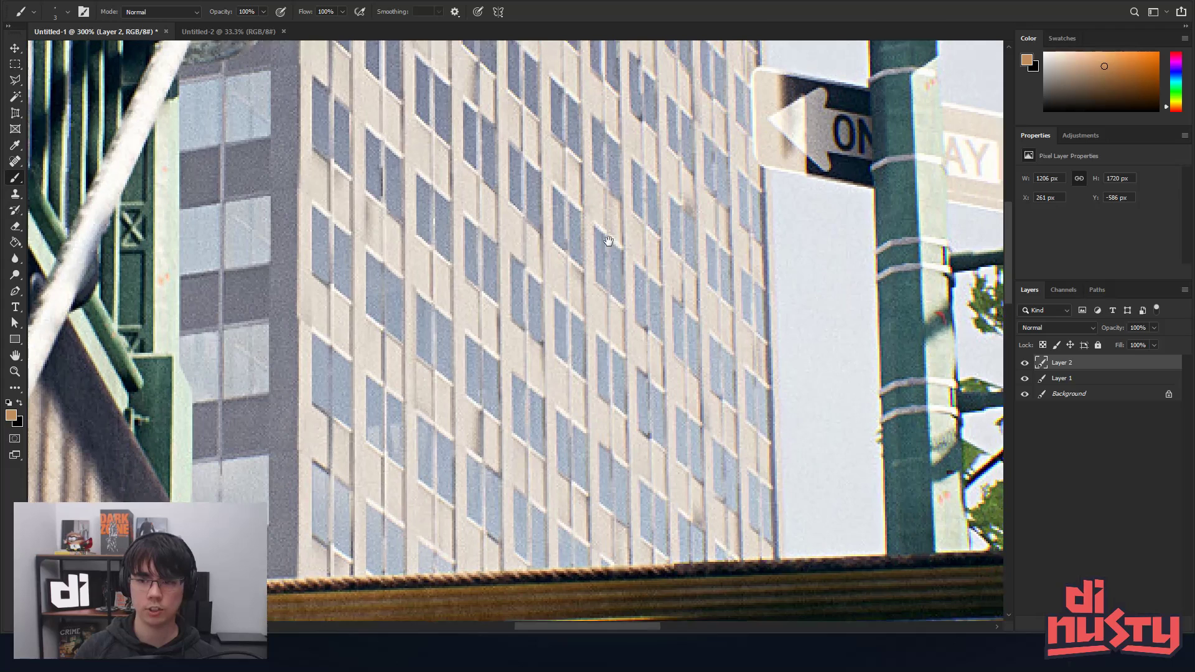
- Fit the stairwell render on screen before painting over the tall building on Layer 2
key("ctrl+0")
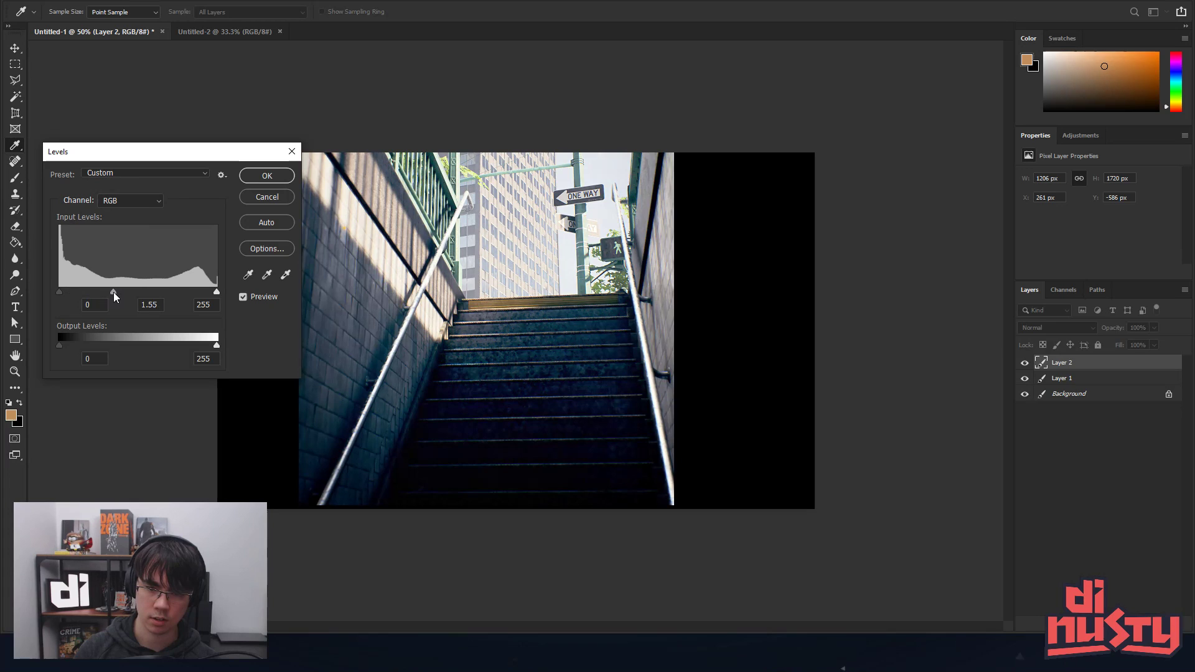
- Brighten the staircase midtones with Levels (gamma about 1.74) and confirm
left_click_drag(113, 291, 107, 292)
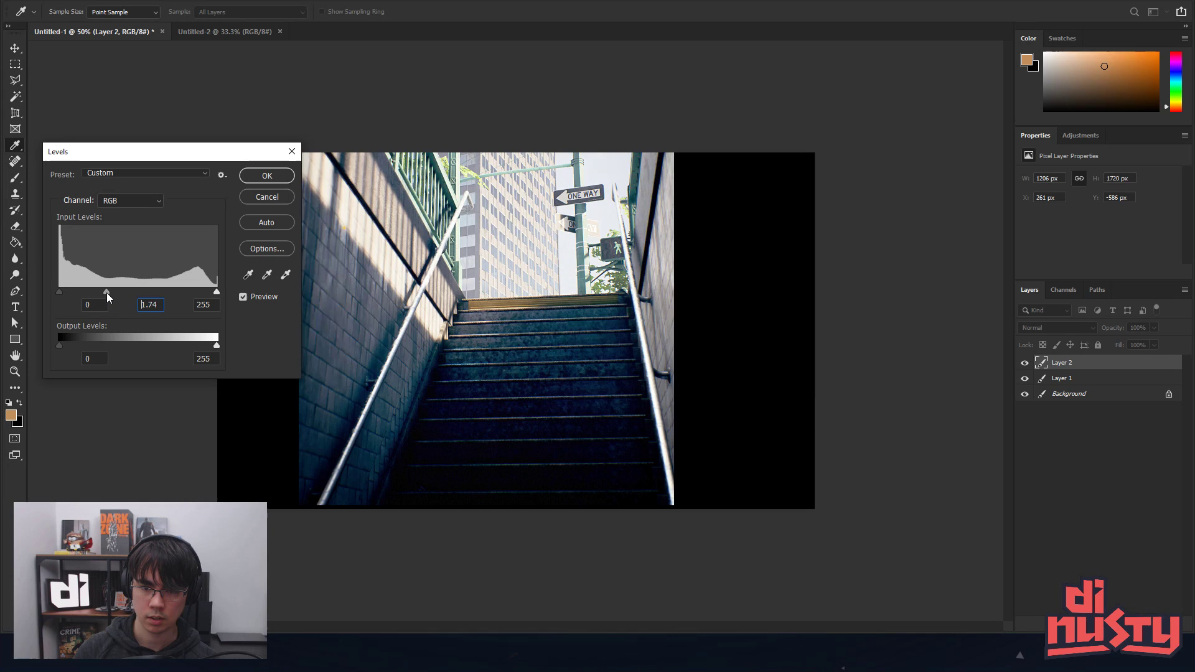
left_click(266, 176)
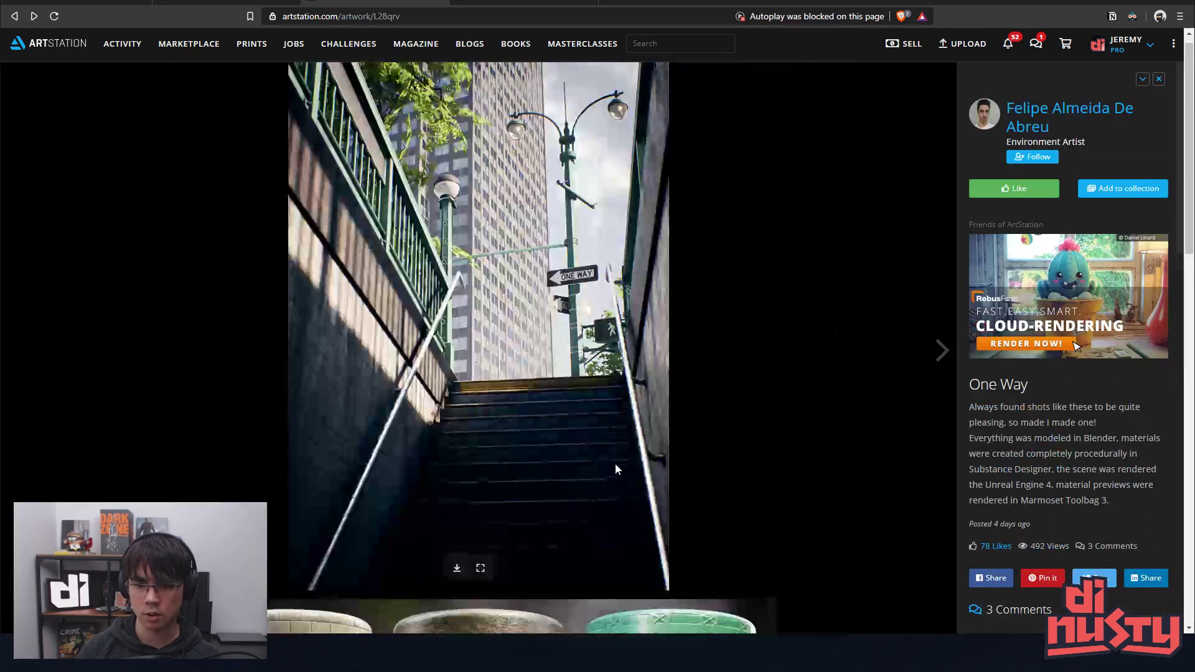
- Scroll the One Way project to the railing Trimsheet use breakdown, then return to the Laundromat artwork
left_click(941, 351)
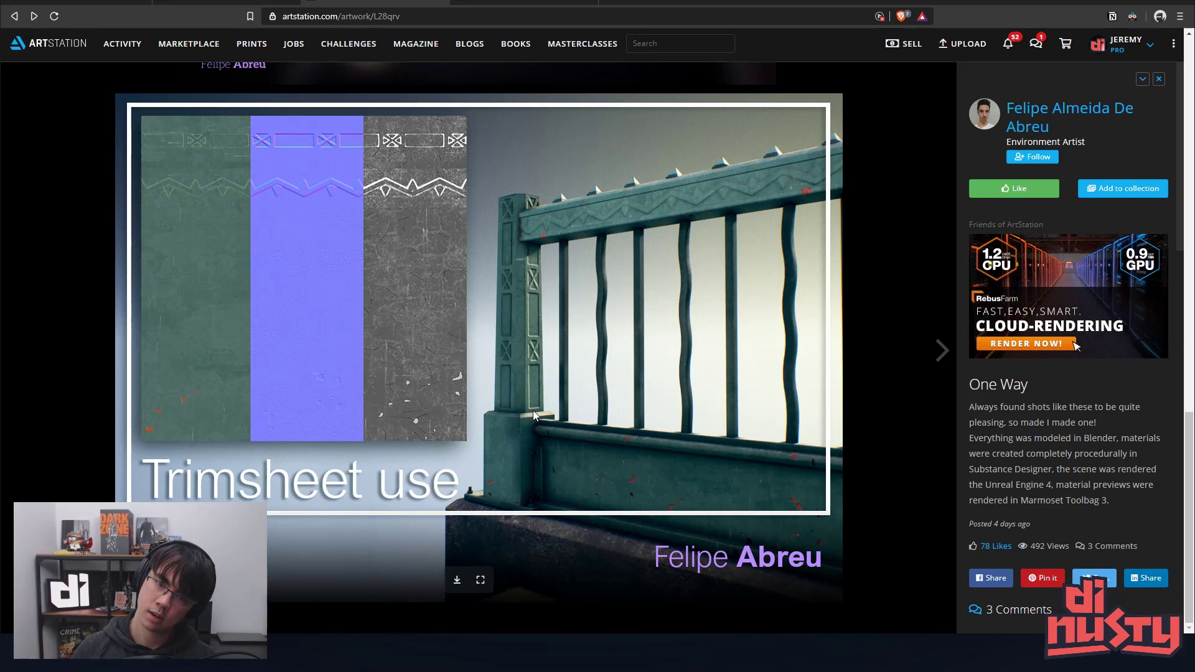
mouse_move(513, 253)
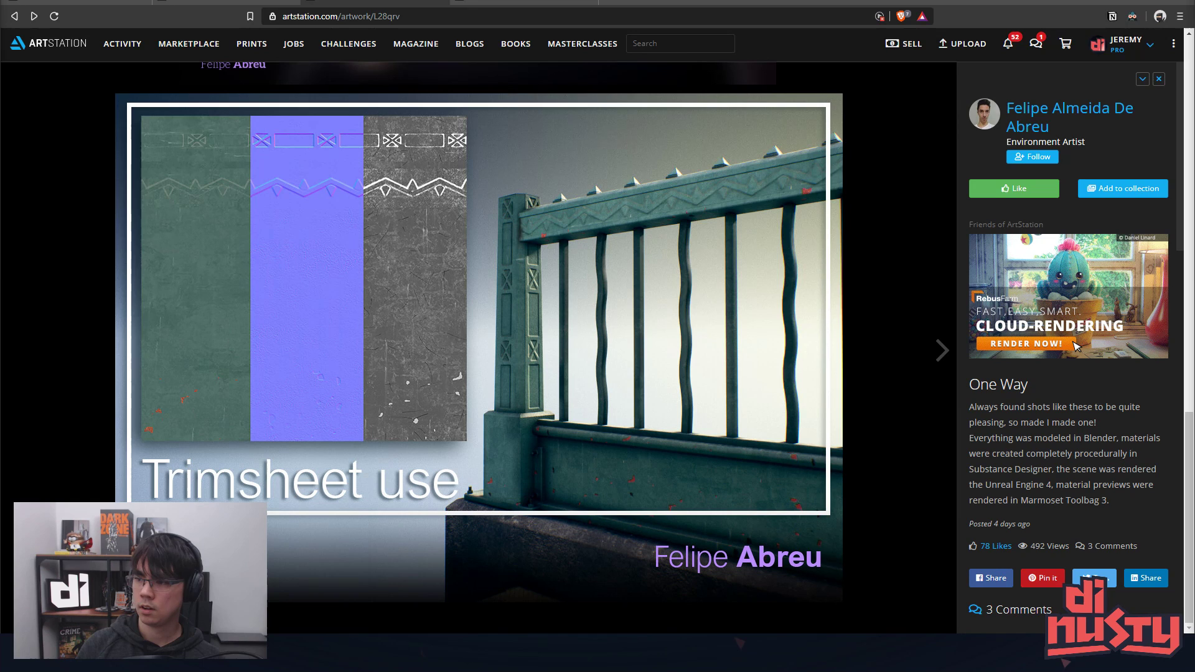
mouse_move(827, 288)
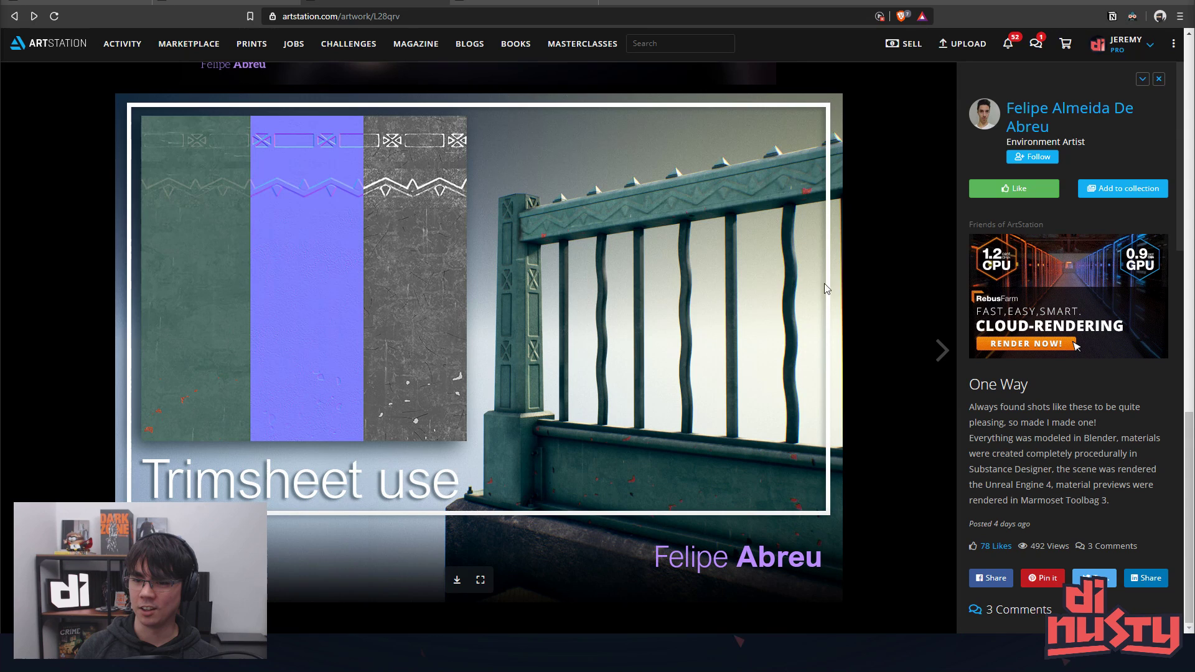
mouse_move(820, 232)
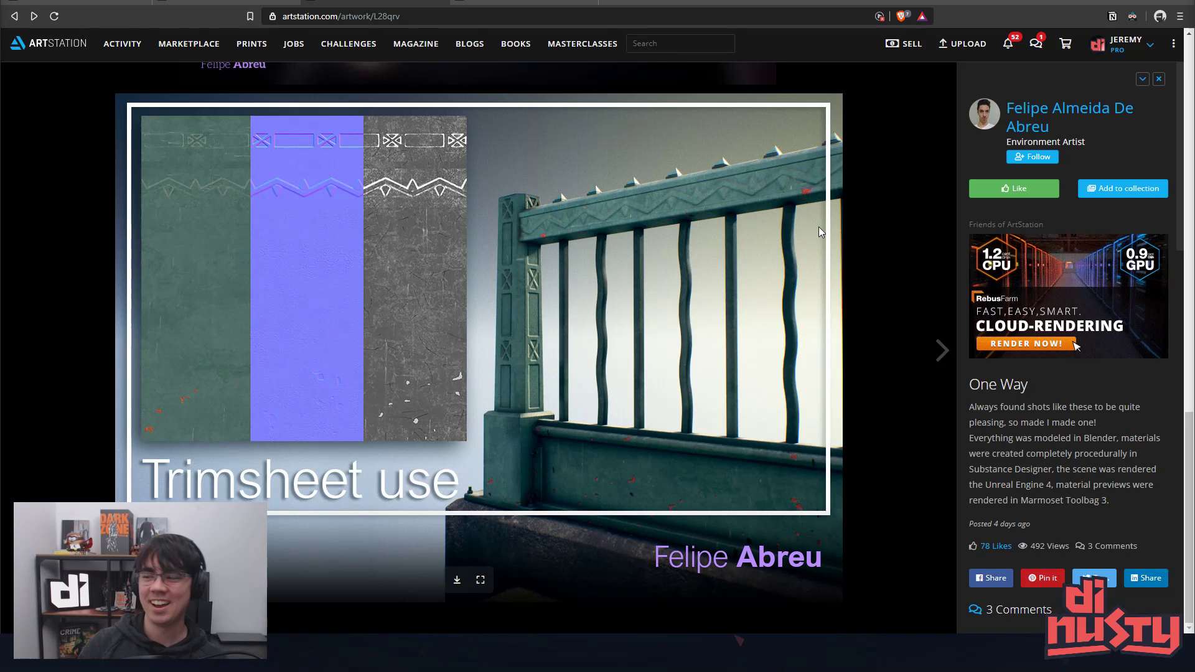
left_click(1068, 117)
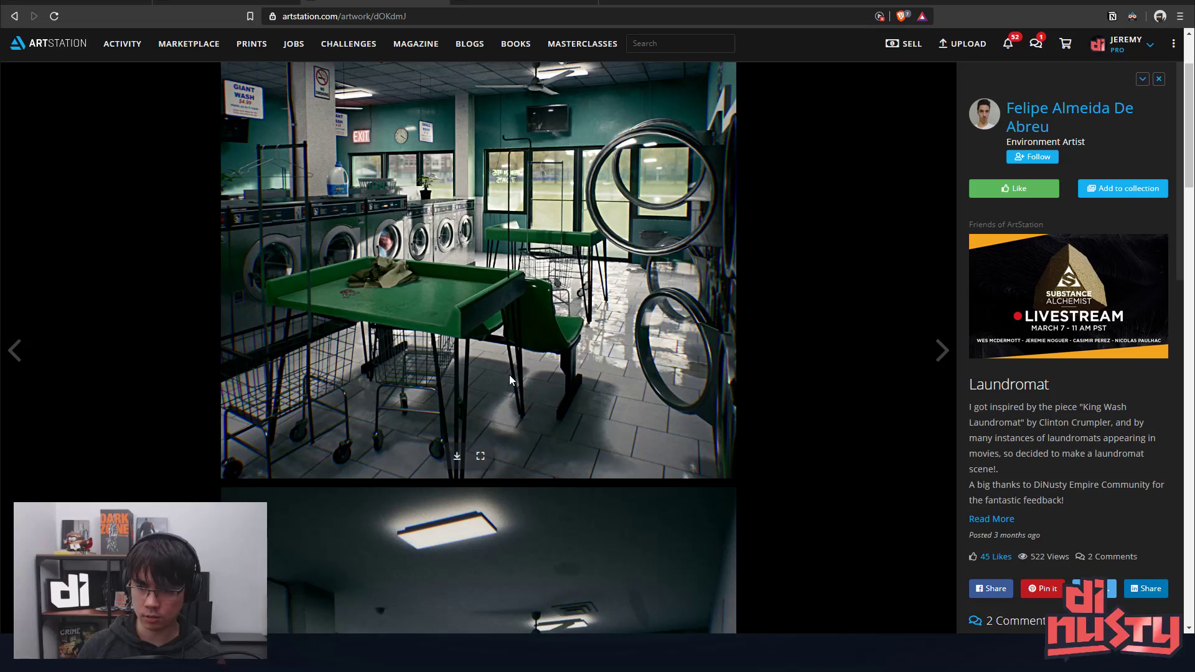
mouse_move(348, 278)
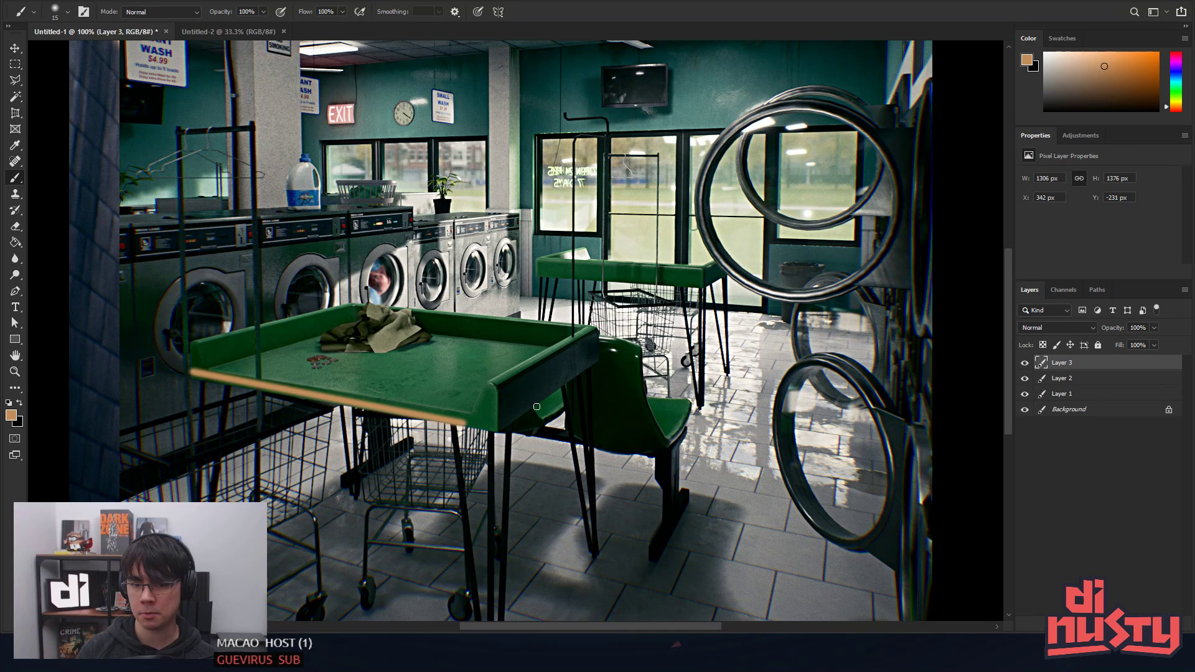
mouse_move(525, 402)
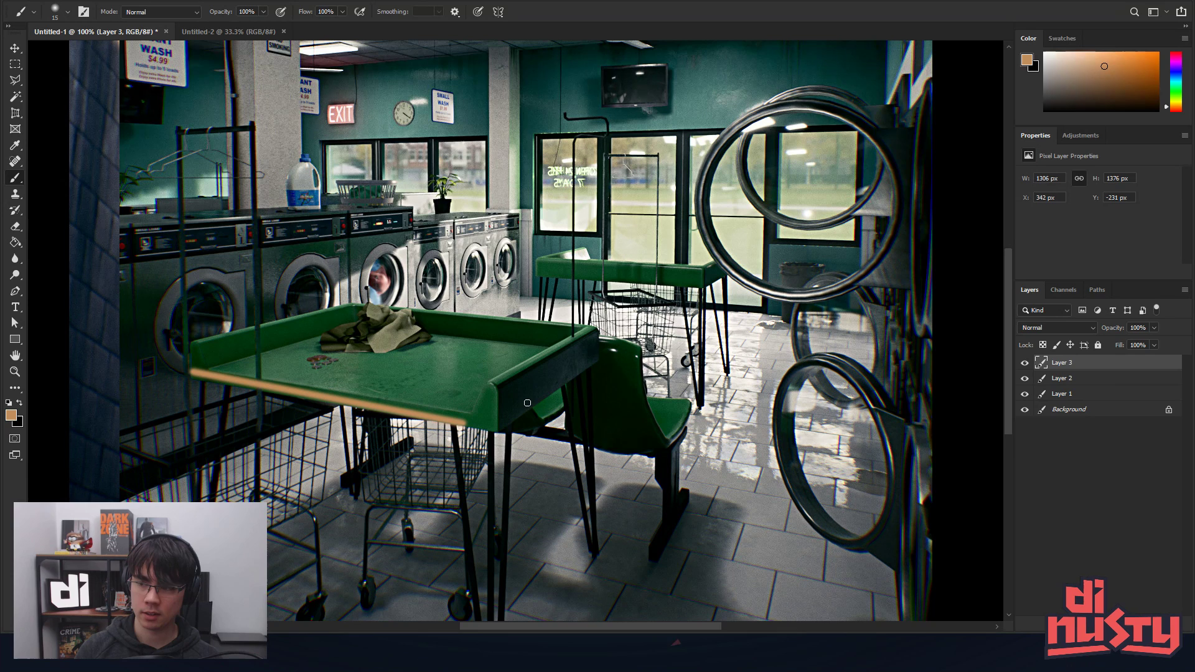
mouse_move(527, 322)
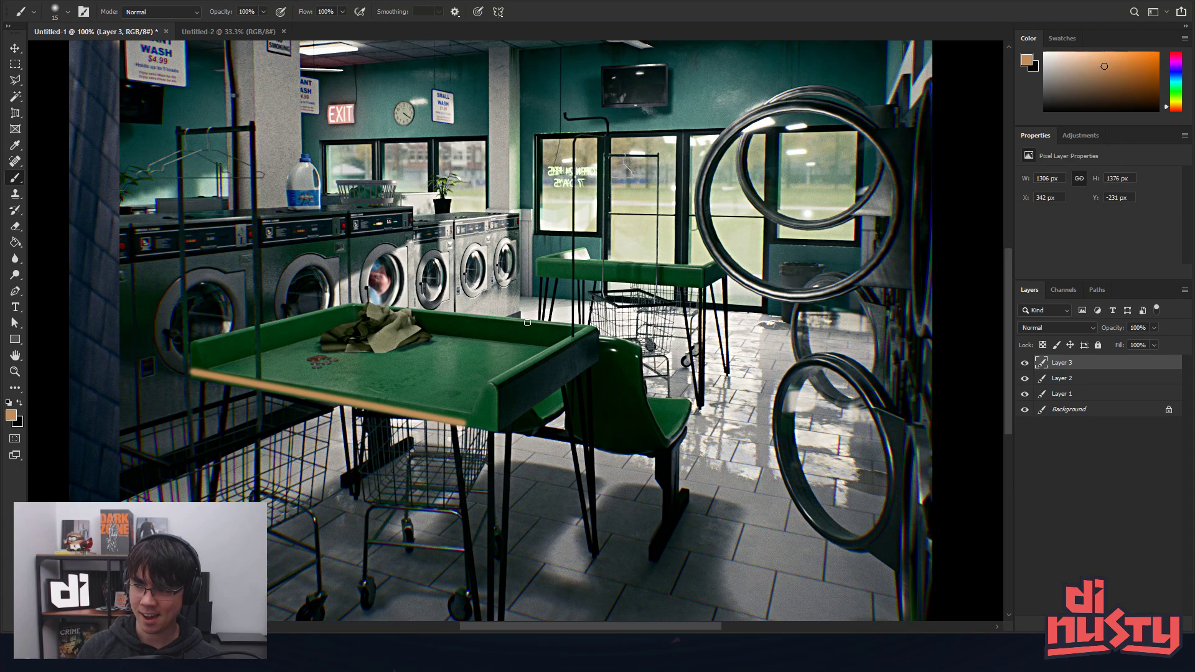